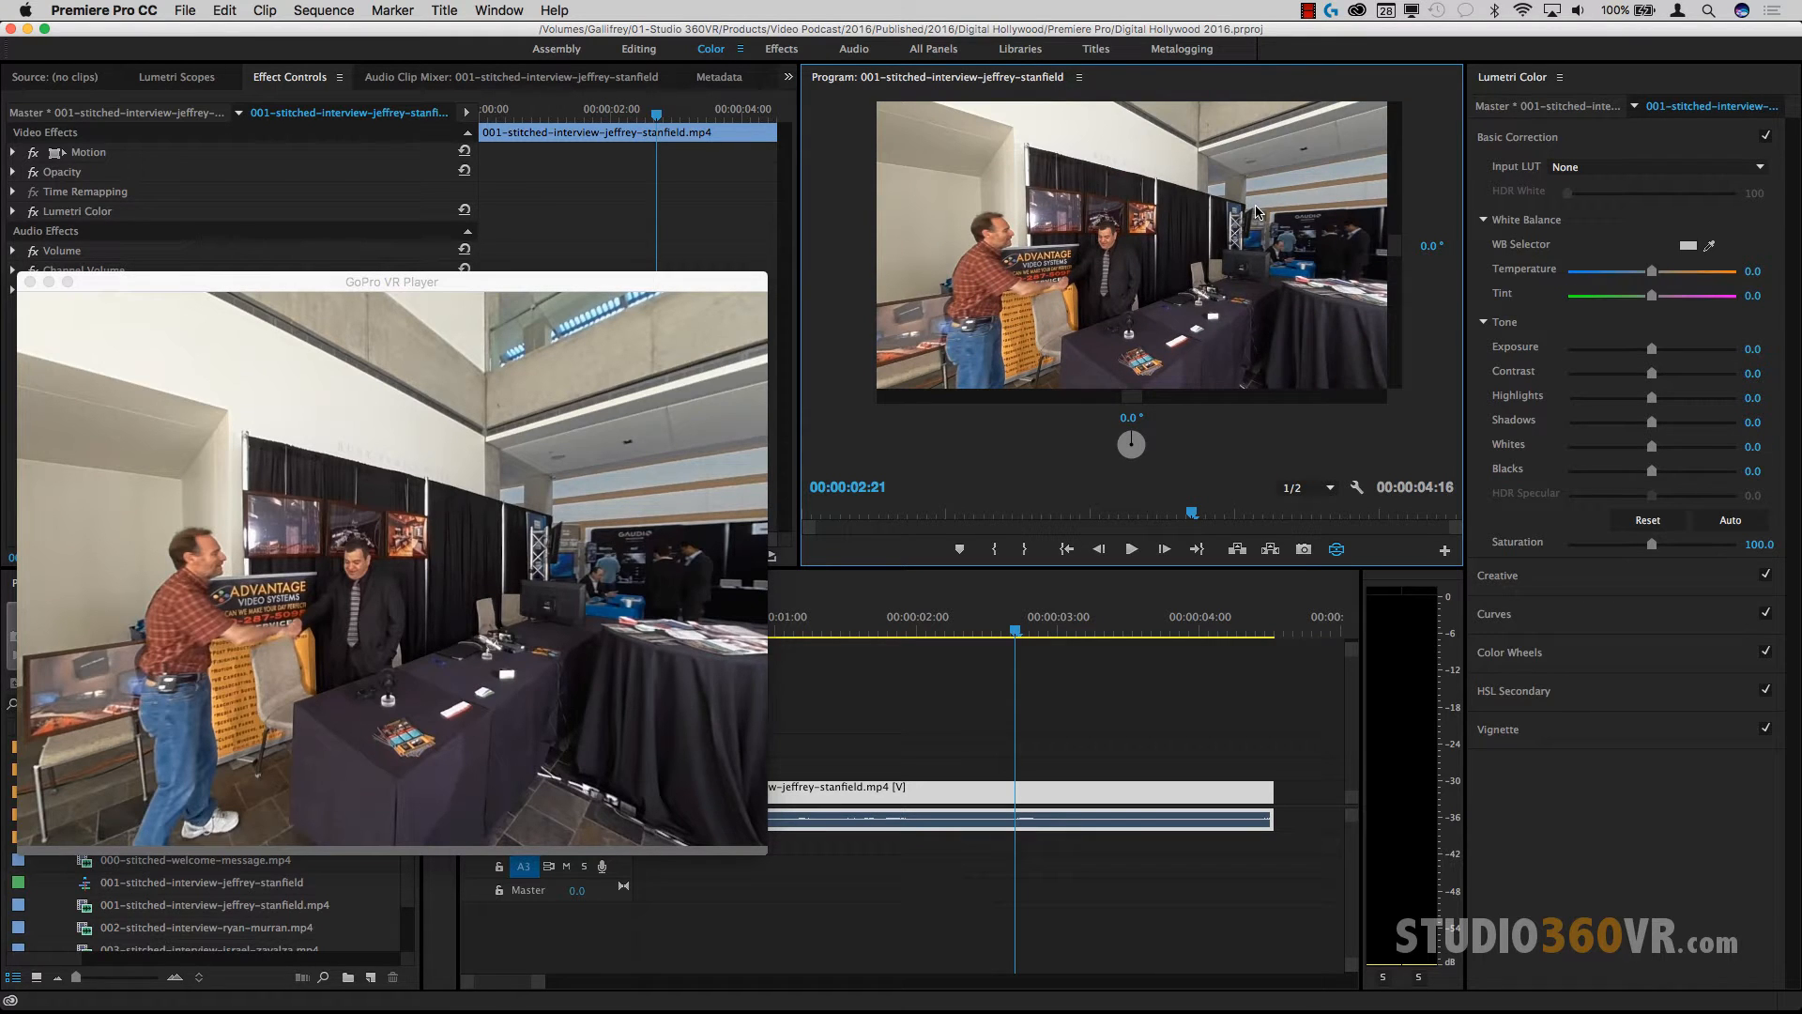
mouse_move(1355, 488)
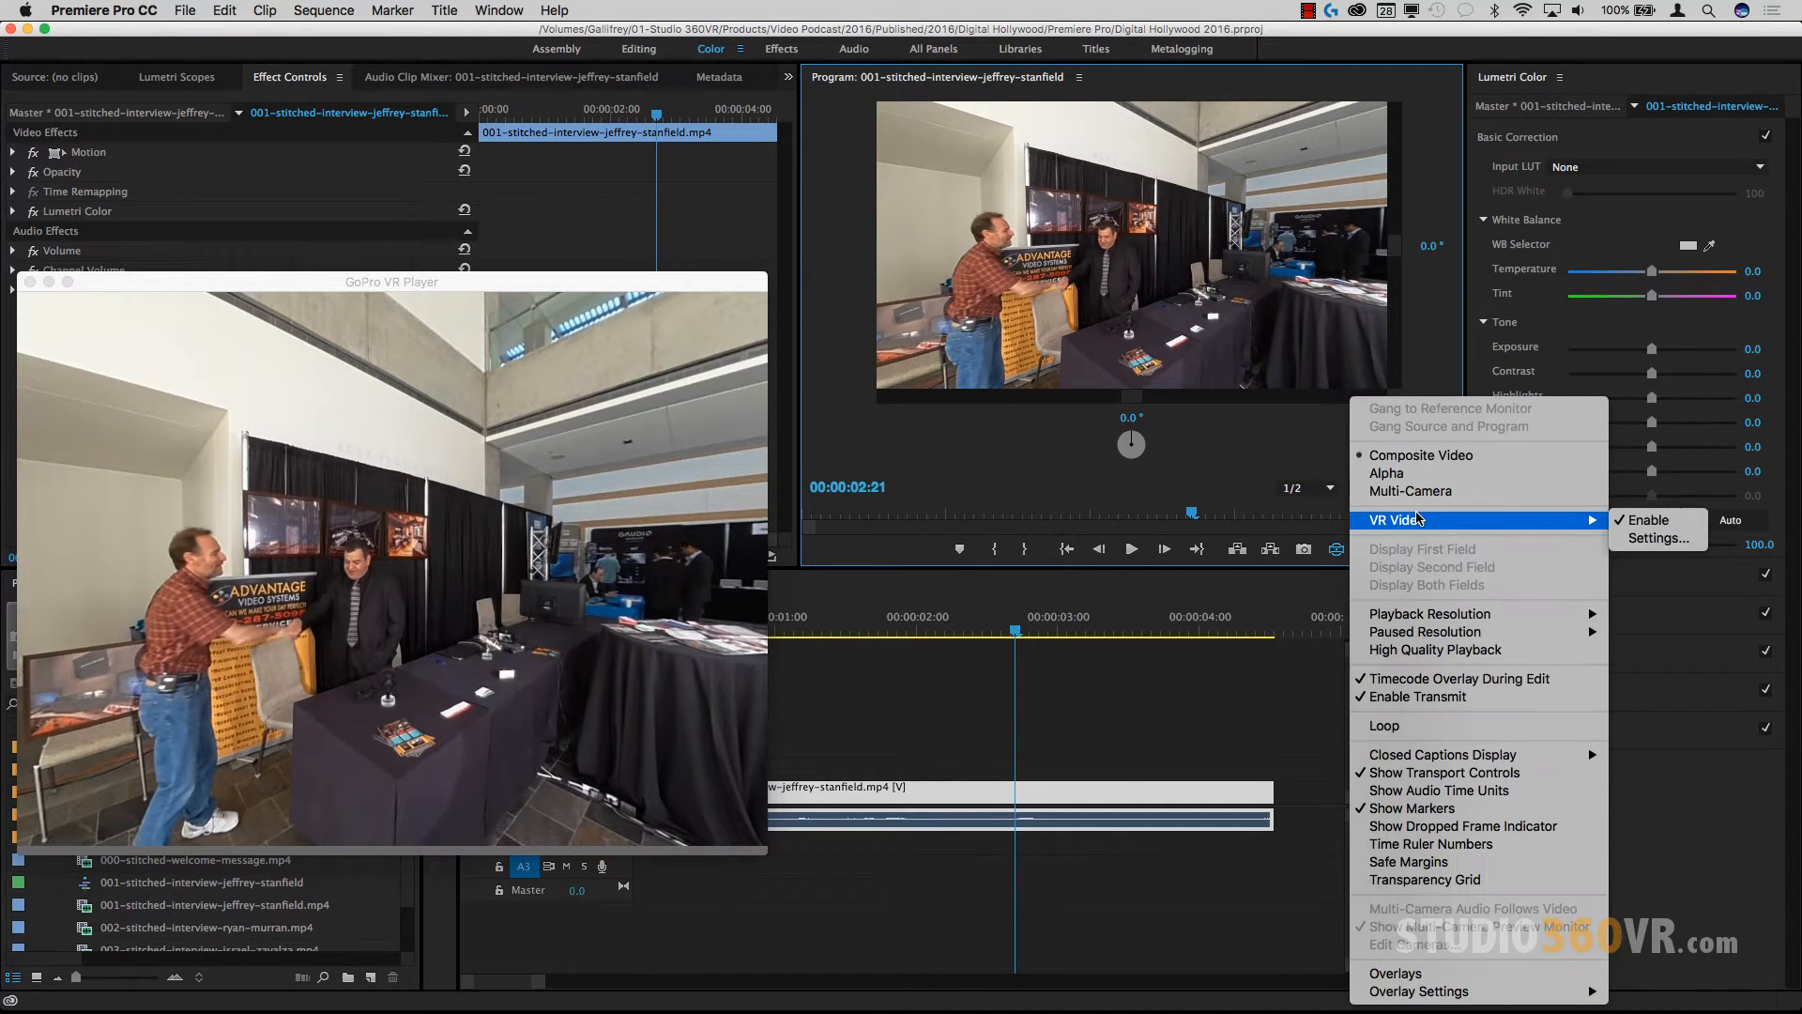
Step: Switch off VR Video viewing so the Program Monitor shows the full flat 360° frame
left_click(1648, 520)
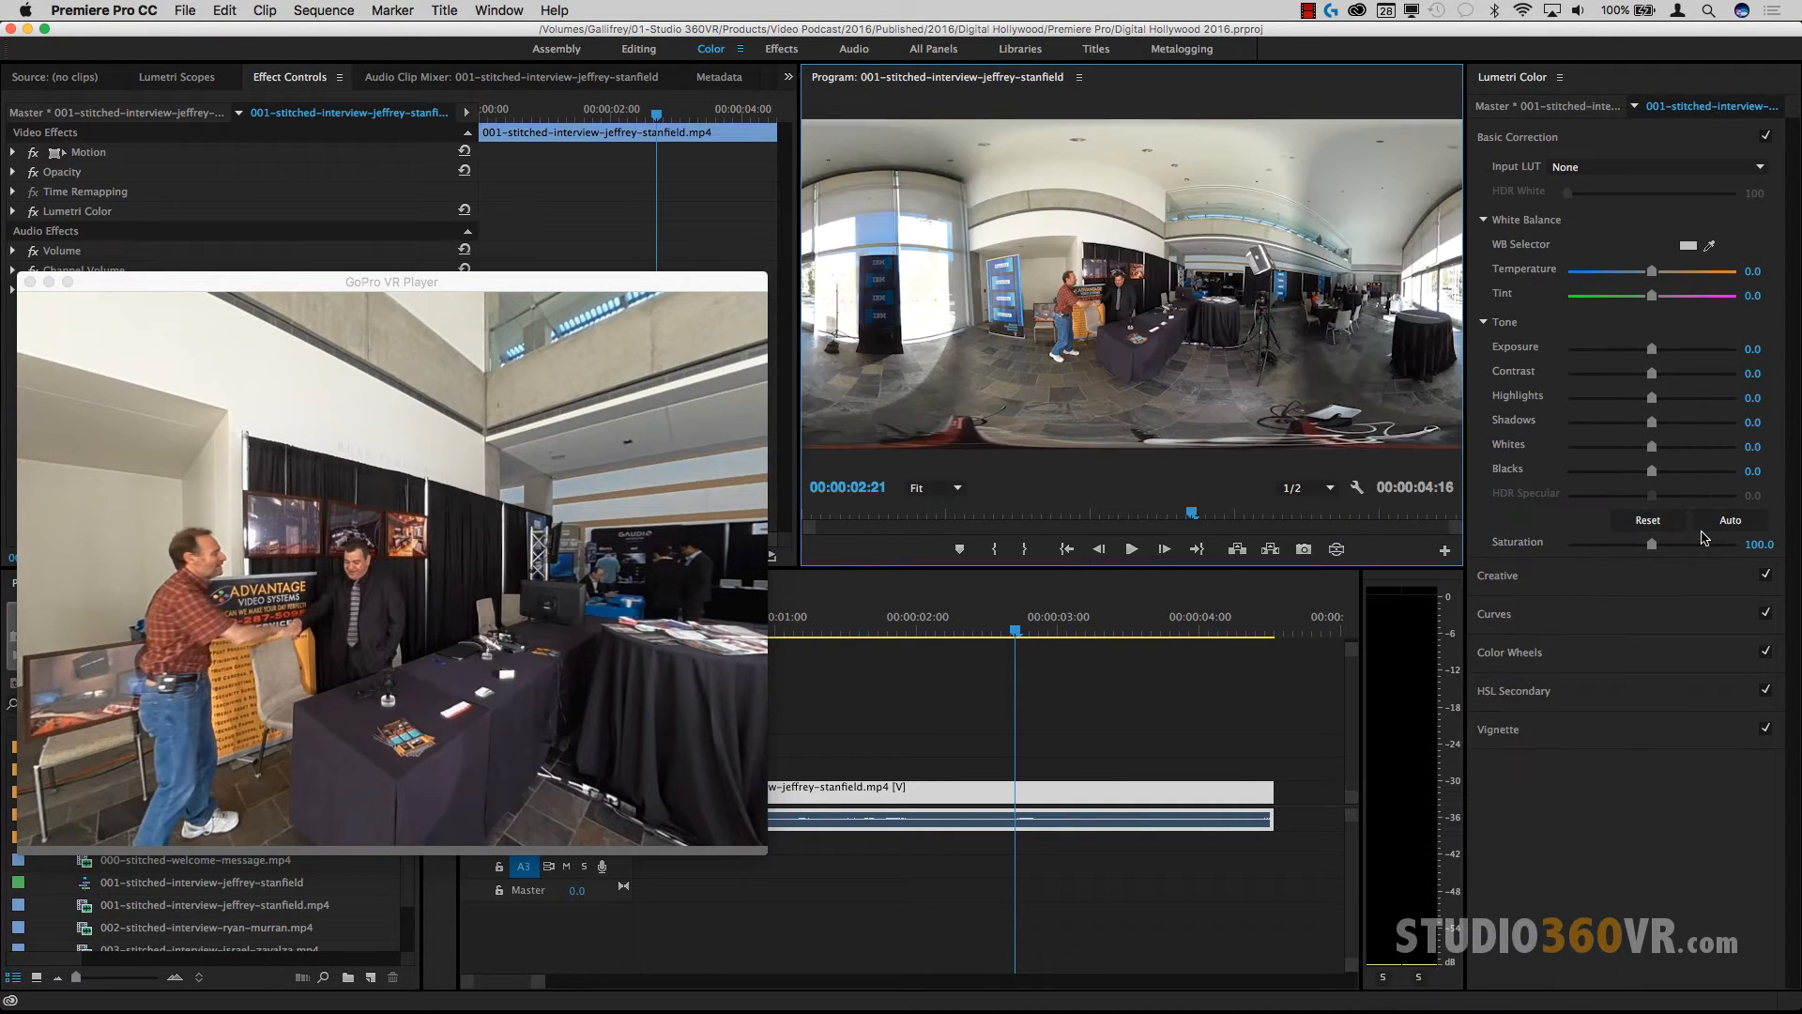
mouse_move(1341, 304)
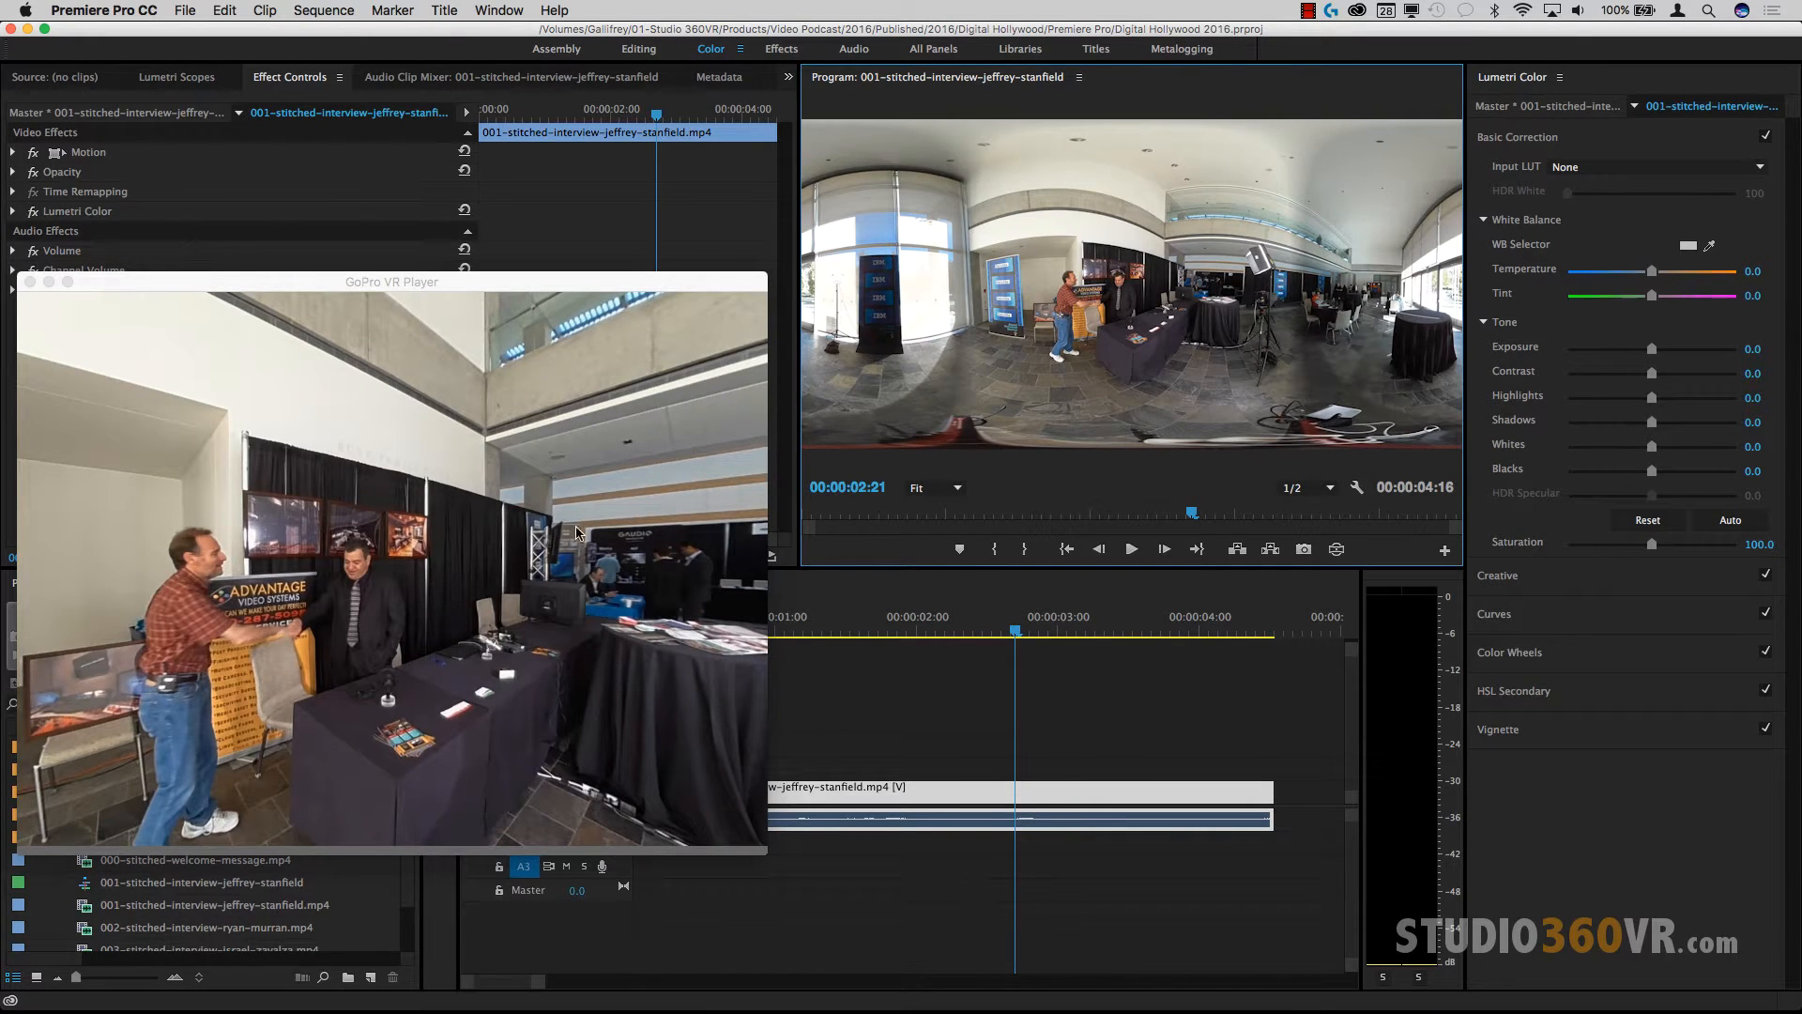
mouse_move(417, 573)
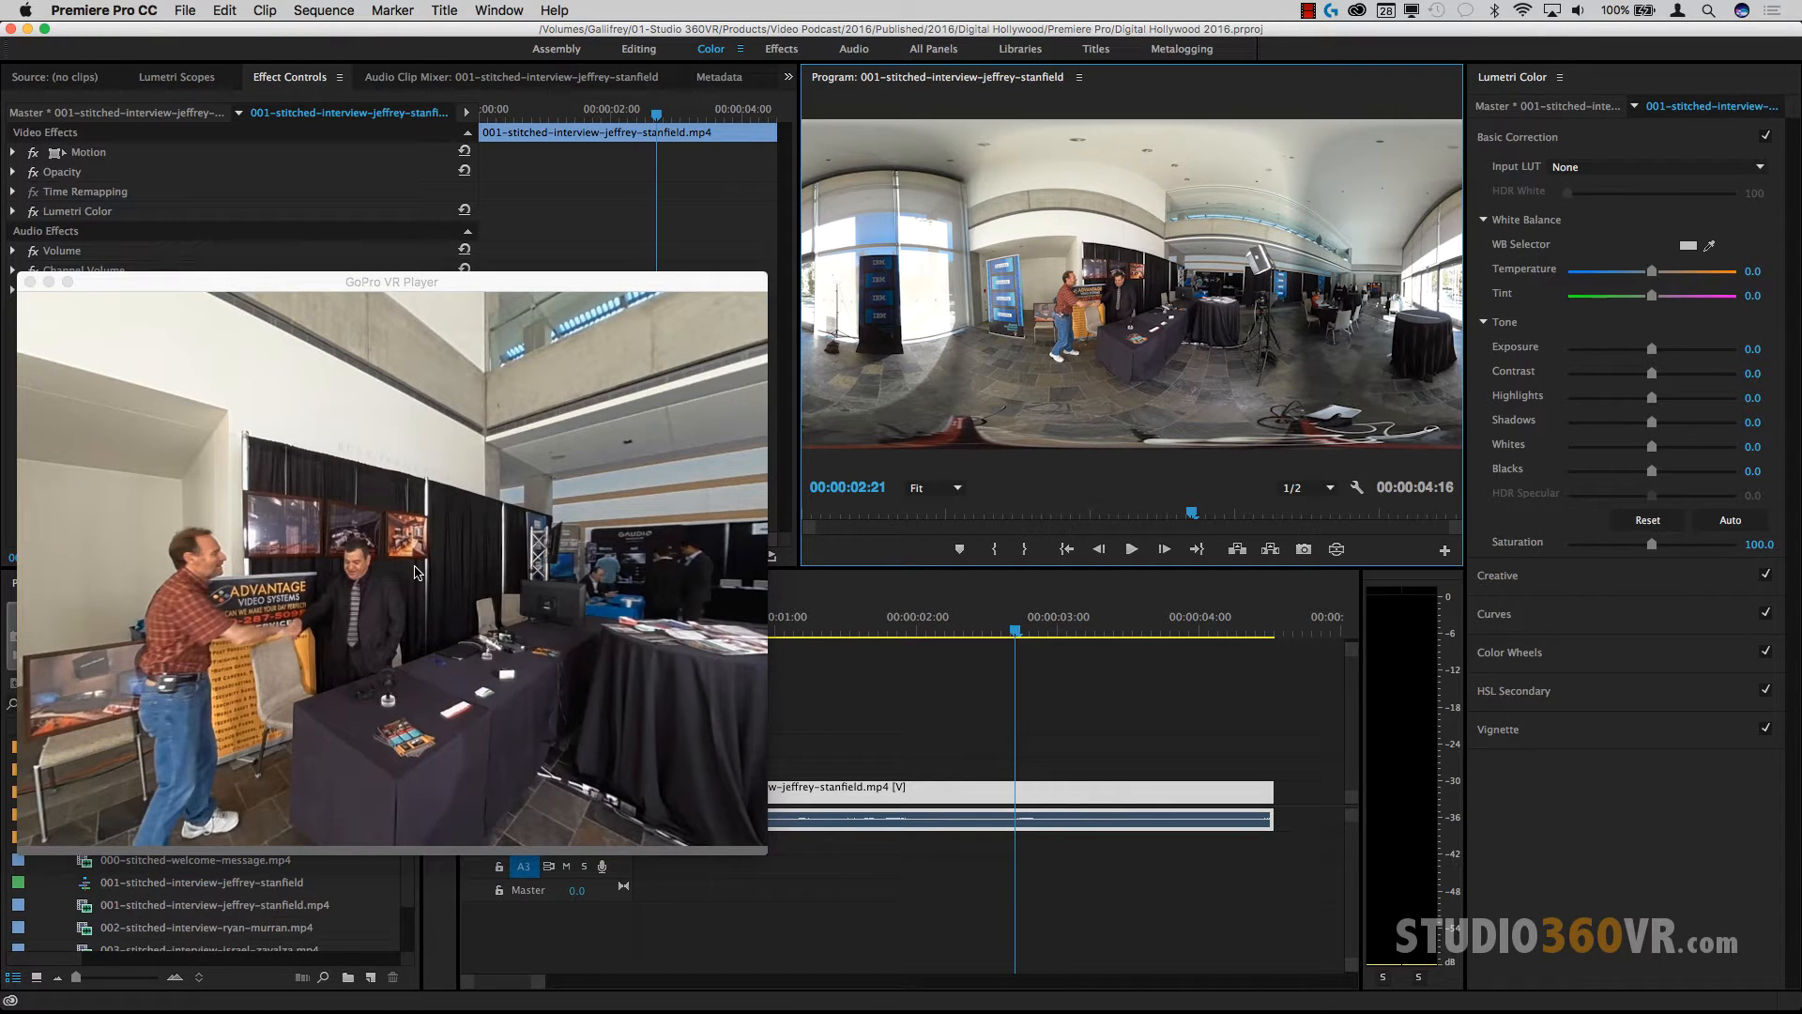
mouse_move(454, 468)
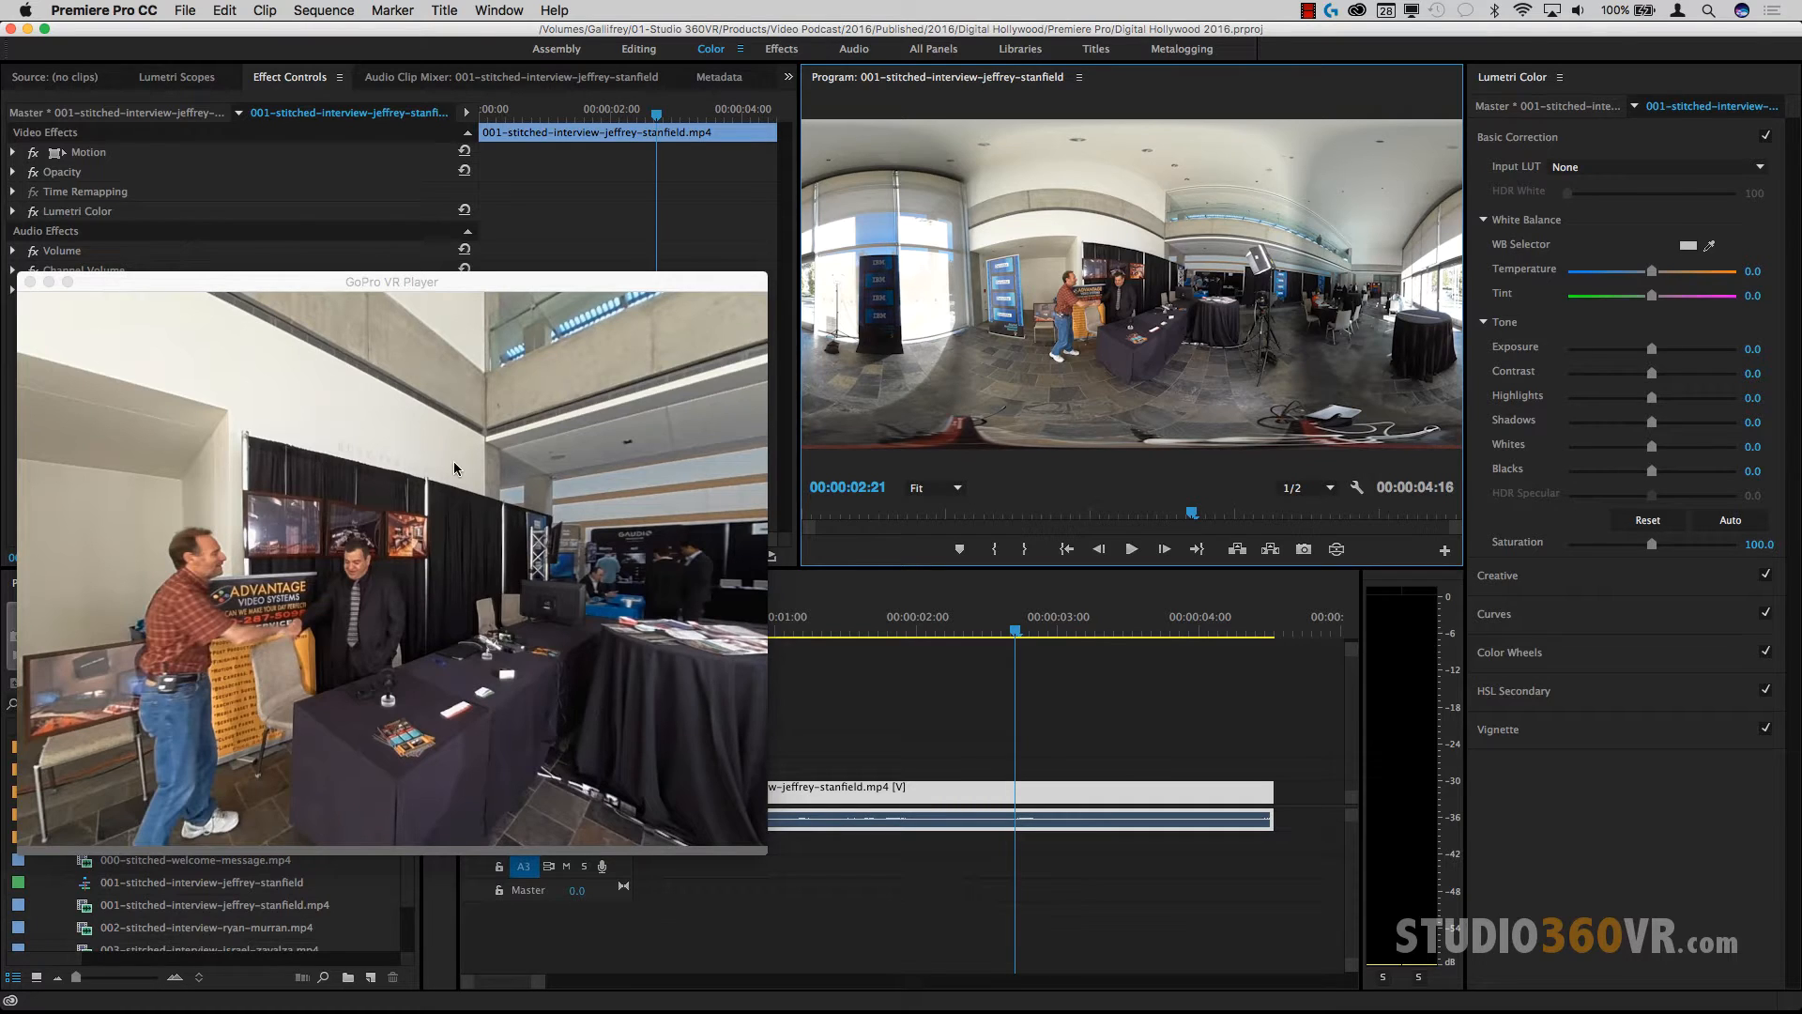
mouse_move(404, 431)
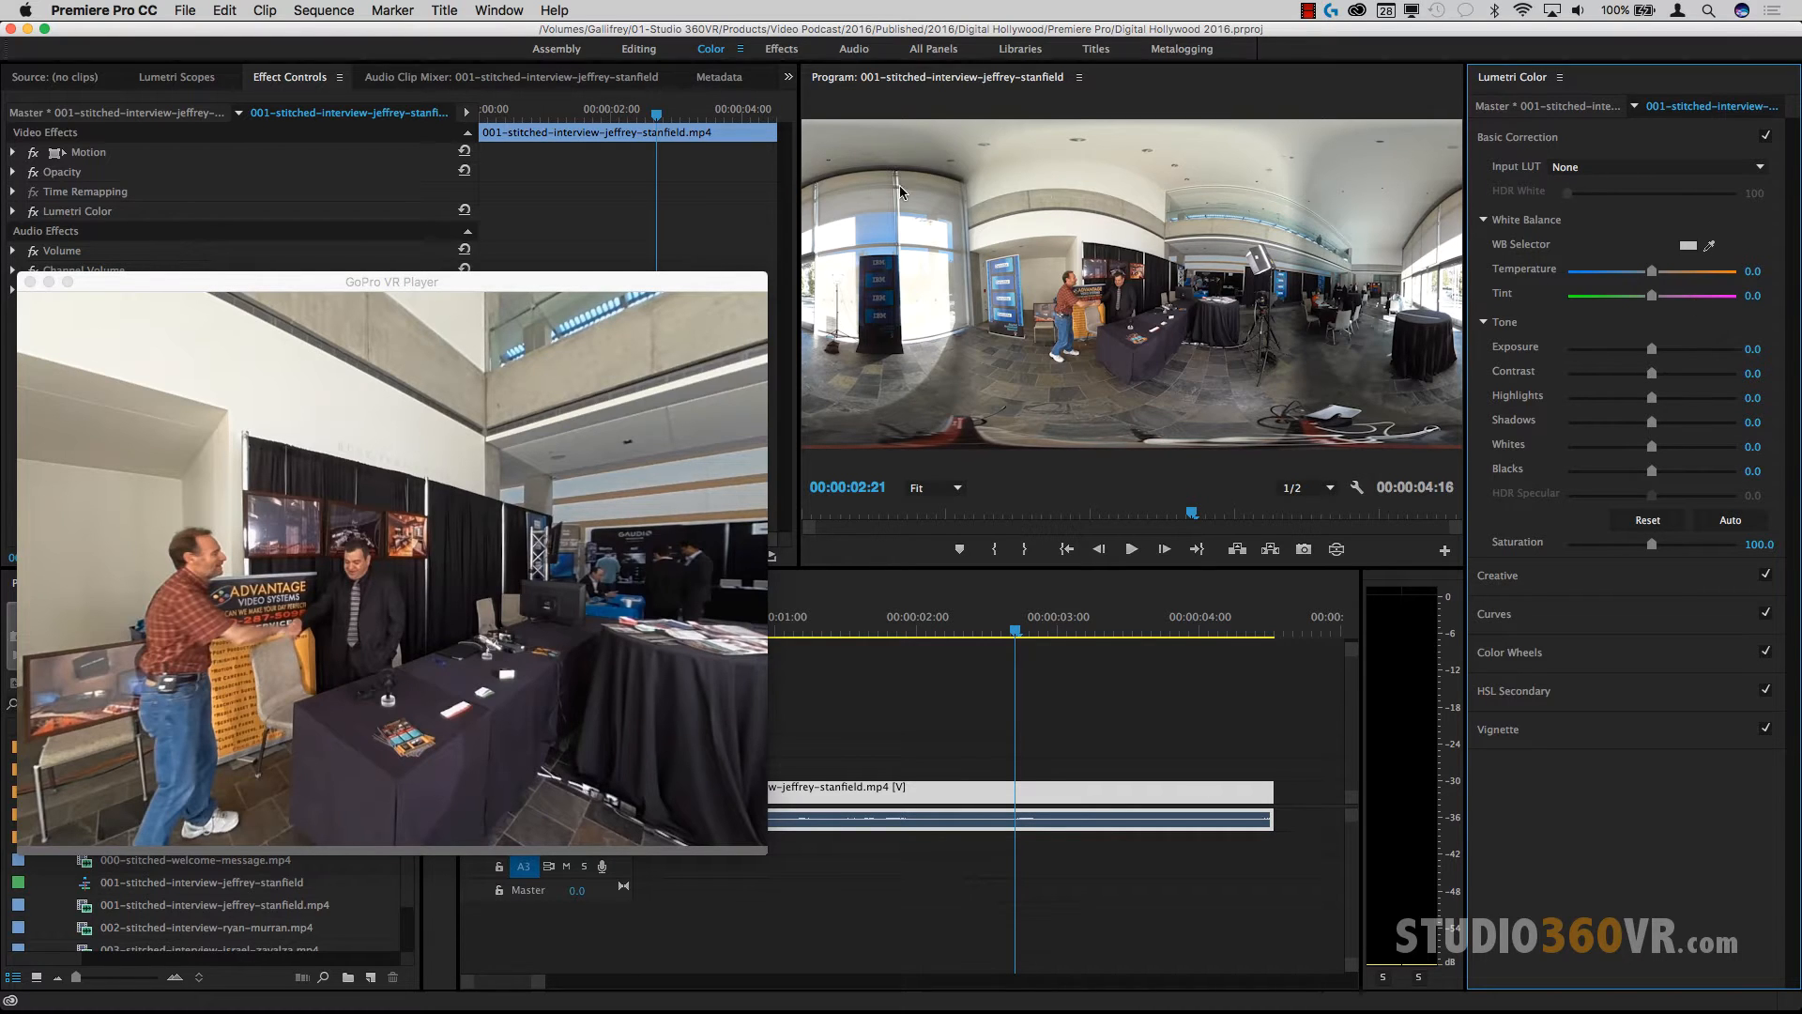
mouse_move(1427, 231)
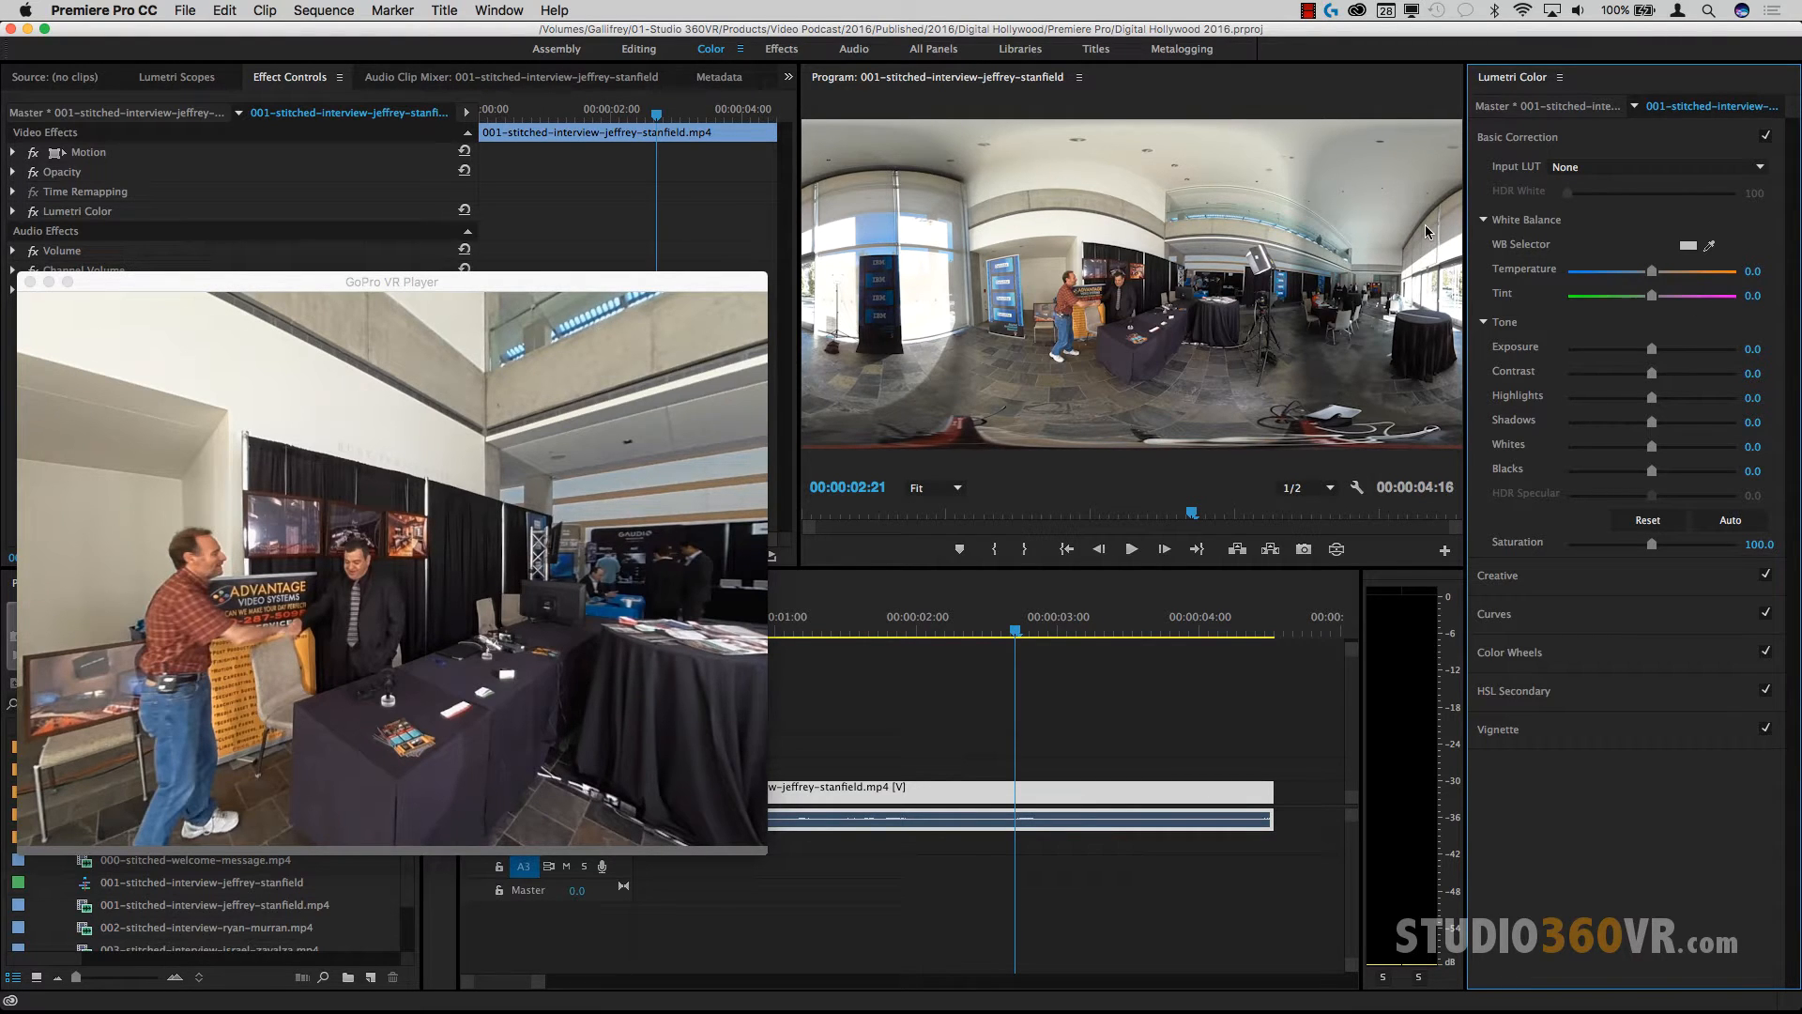
mouse_move(1352, 355)
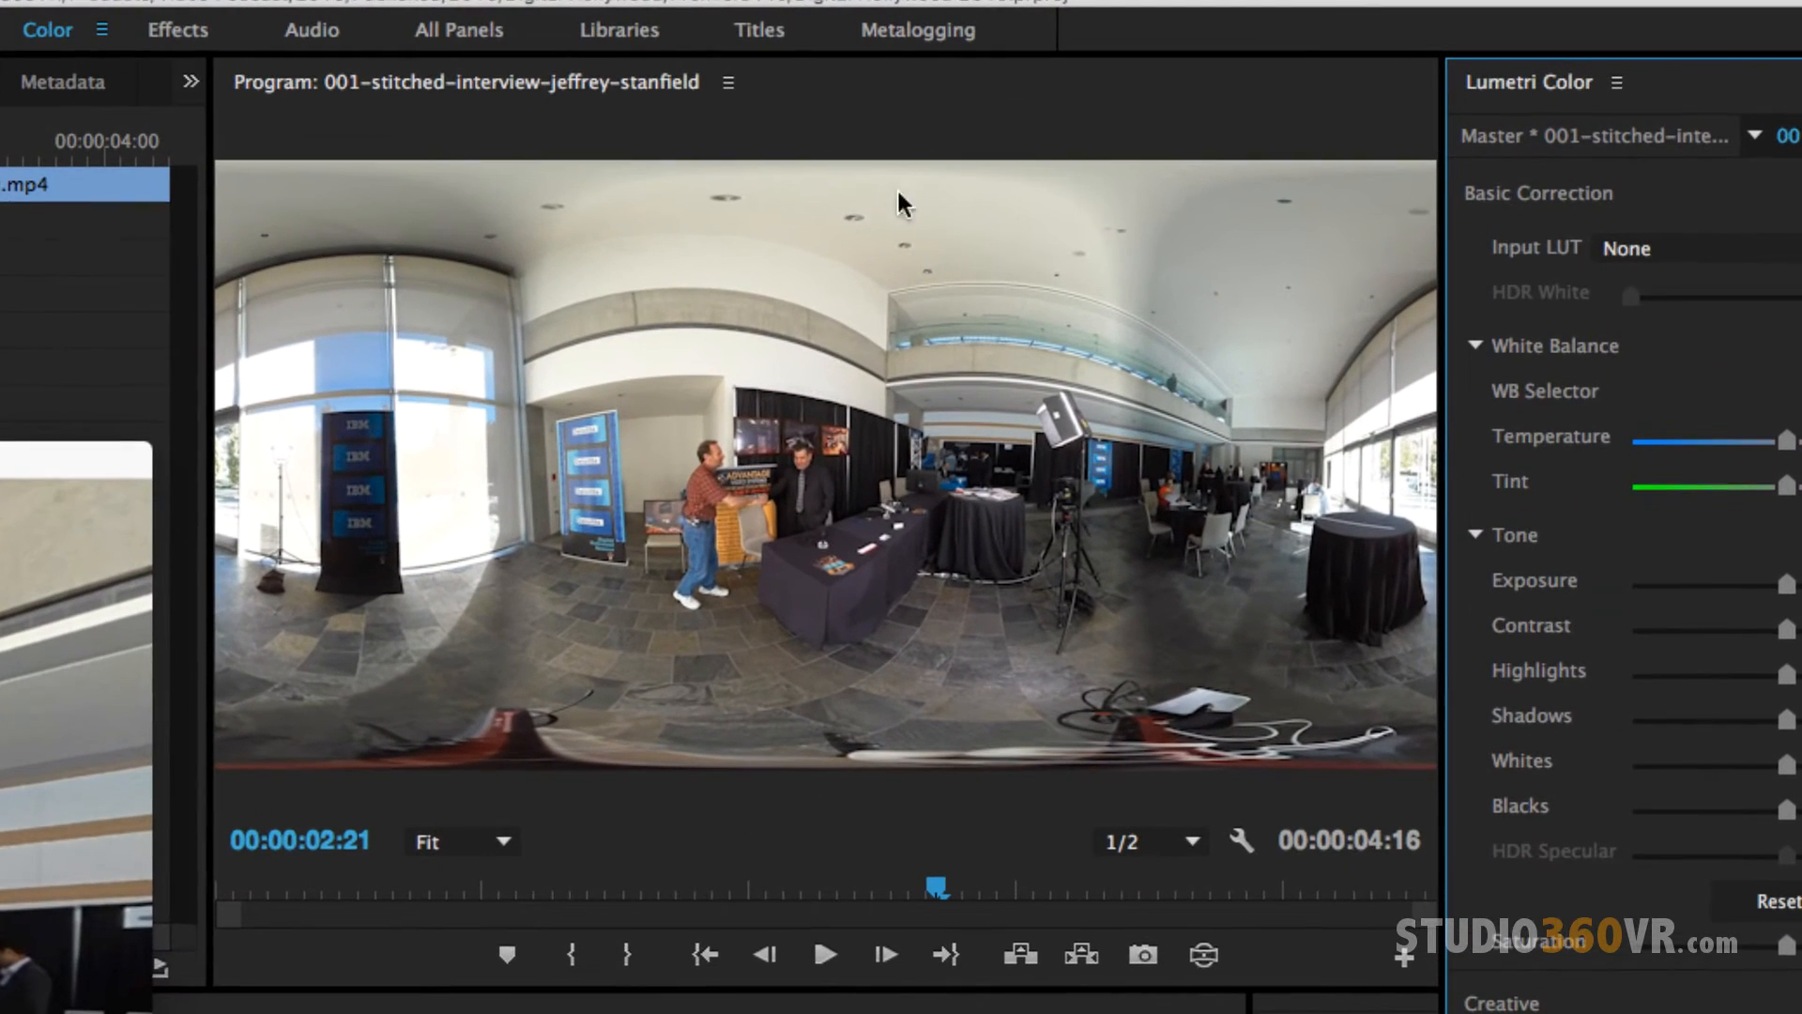
mouse_move(1344, 253)
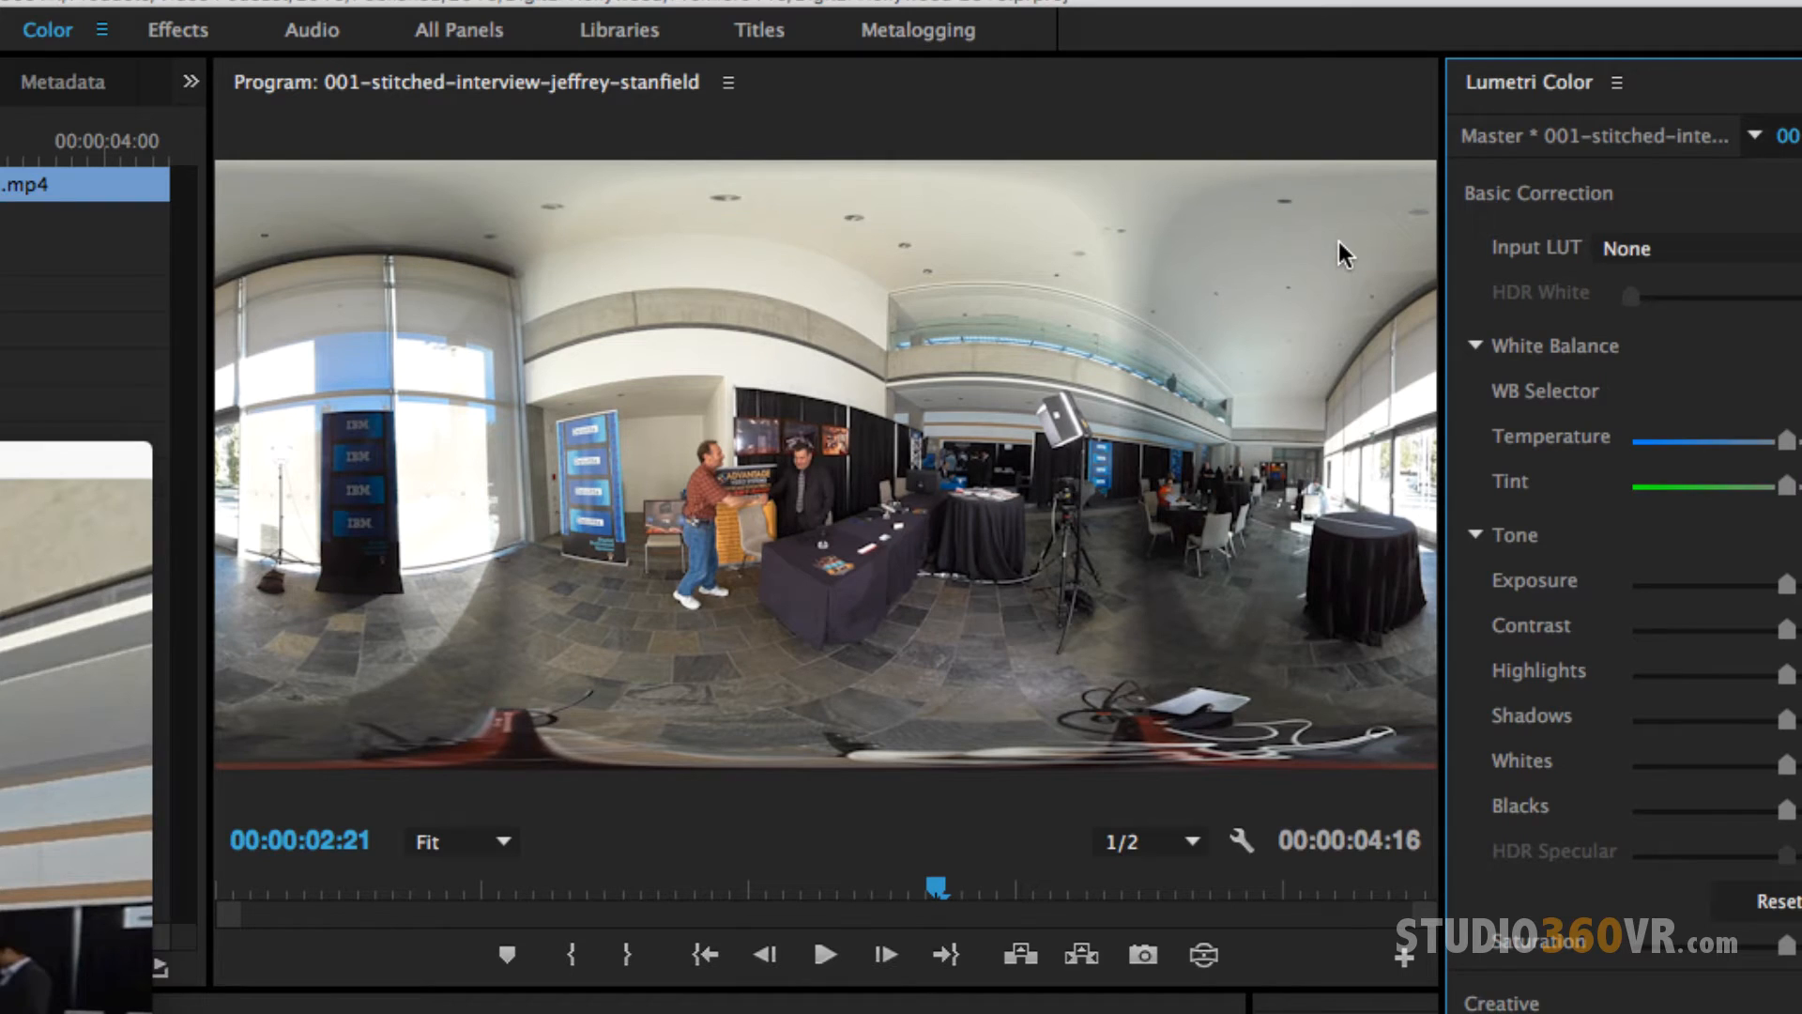
mouse_move(859, 749)
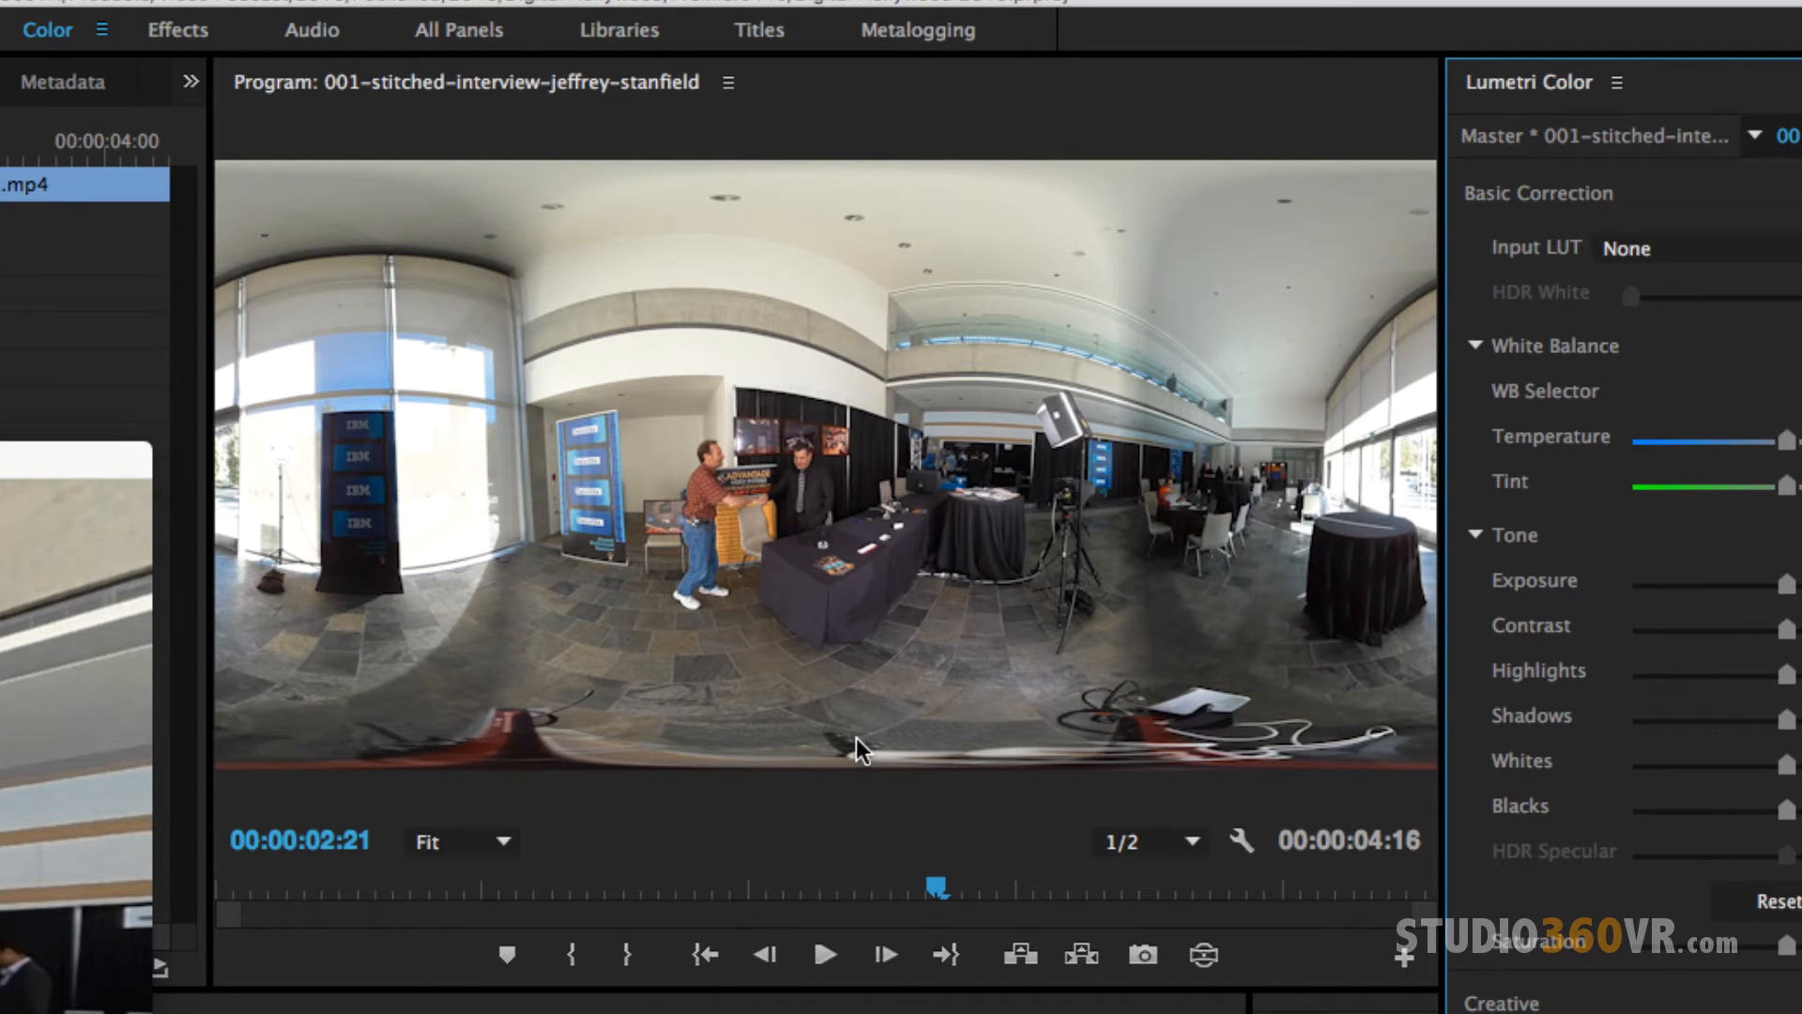
mouse_move(1241, 285)
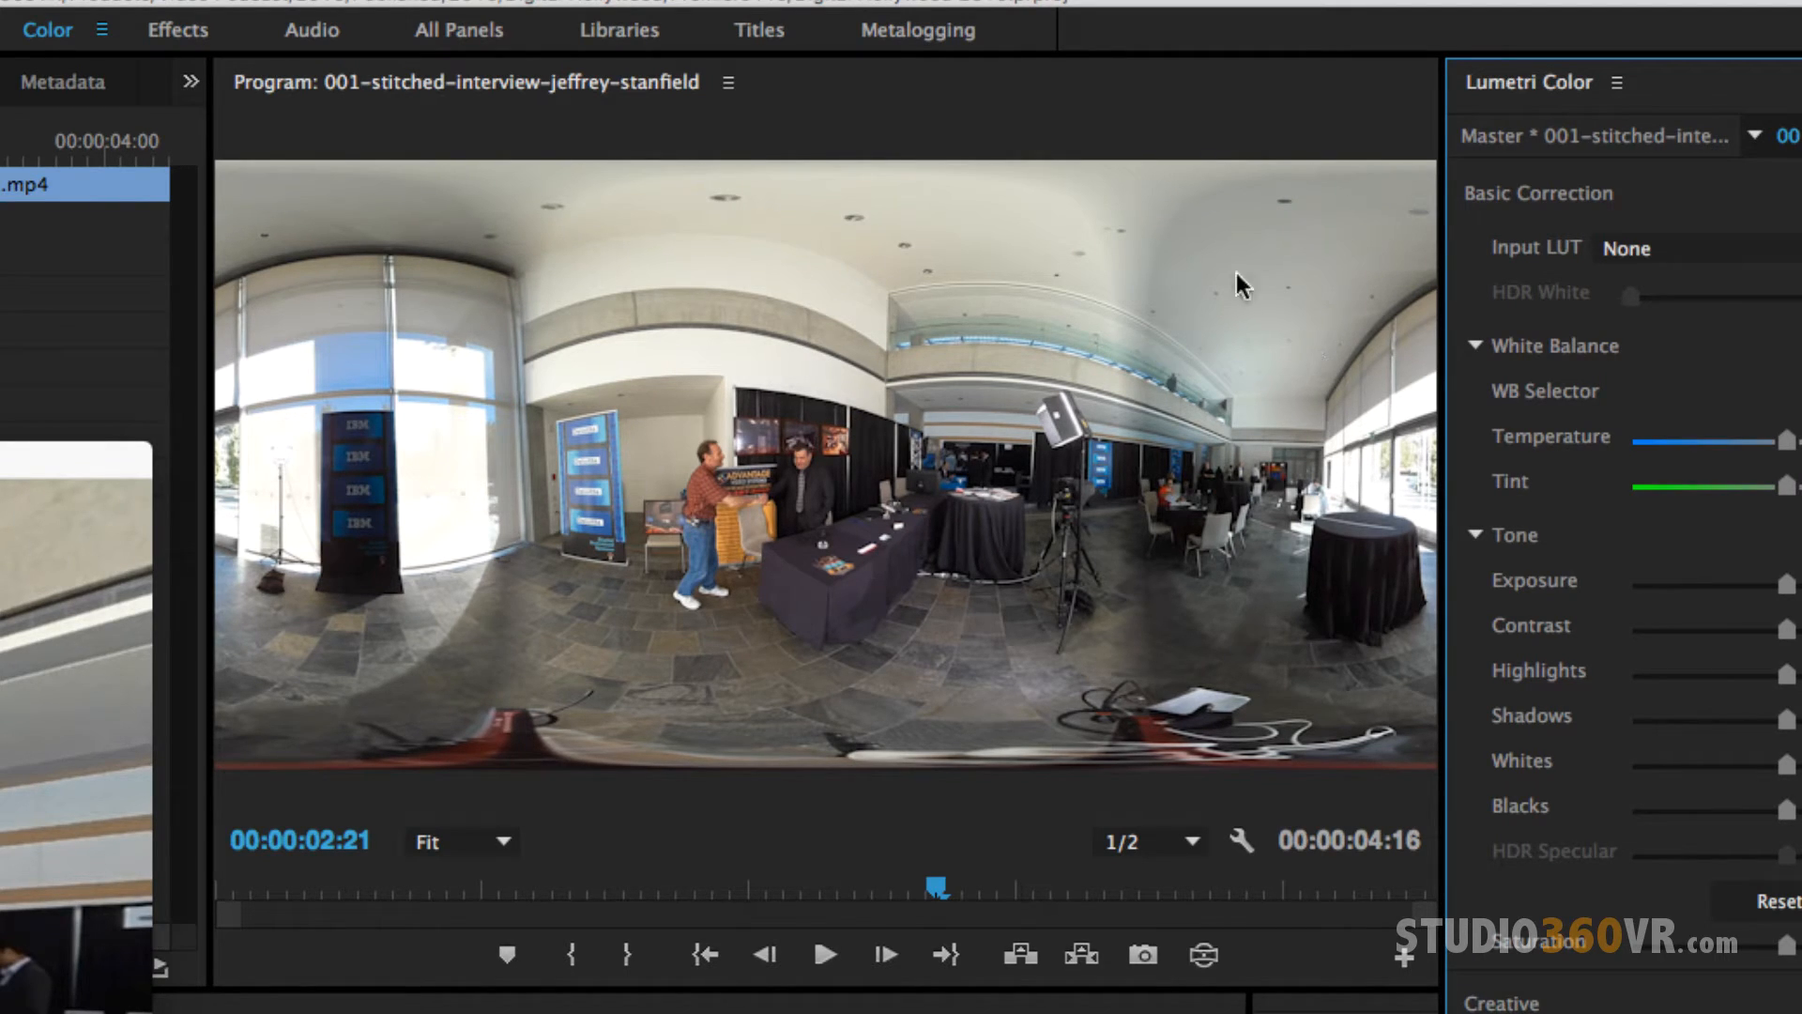
mouse_move(1057, 609)
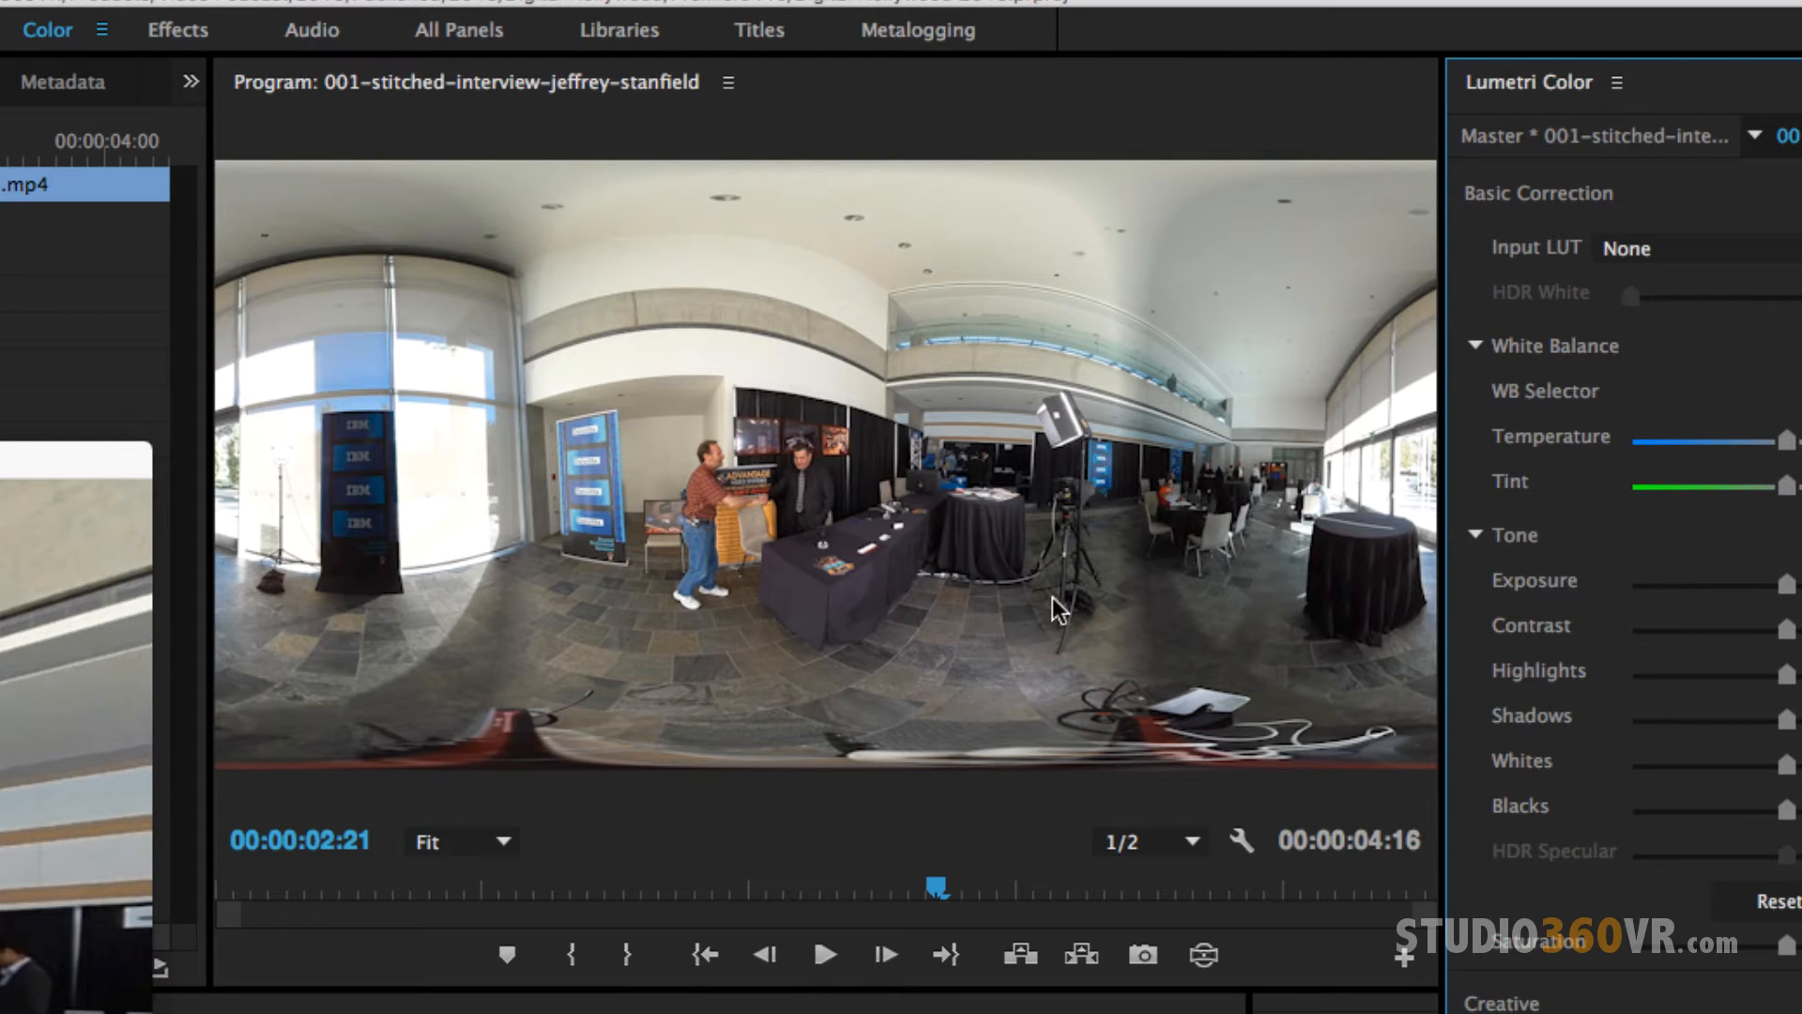
mouse_move(890, 740)
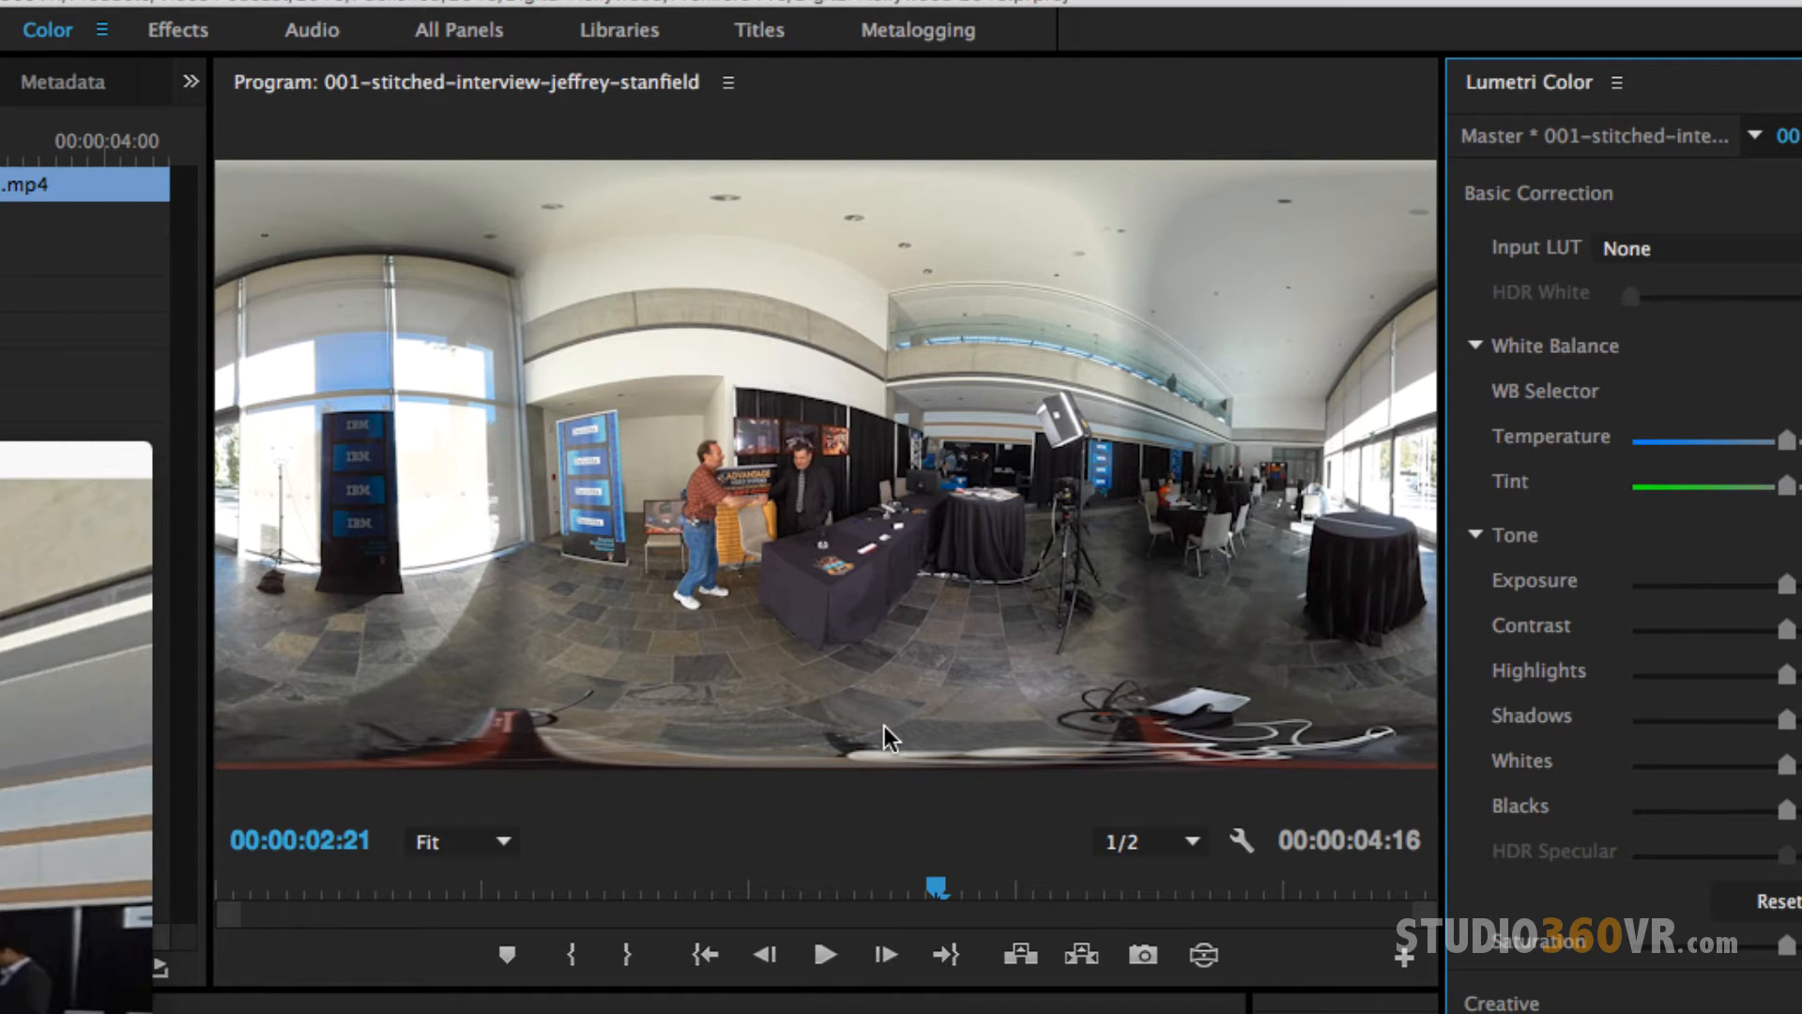
mouse_move(985, 475)
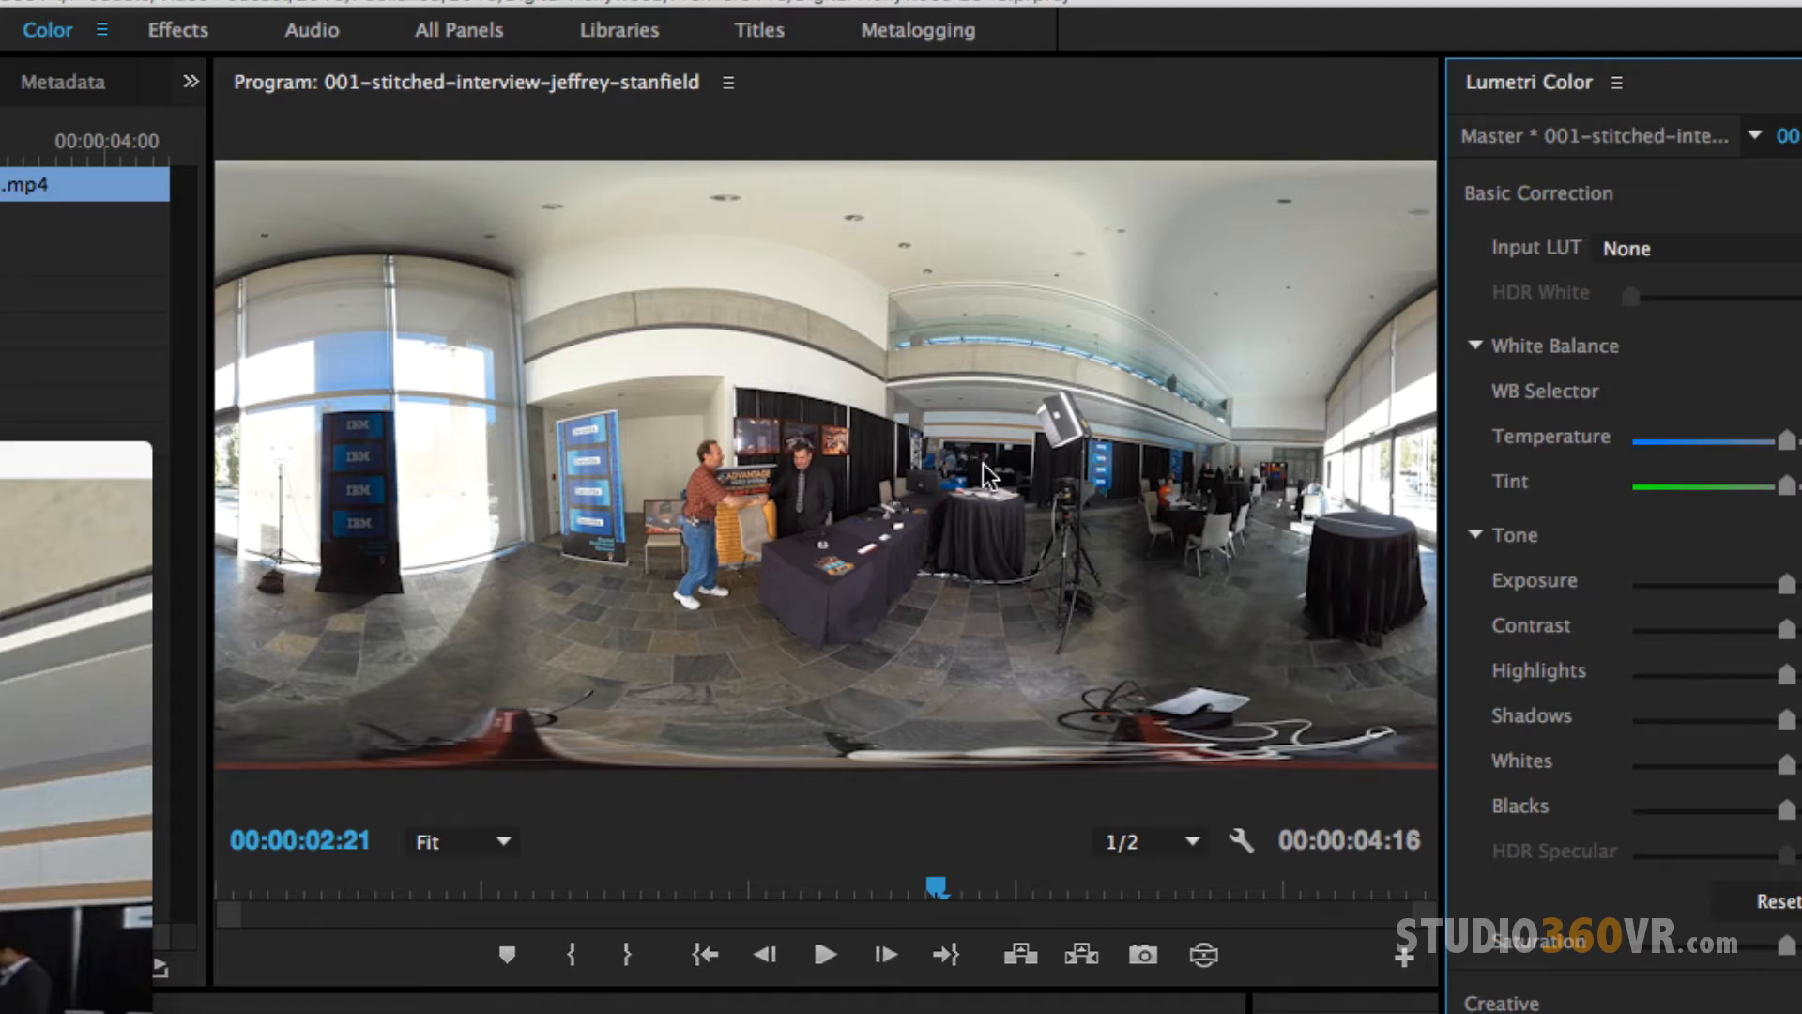
mouse_move(1113, 471)
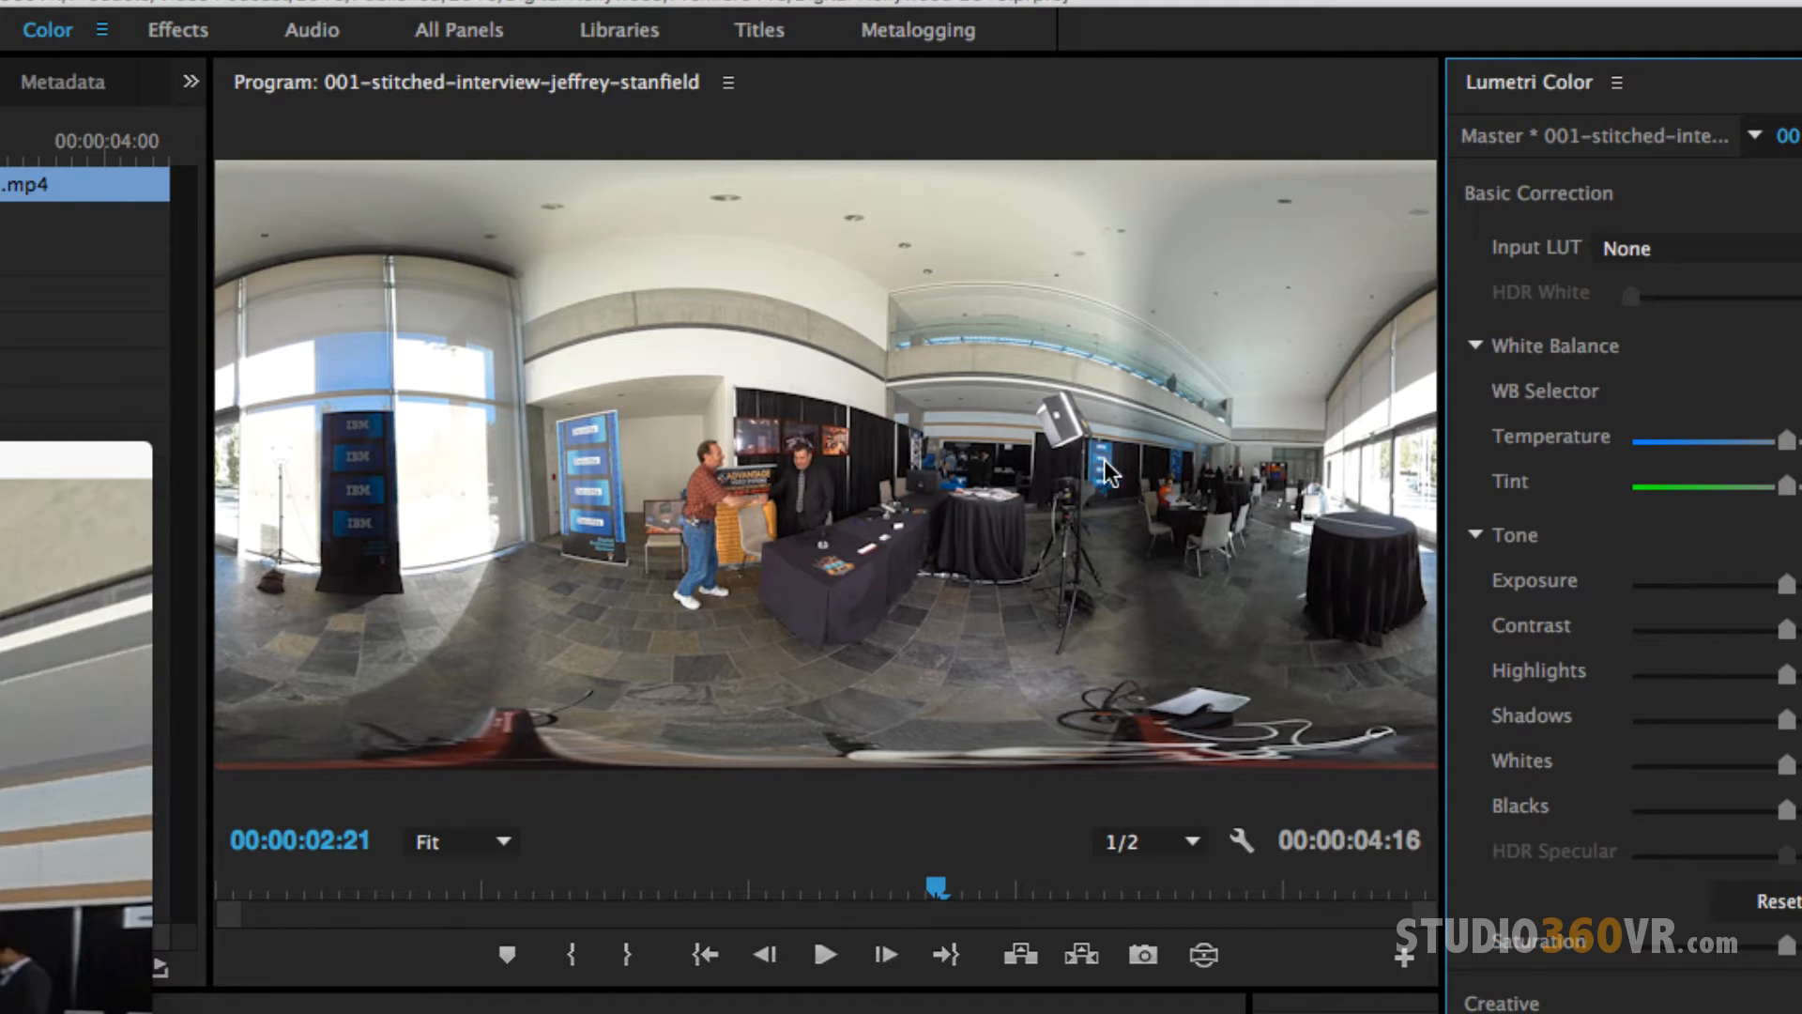
mouse_move(1371, 467)
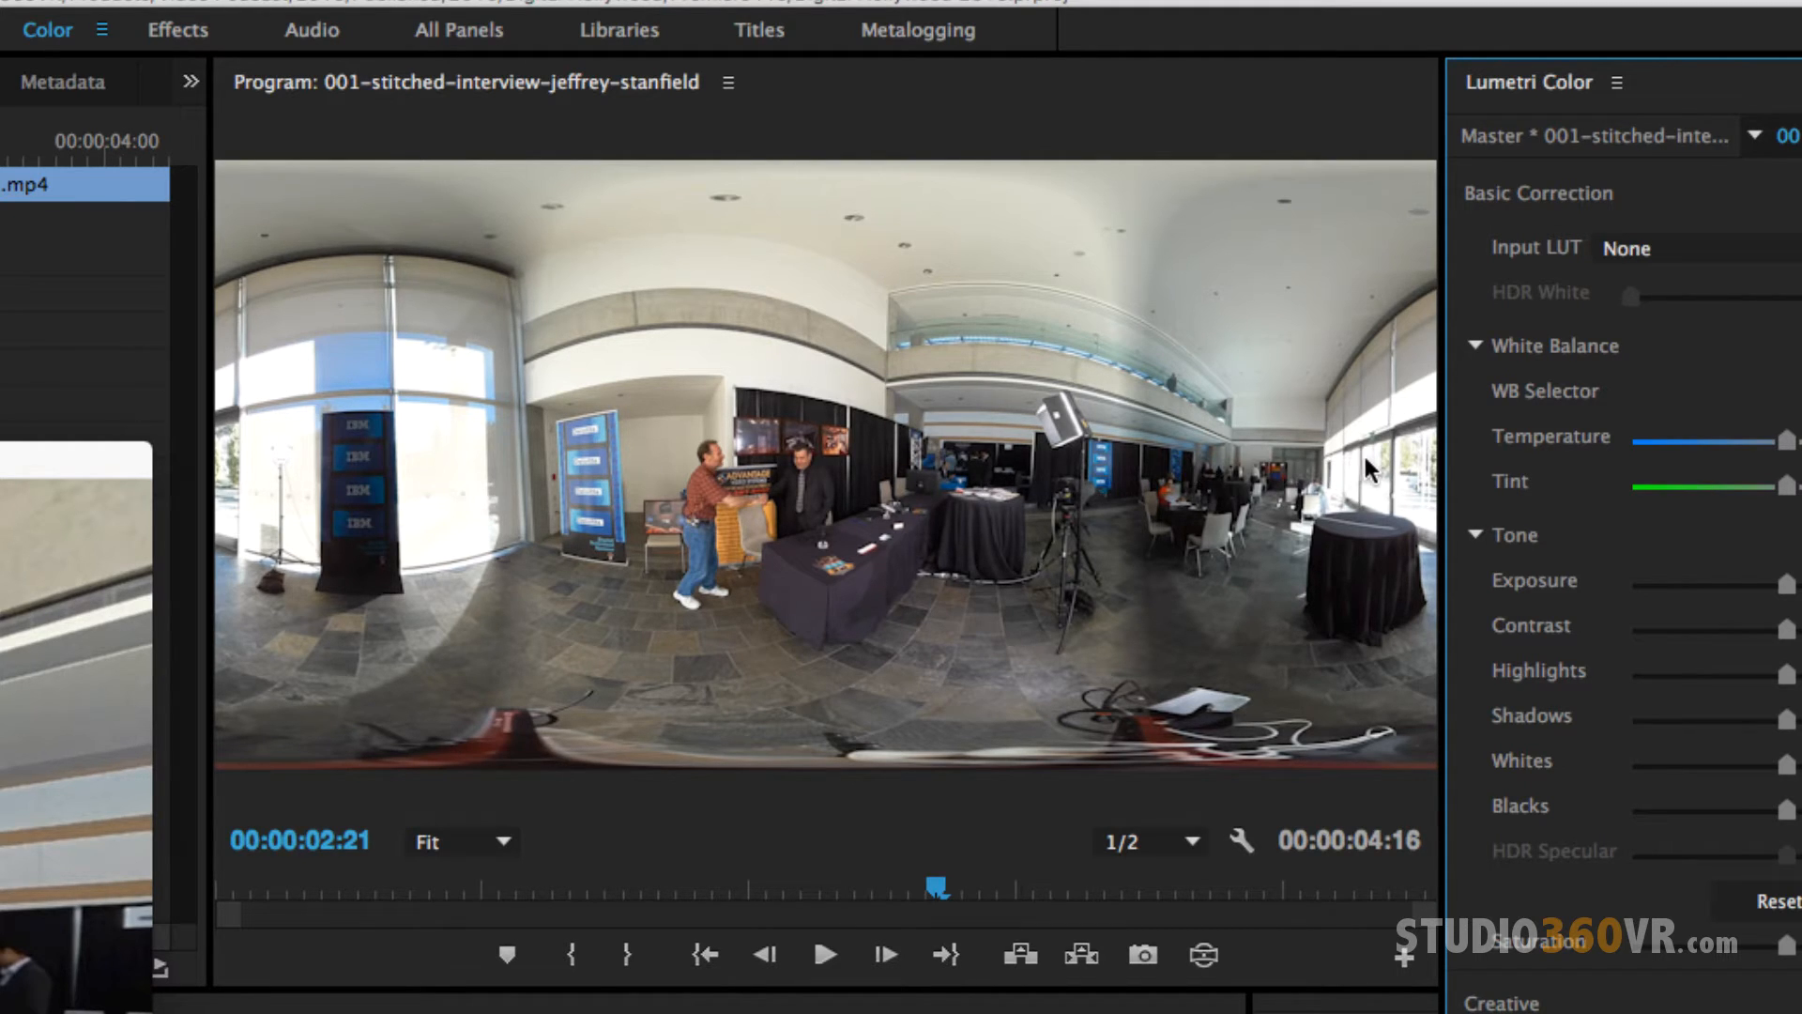
mouse_move(820, 494)
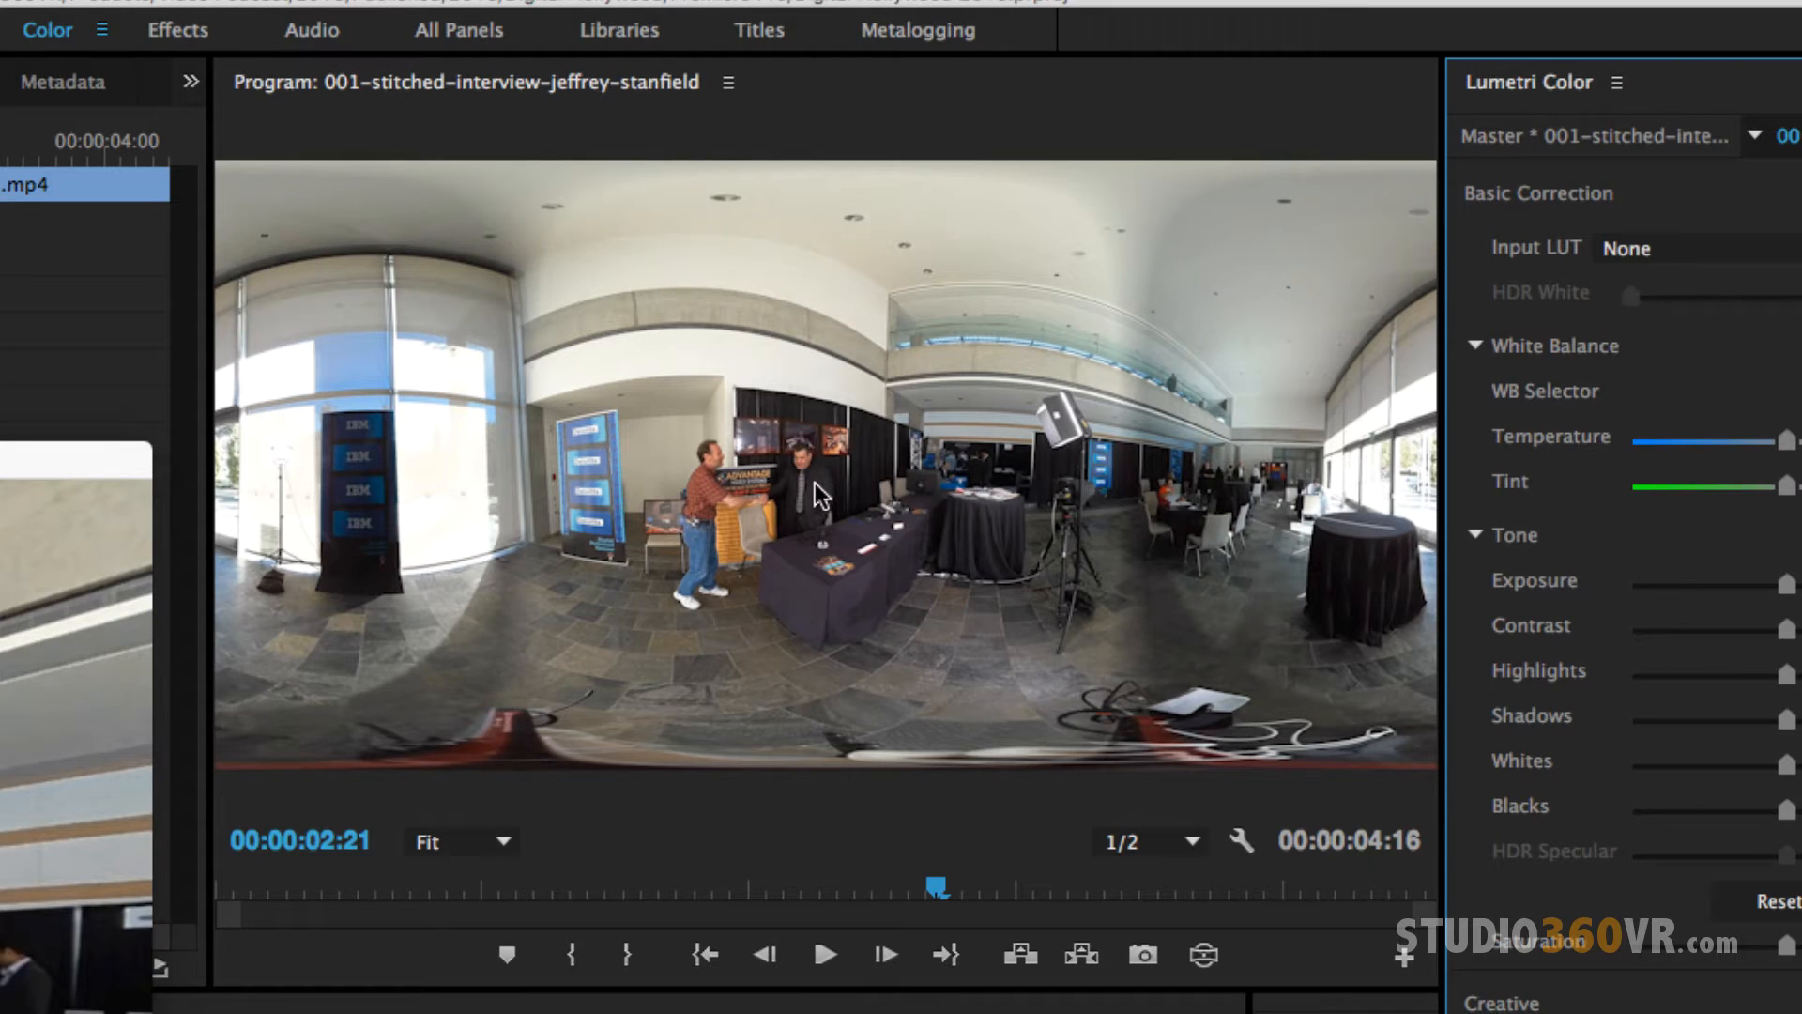
mouse_move(557, 494)
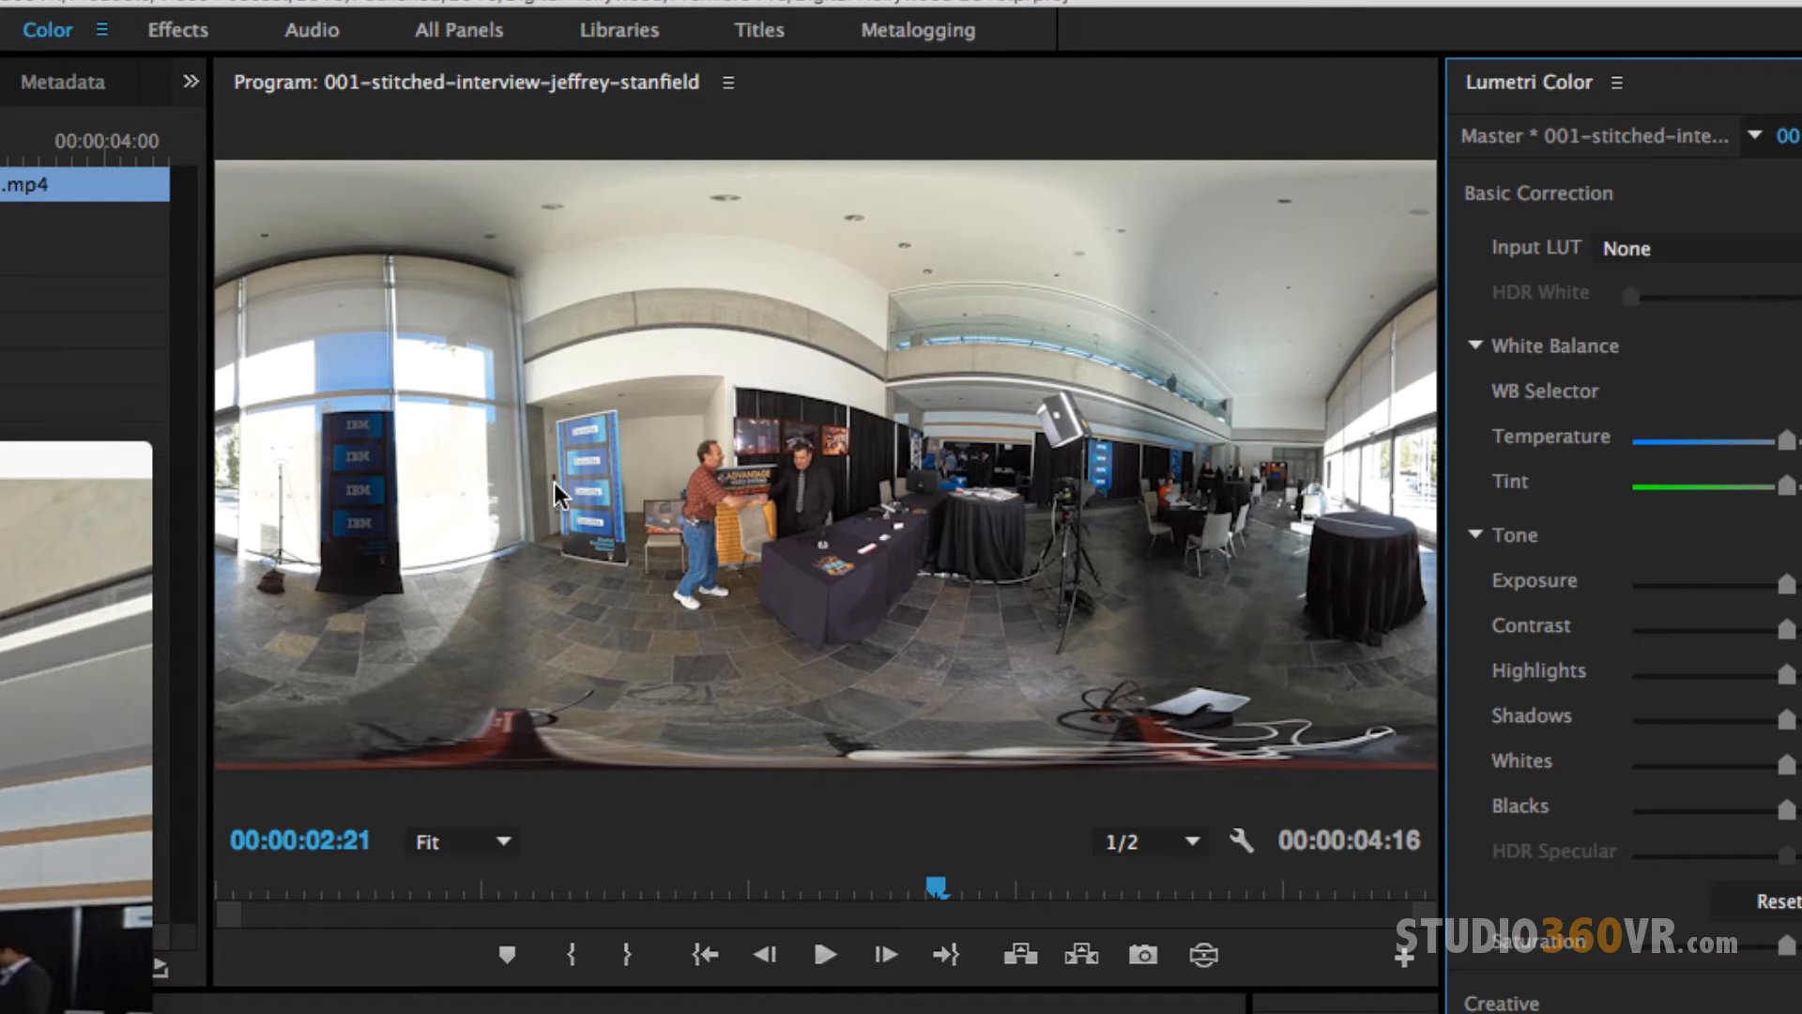
mouse_move(383, 486)
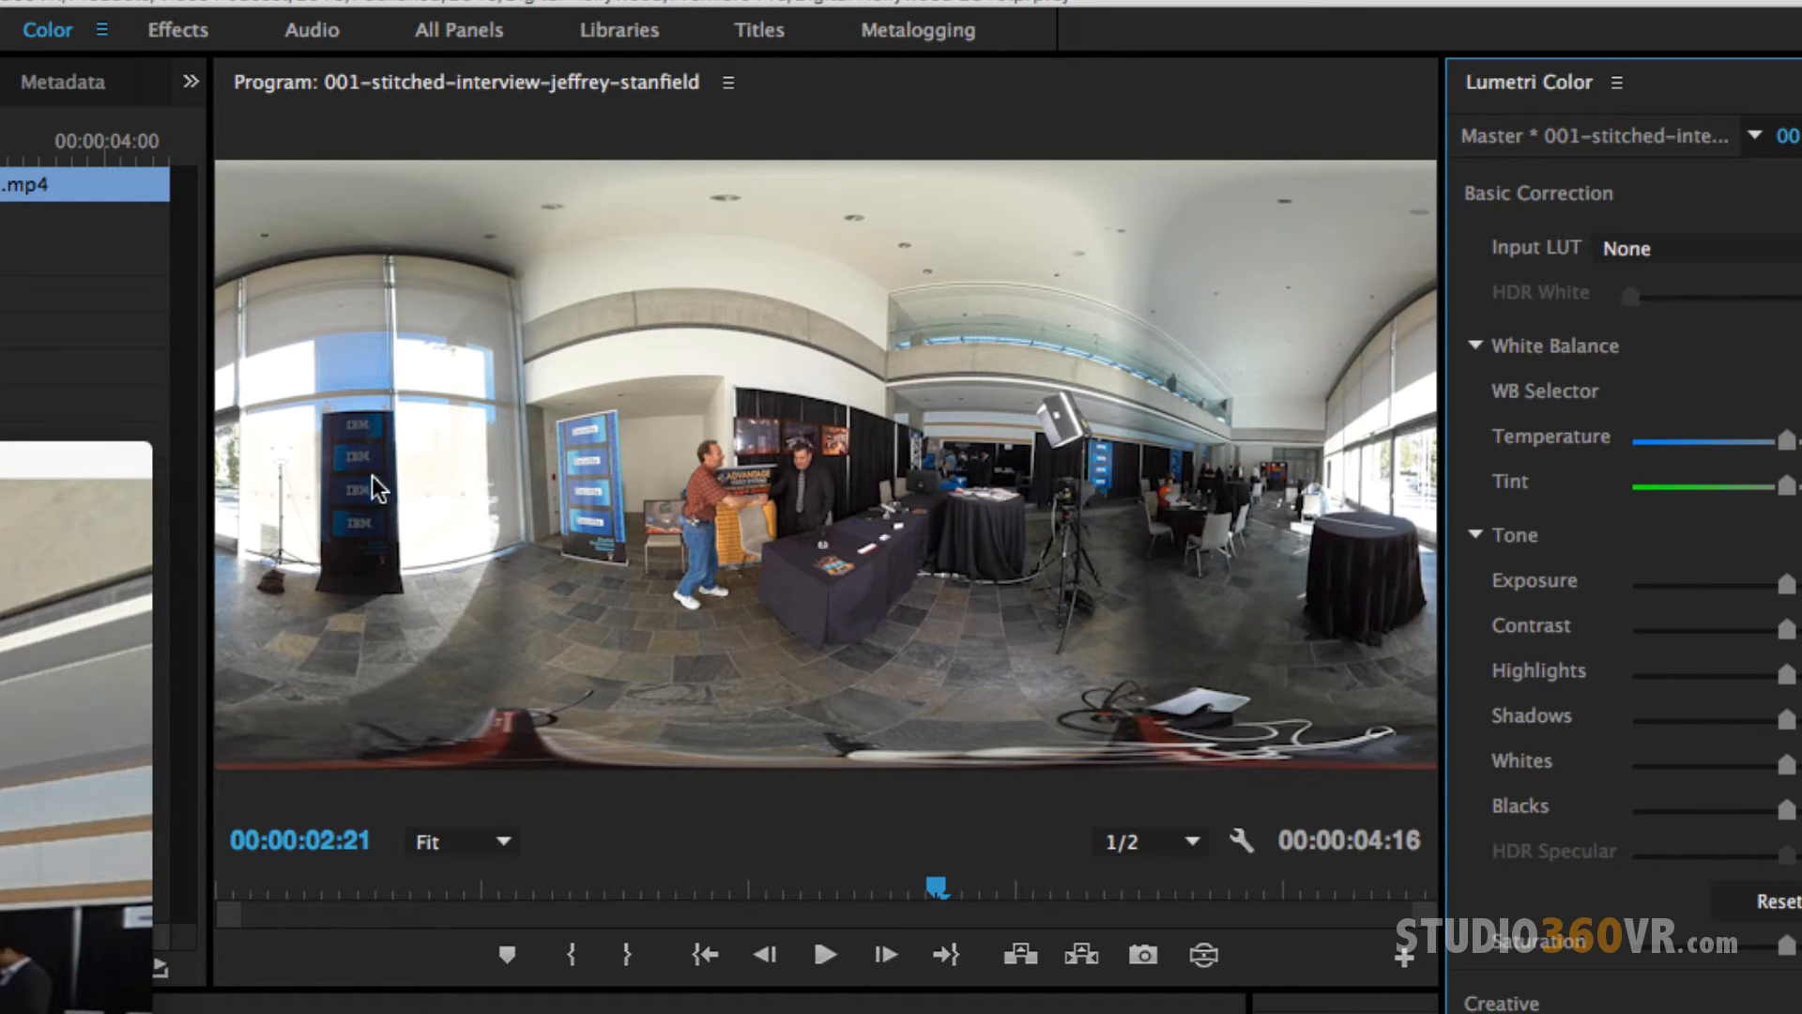
mouse_move(249, 488)
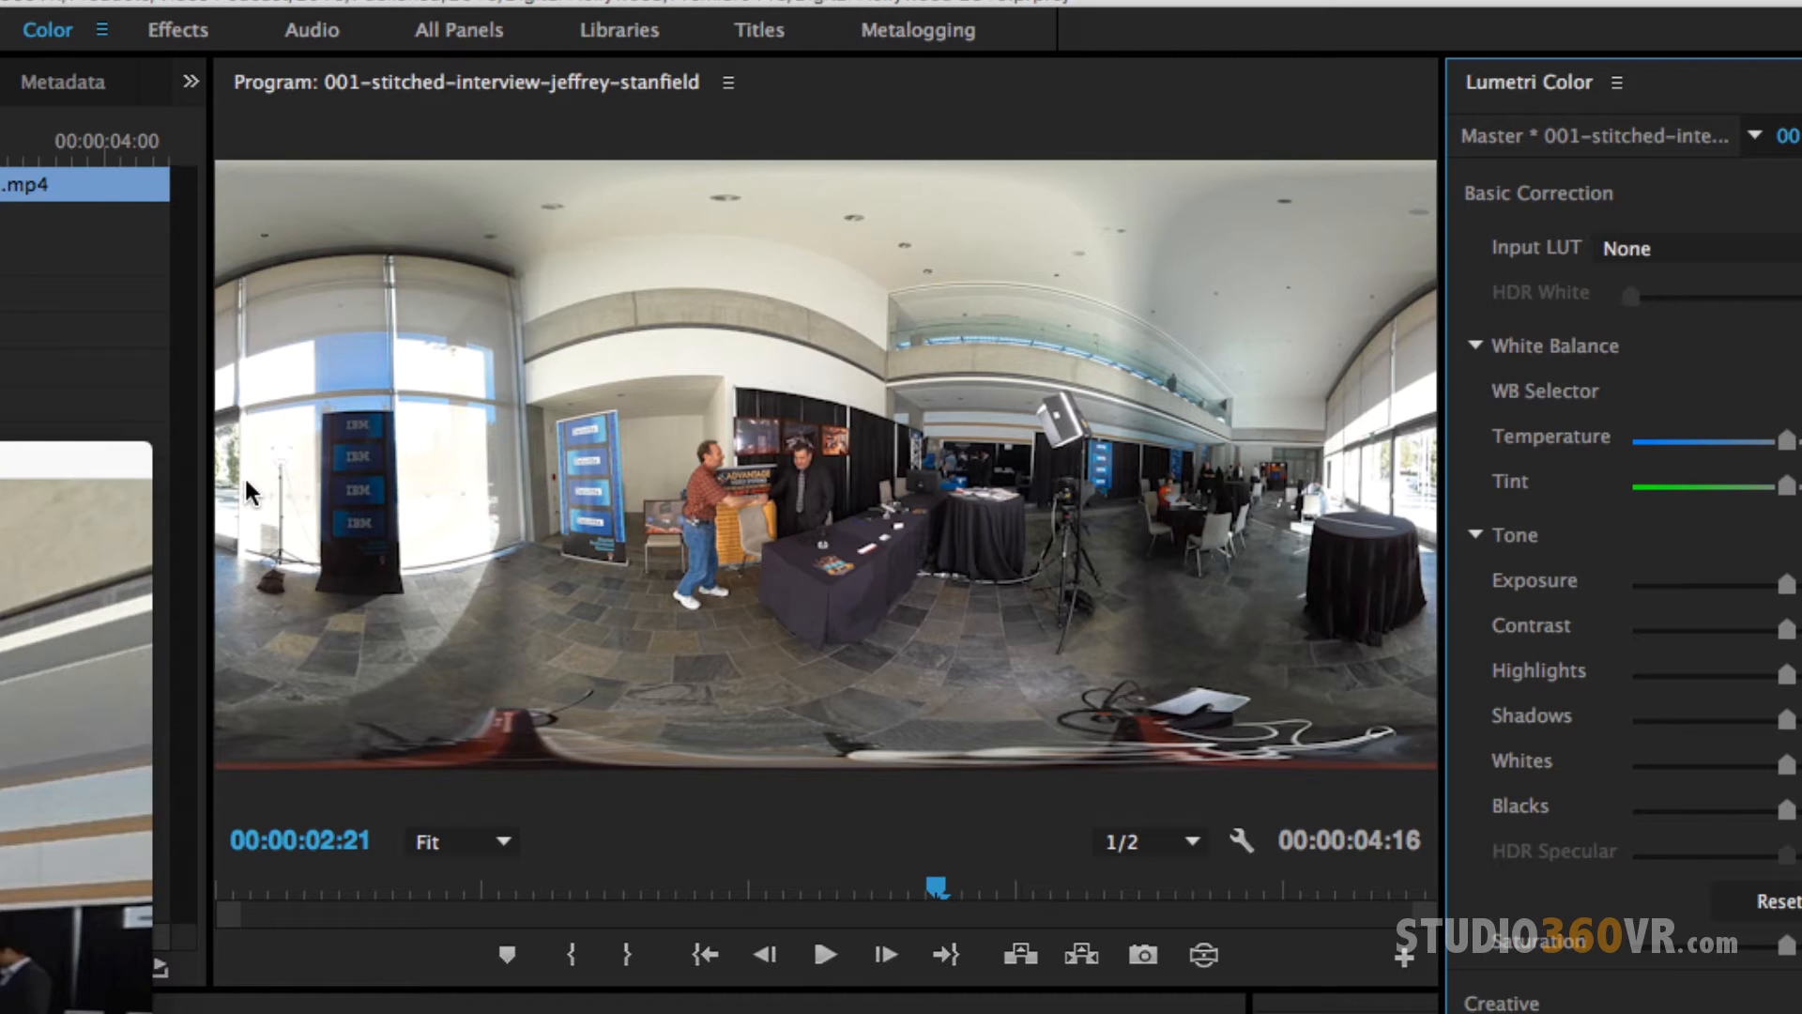
mouse_move(210, 255)
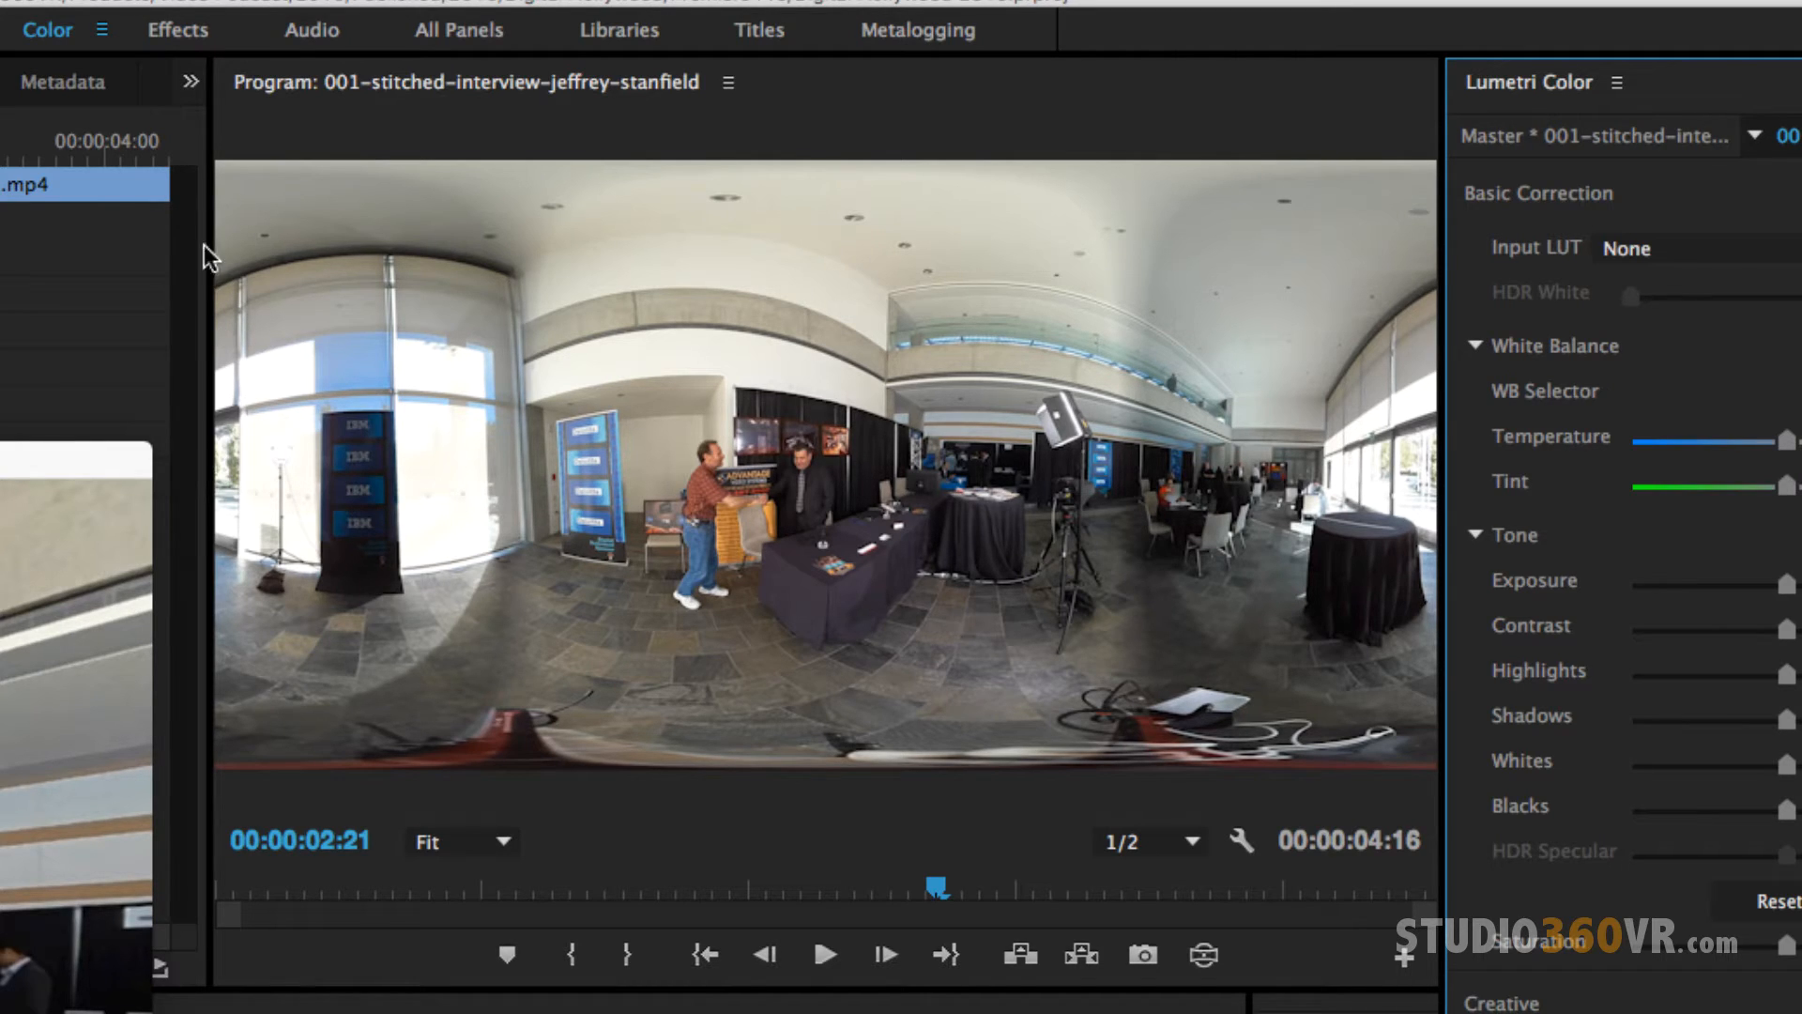
mouse_move(1424, 218)
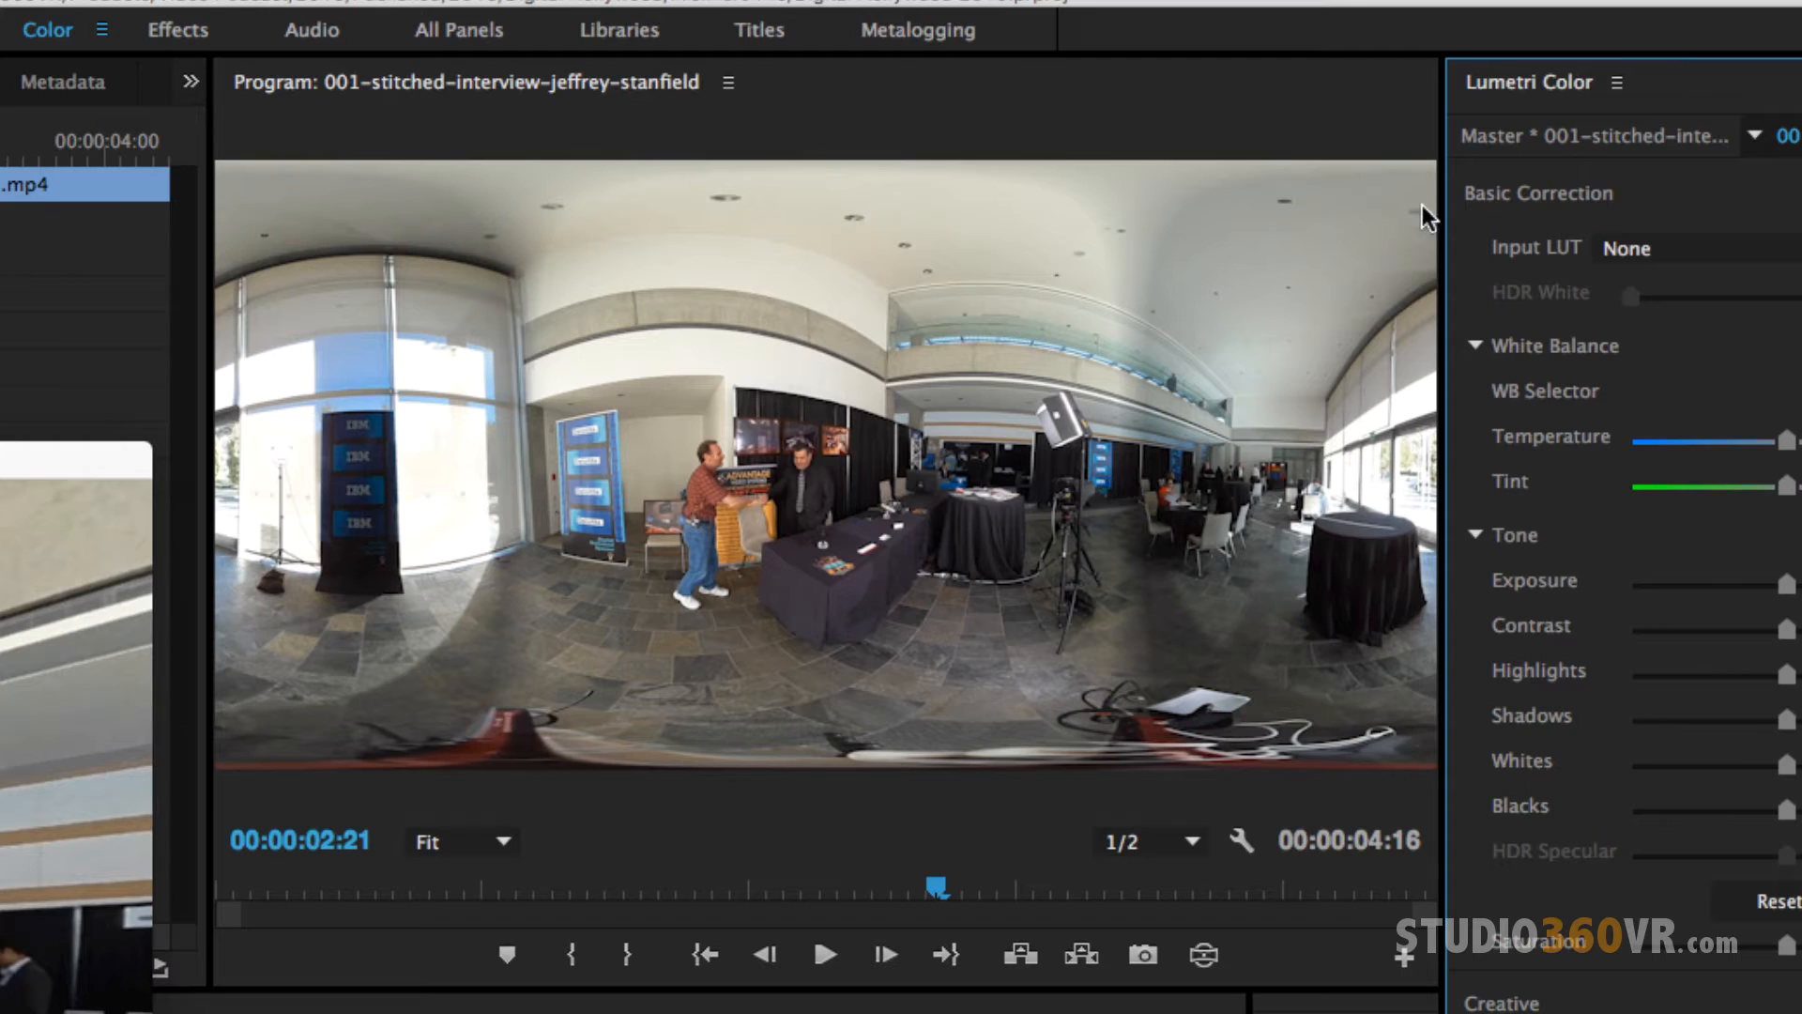
mouse_move(1395, 565)
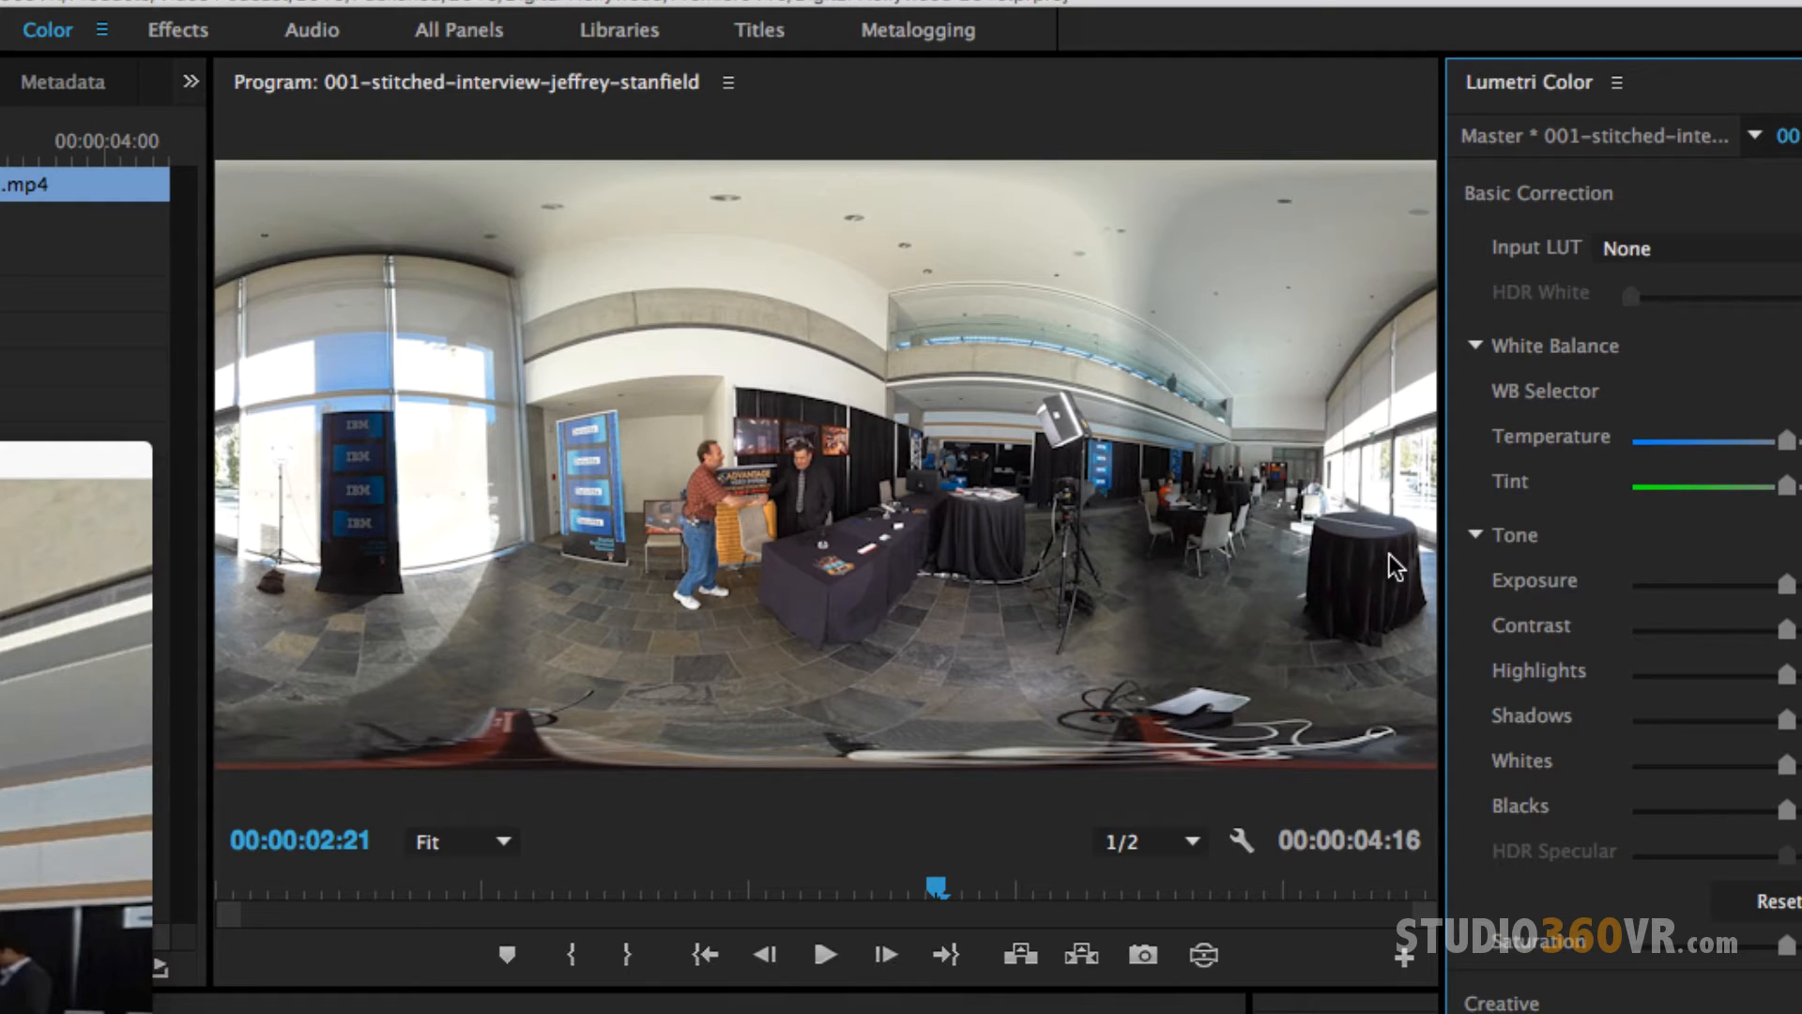
mouse_move(1210, 475)
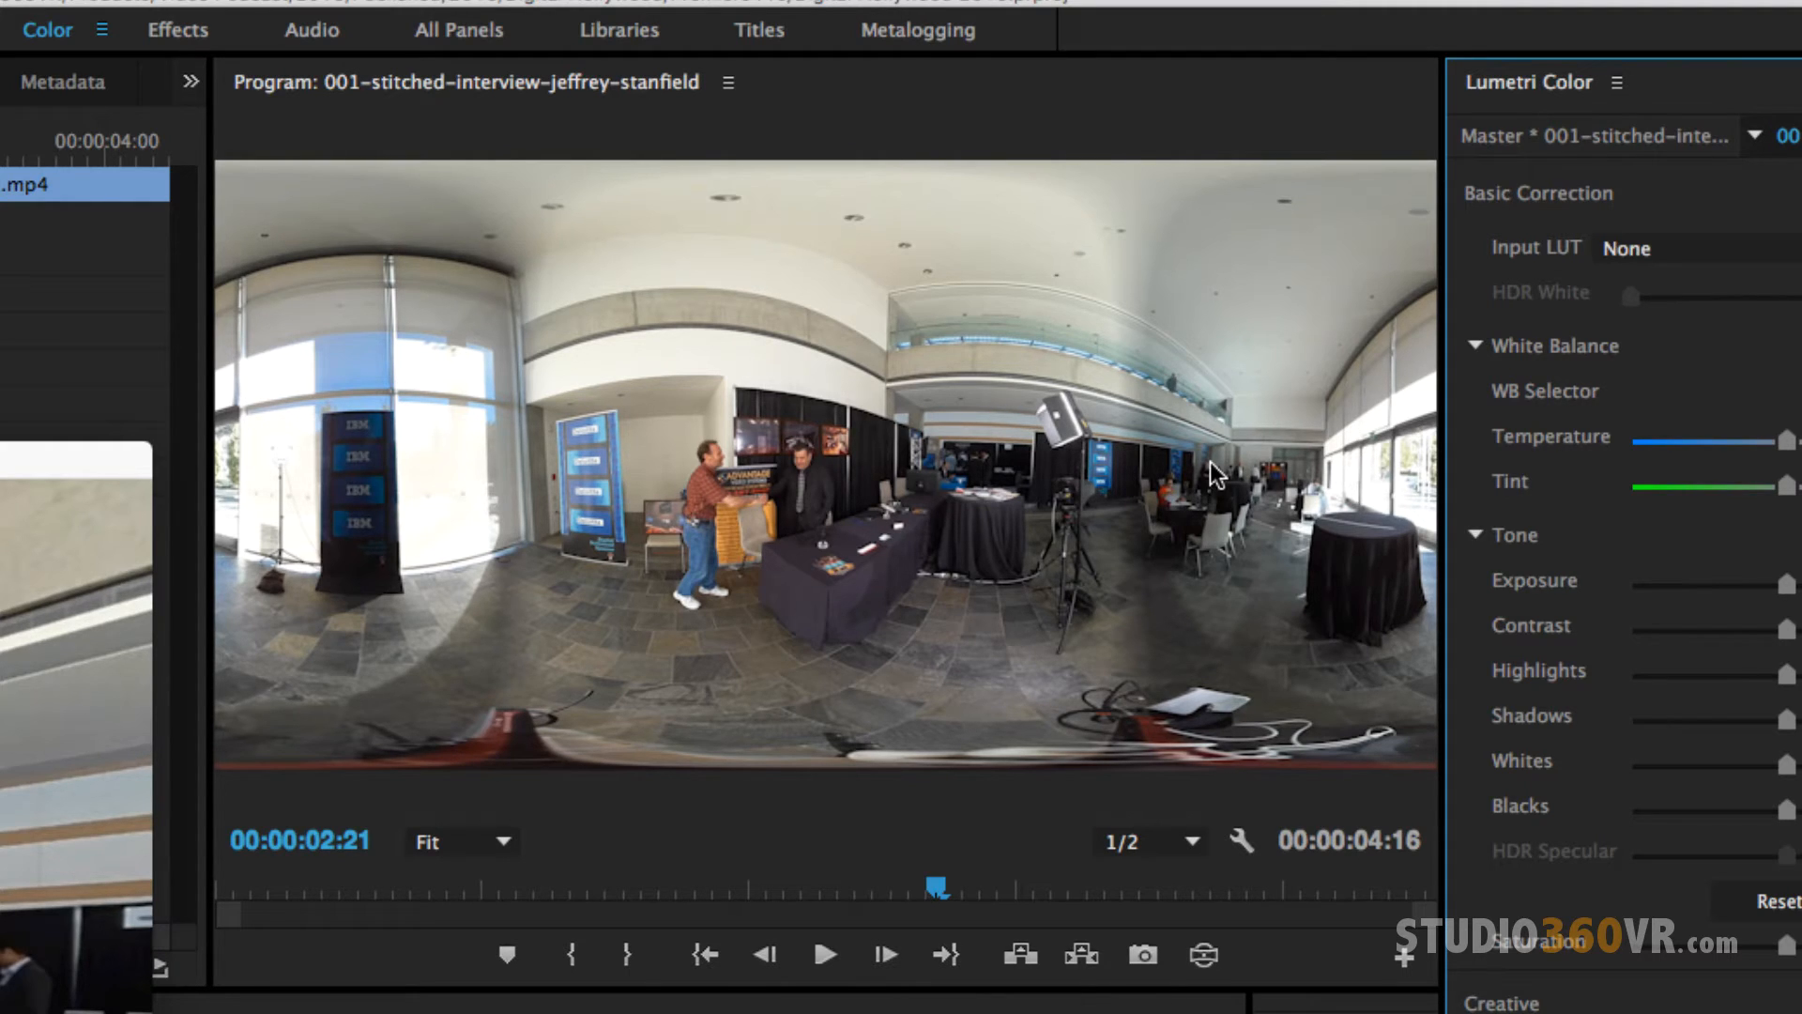
mouse_move(1214, 426)
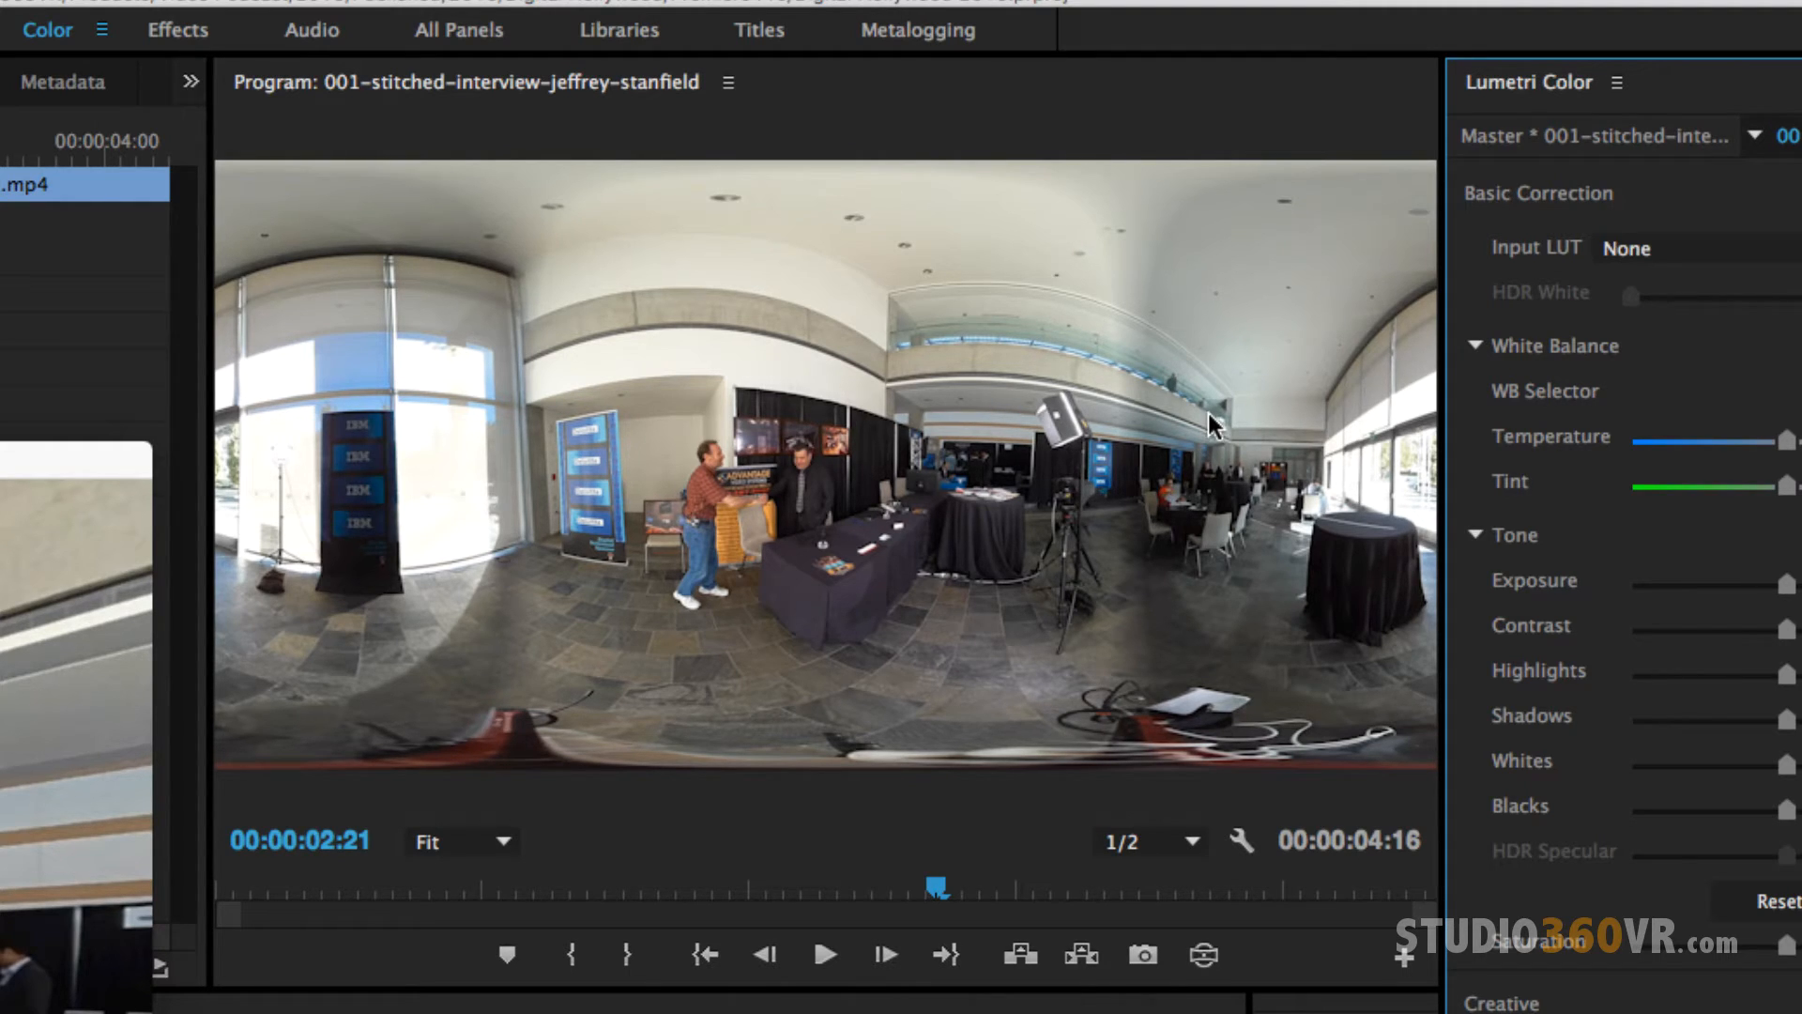
mouse_move(1006, 411)
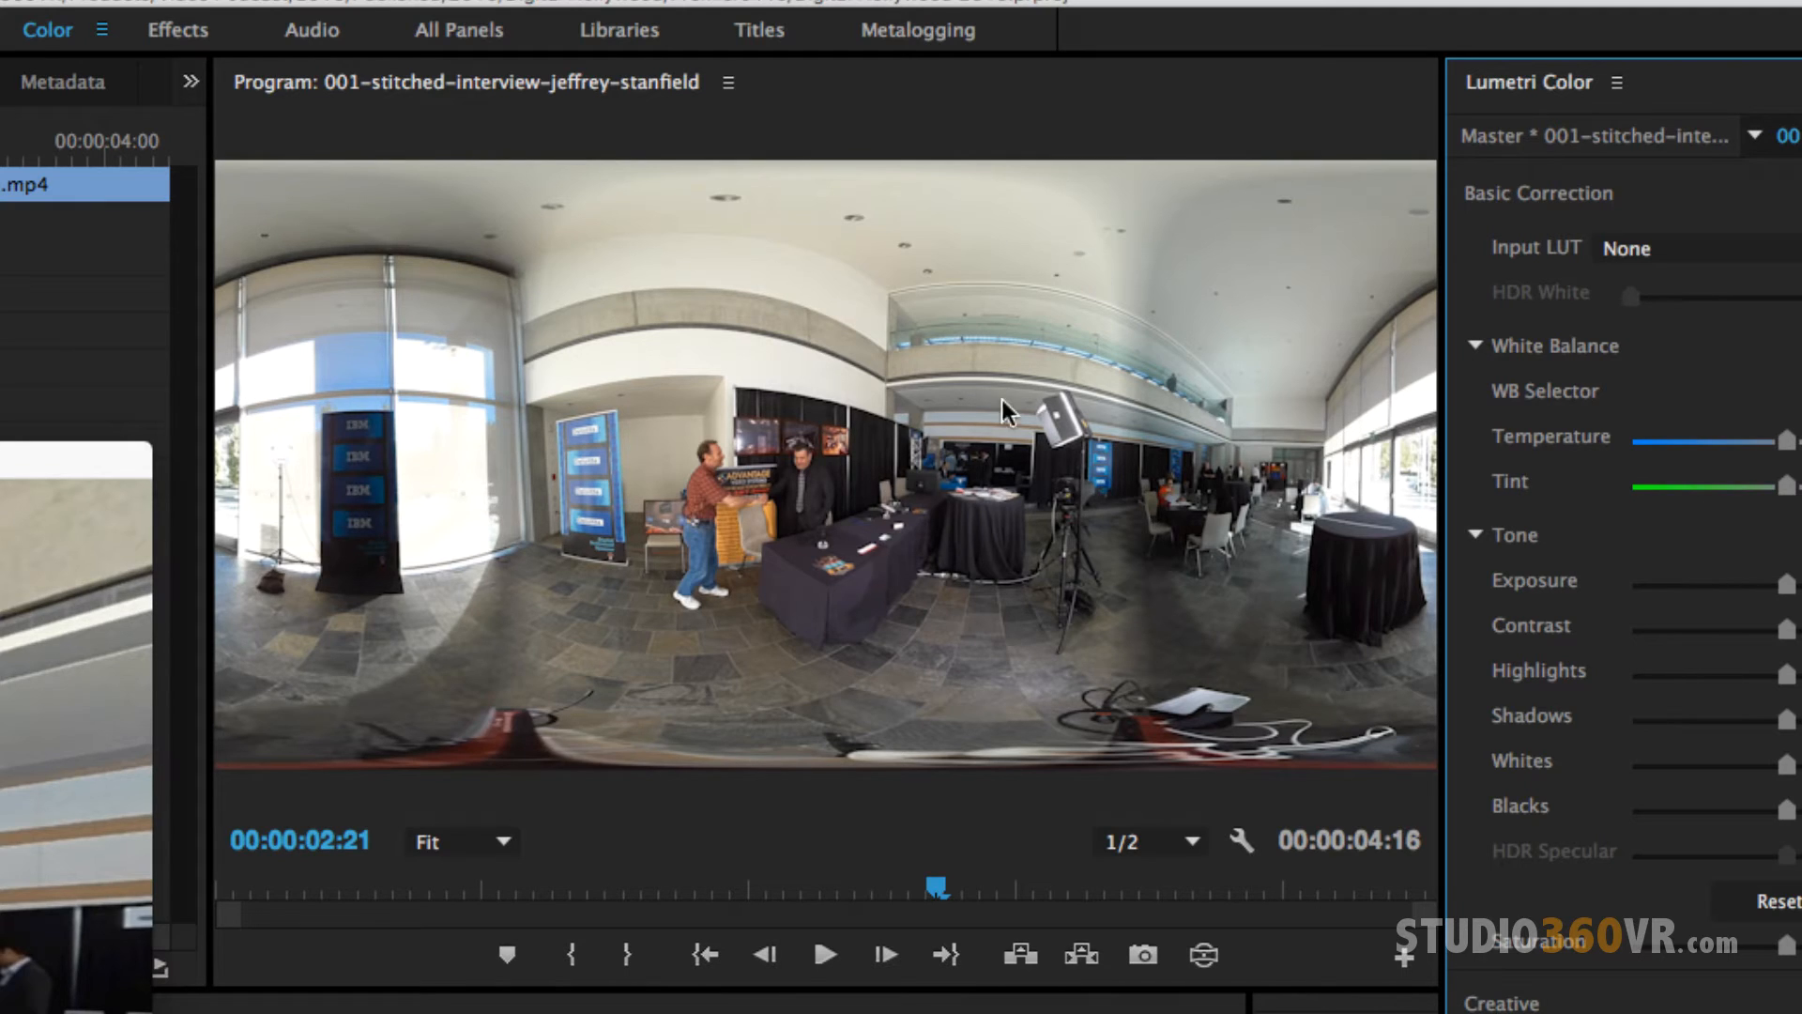
mouse_move(930, 623)
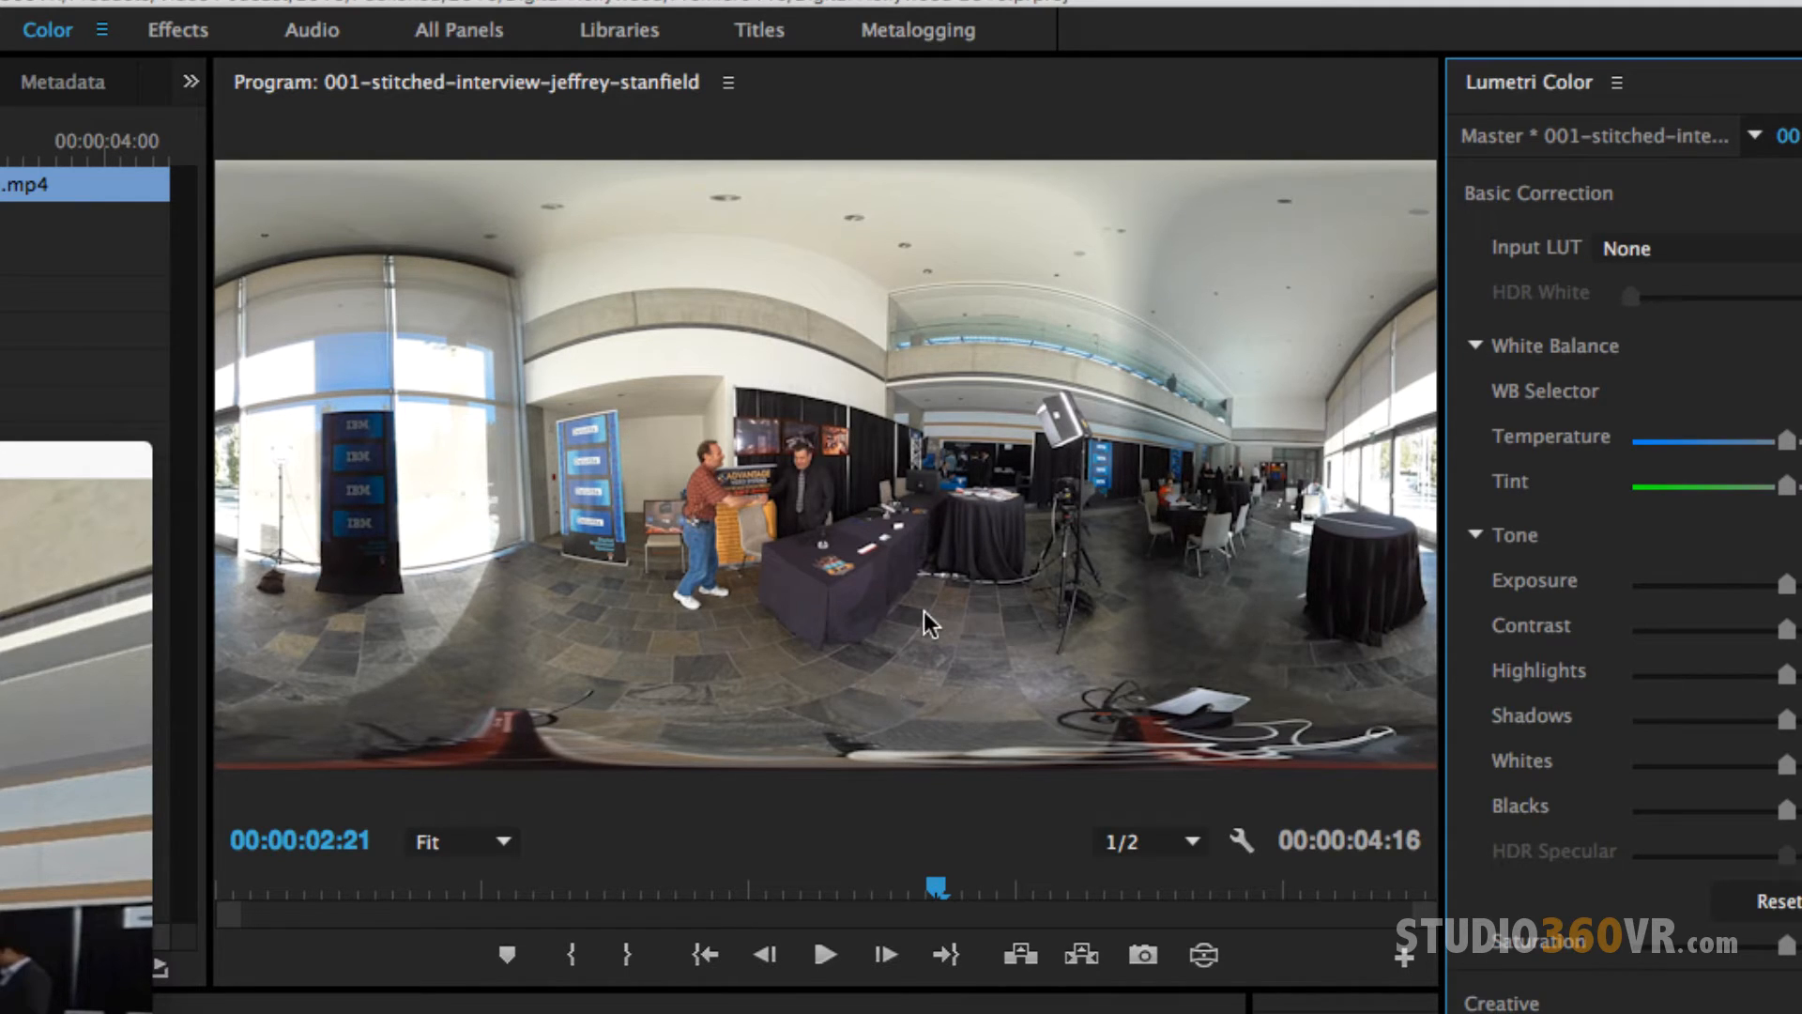
mouse_move(959, 589)
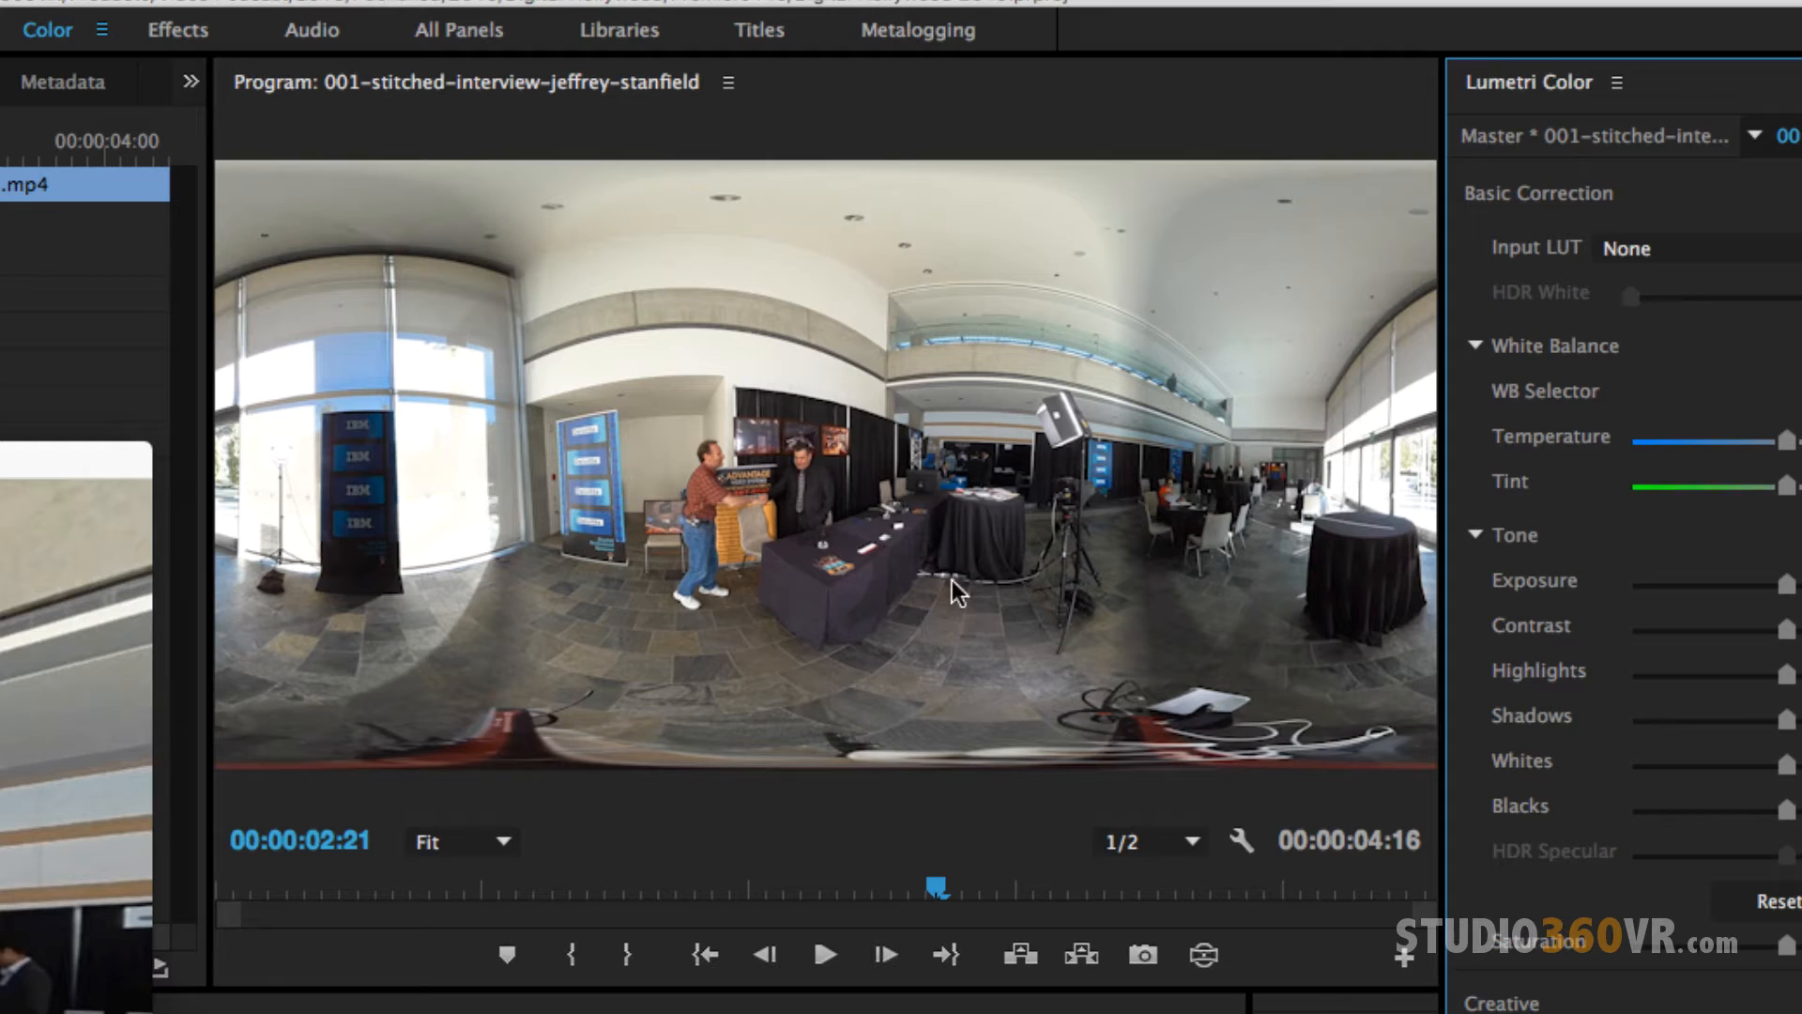
mouse_move(1066, 321)
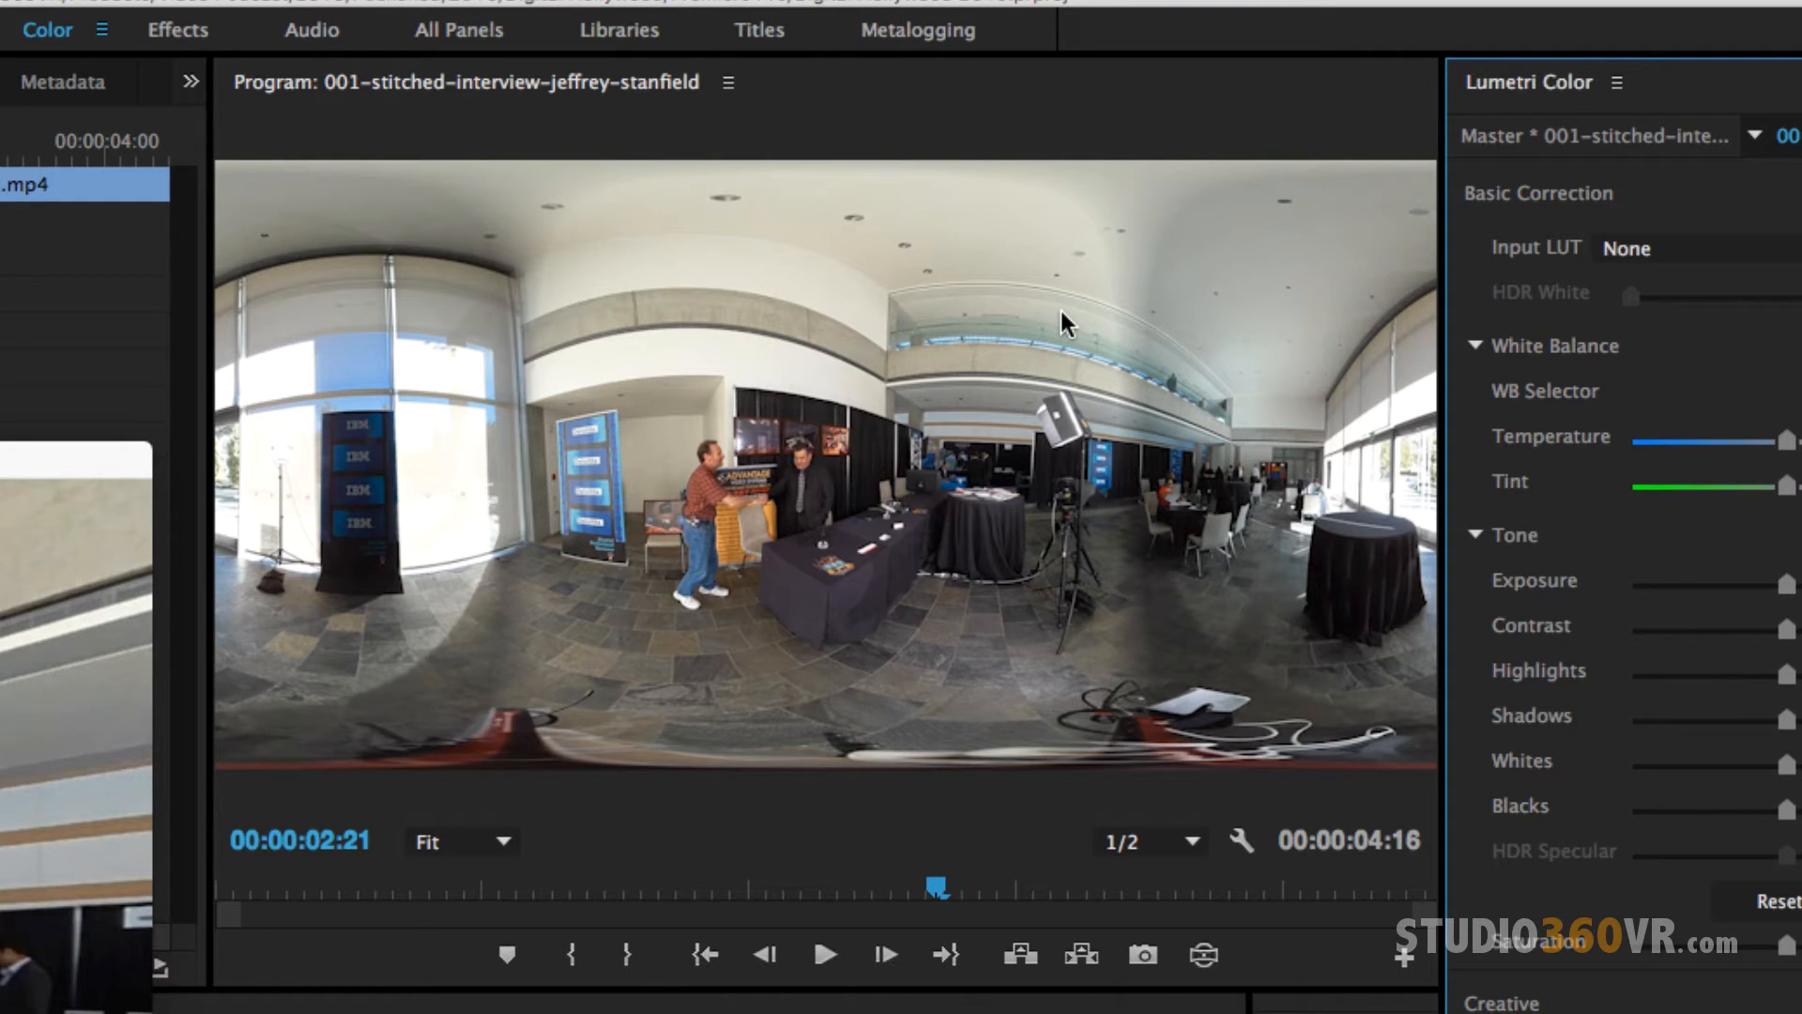
mouse_move(785, 278)
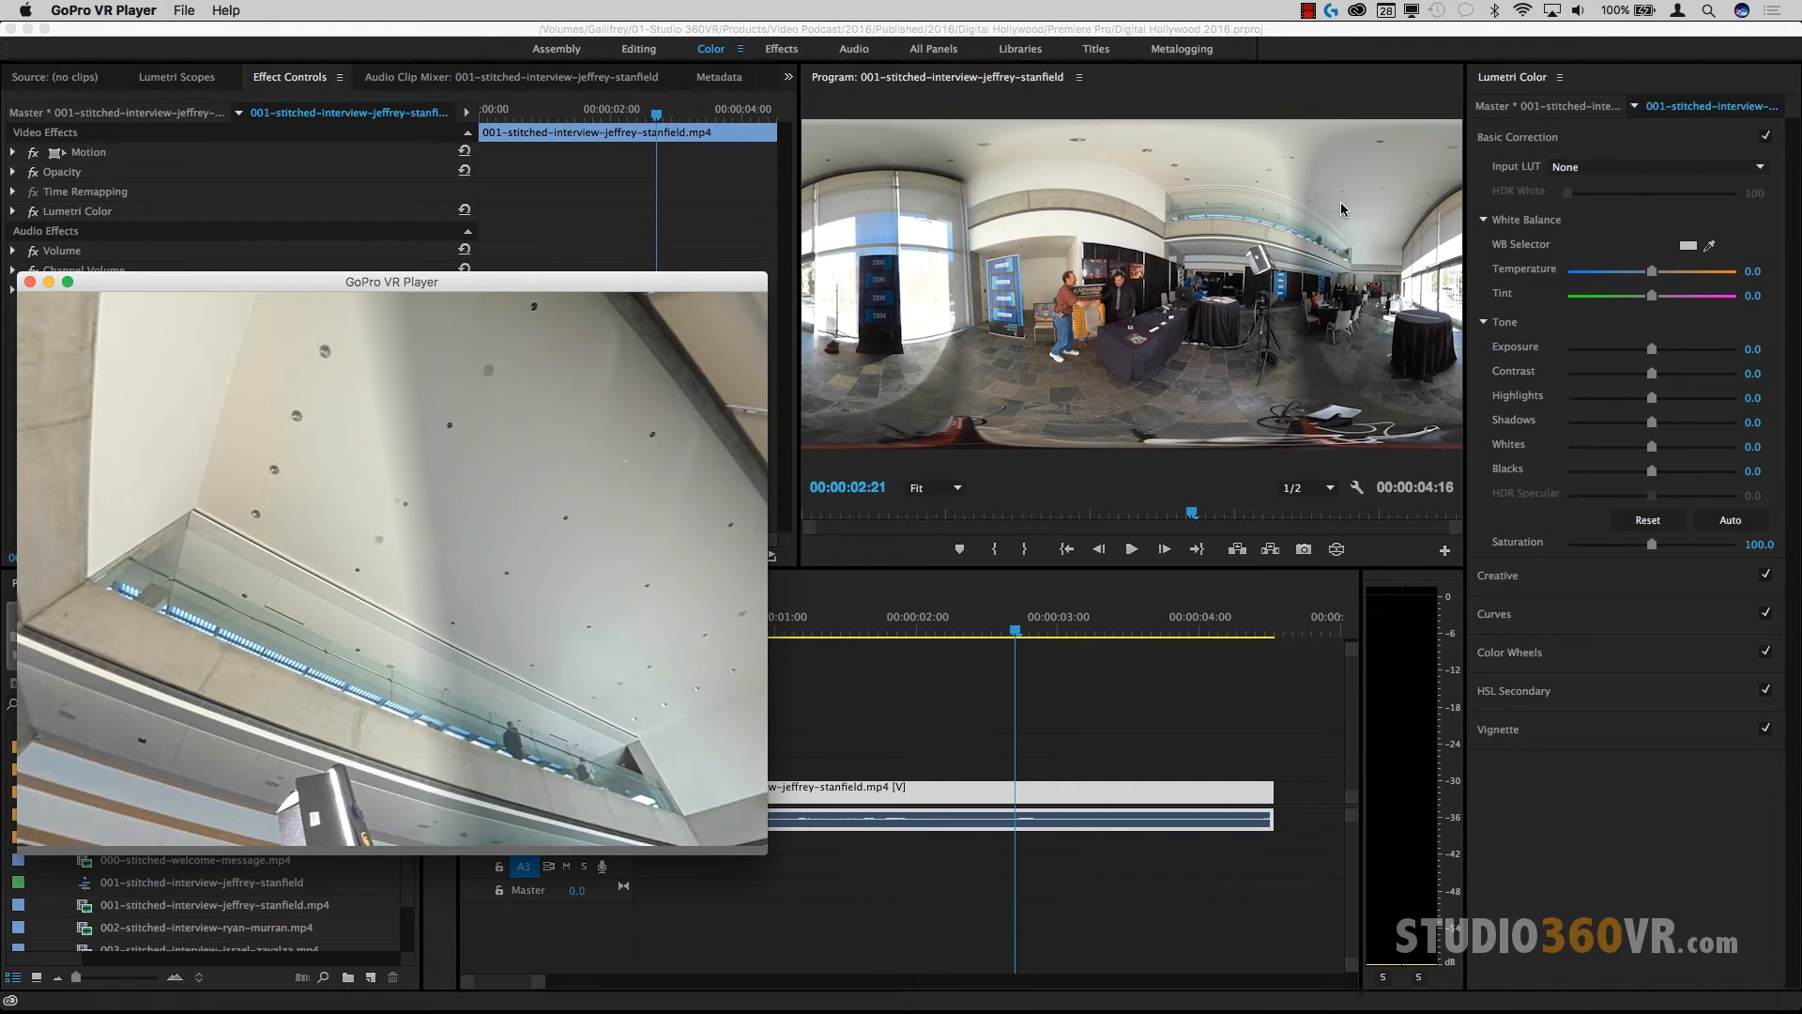
mouse_move(291, 535)
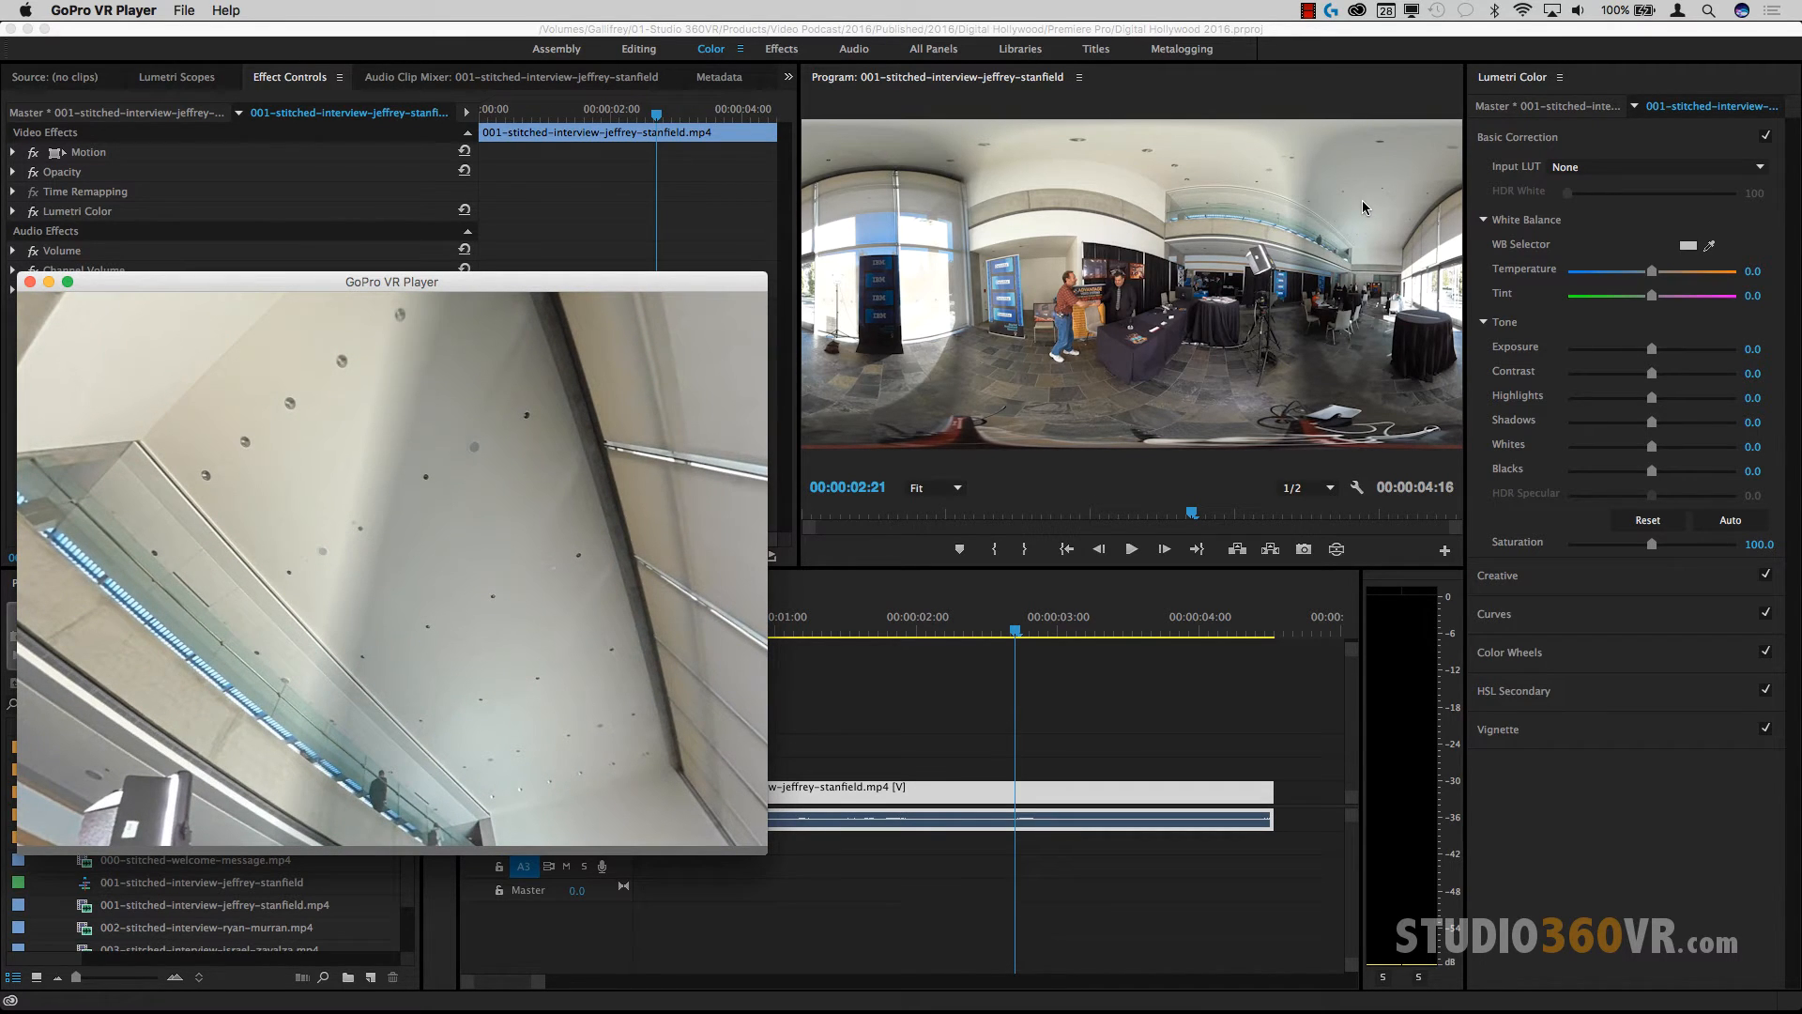
mouse_move(628, 287)
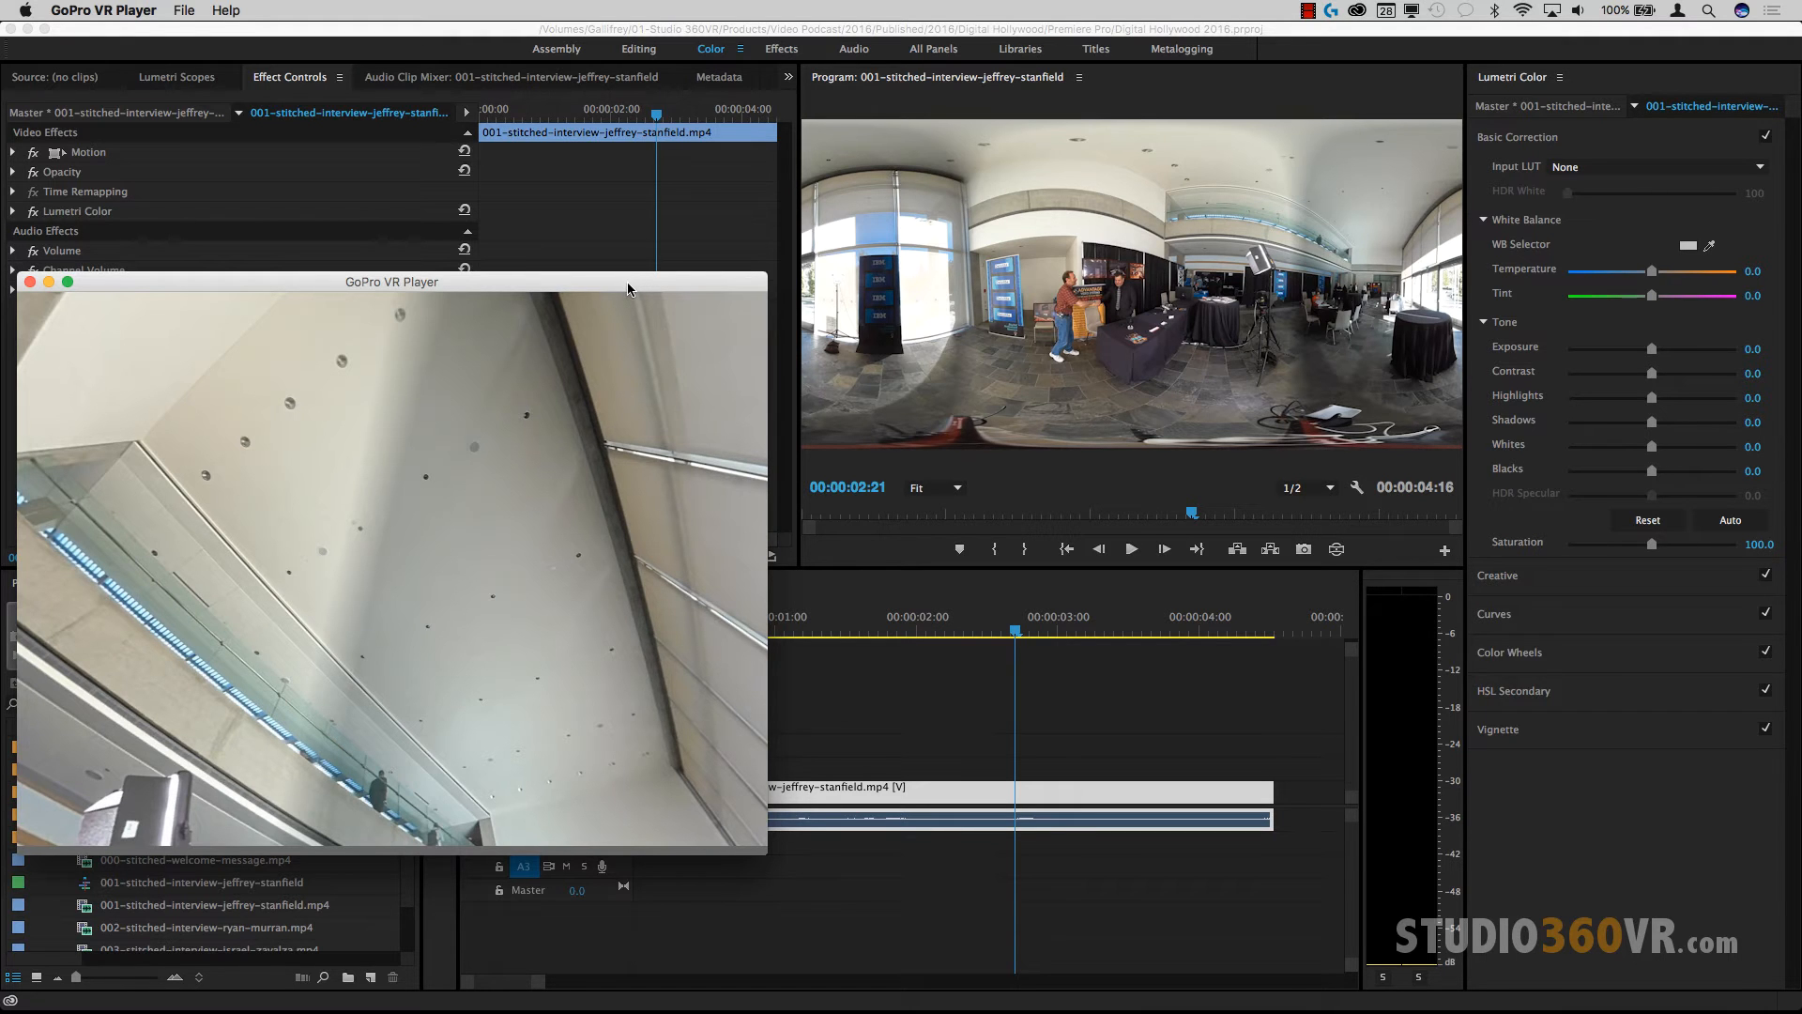
Step: Tilt the GoPro VR Player view upward to look at the ceiling of the 360 clip
left_click_drag(390, 282, 518, 384)
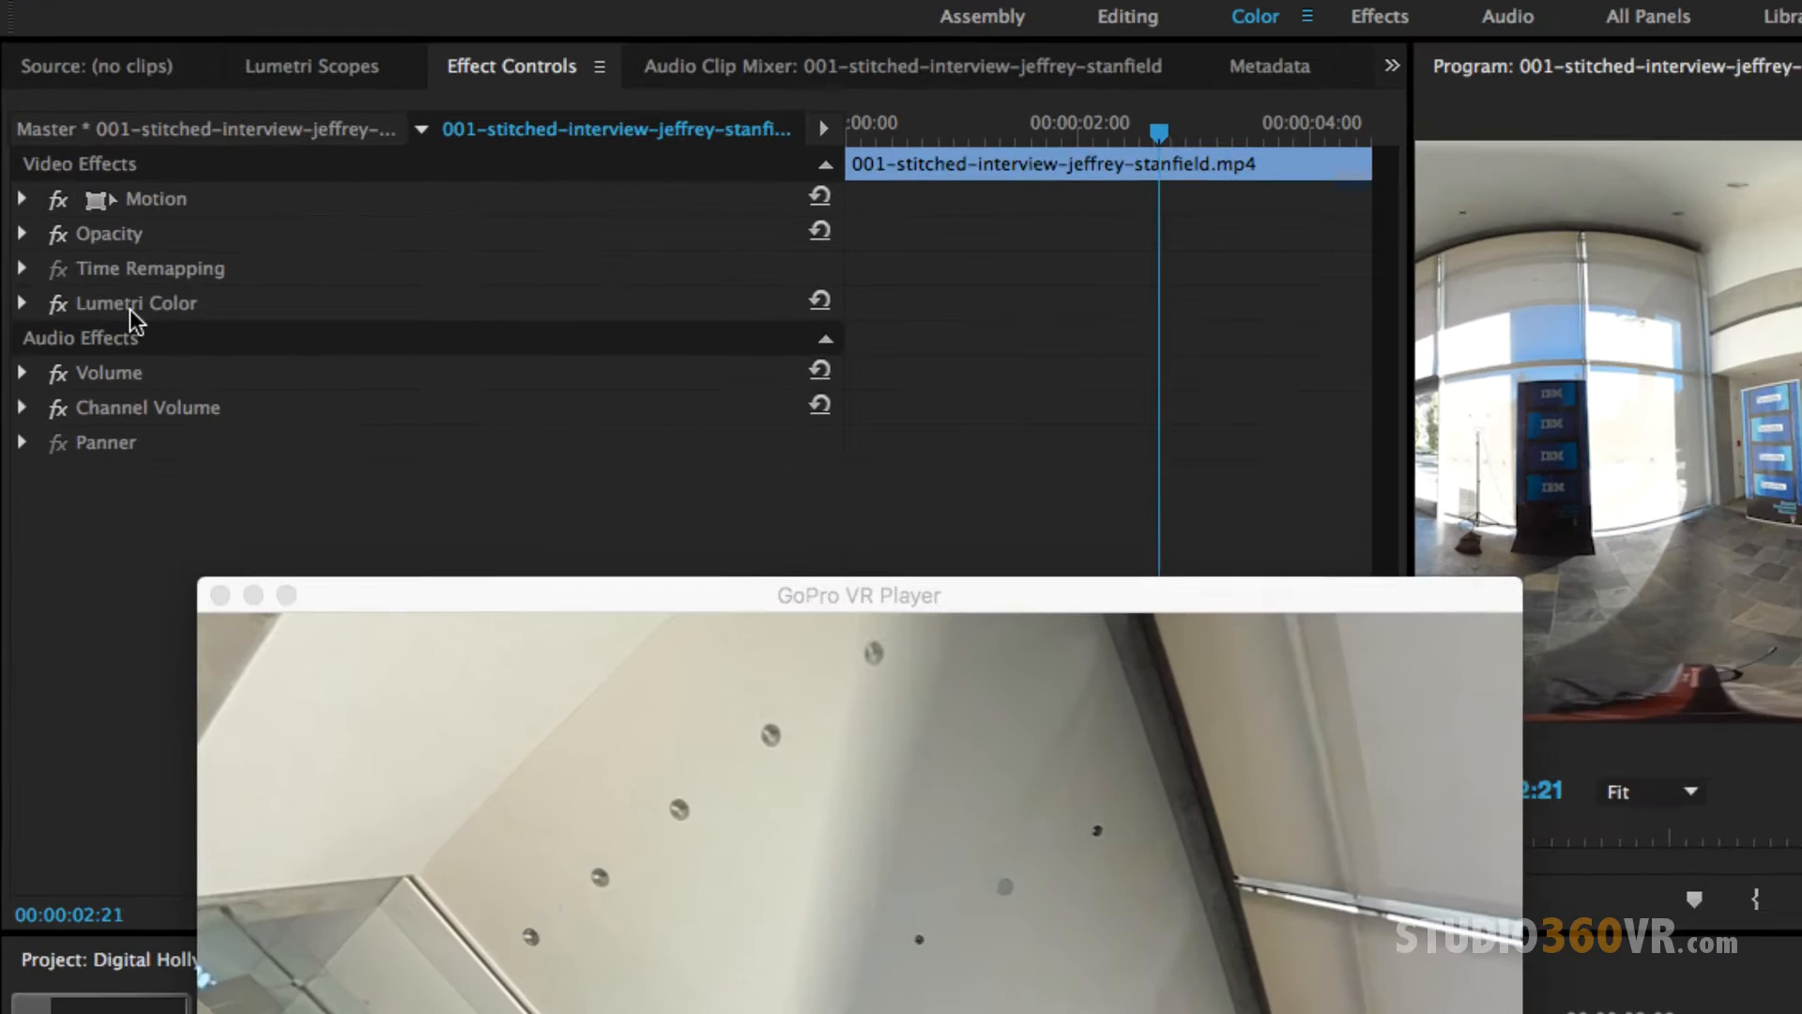
Step: Start a free-draw bezier mask on Lumetri Color at 10% monitor zoom, placing the first ceiling point
left_click(23, 302)
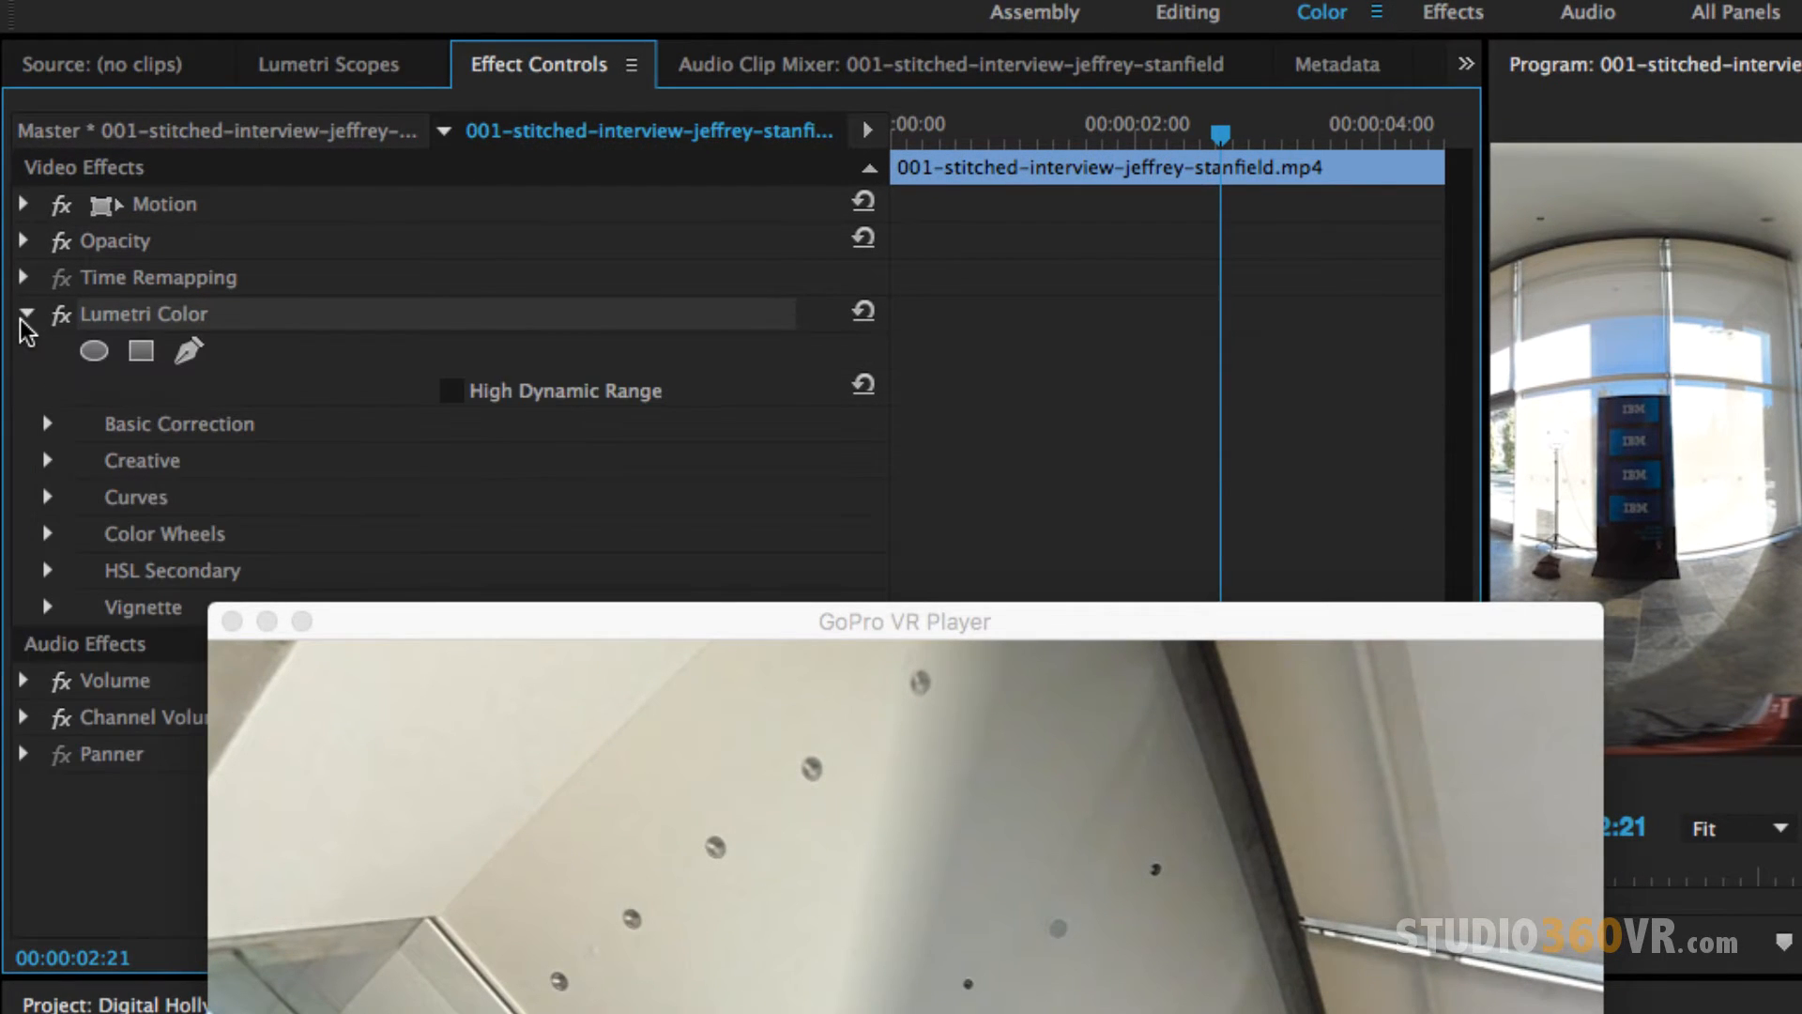
mouse_move(188, 351)
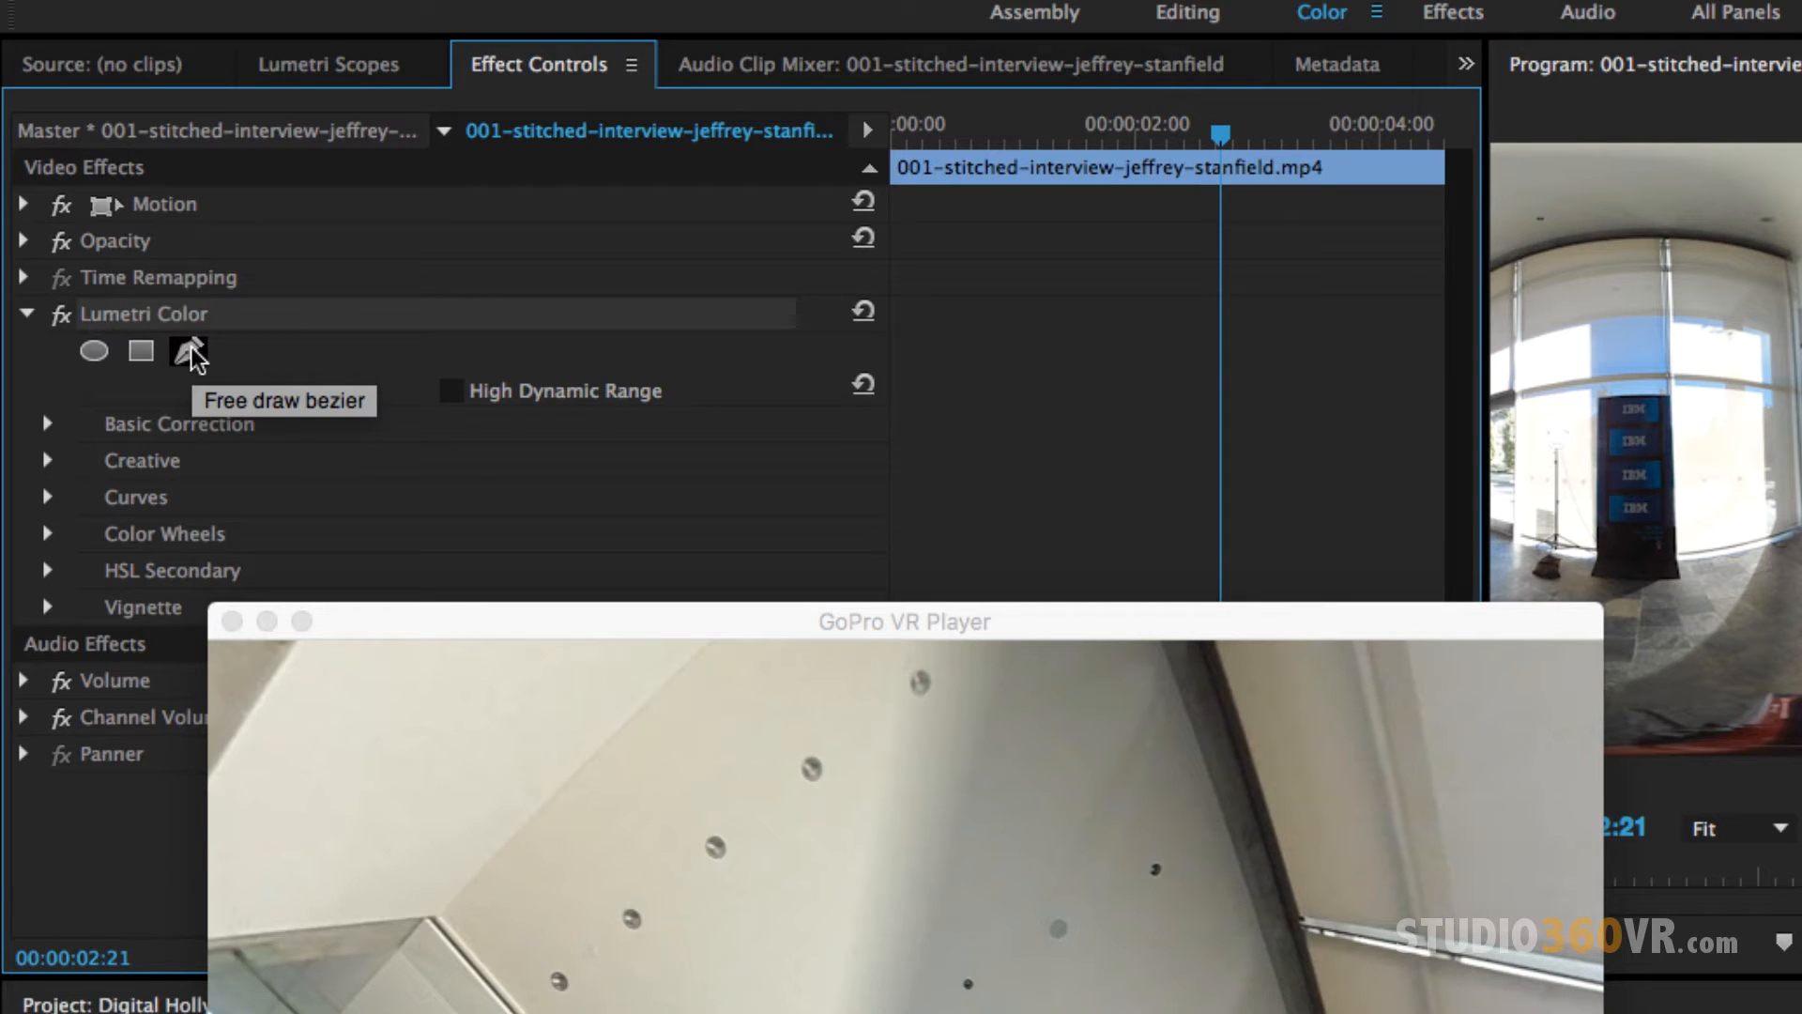
left_click(188, 351)
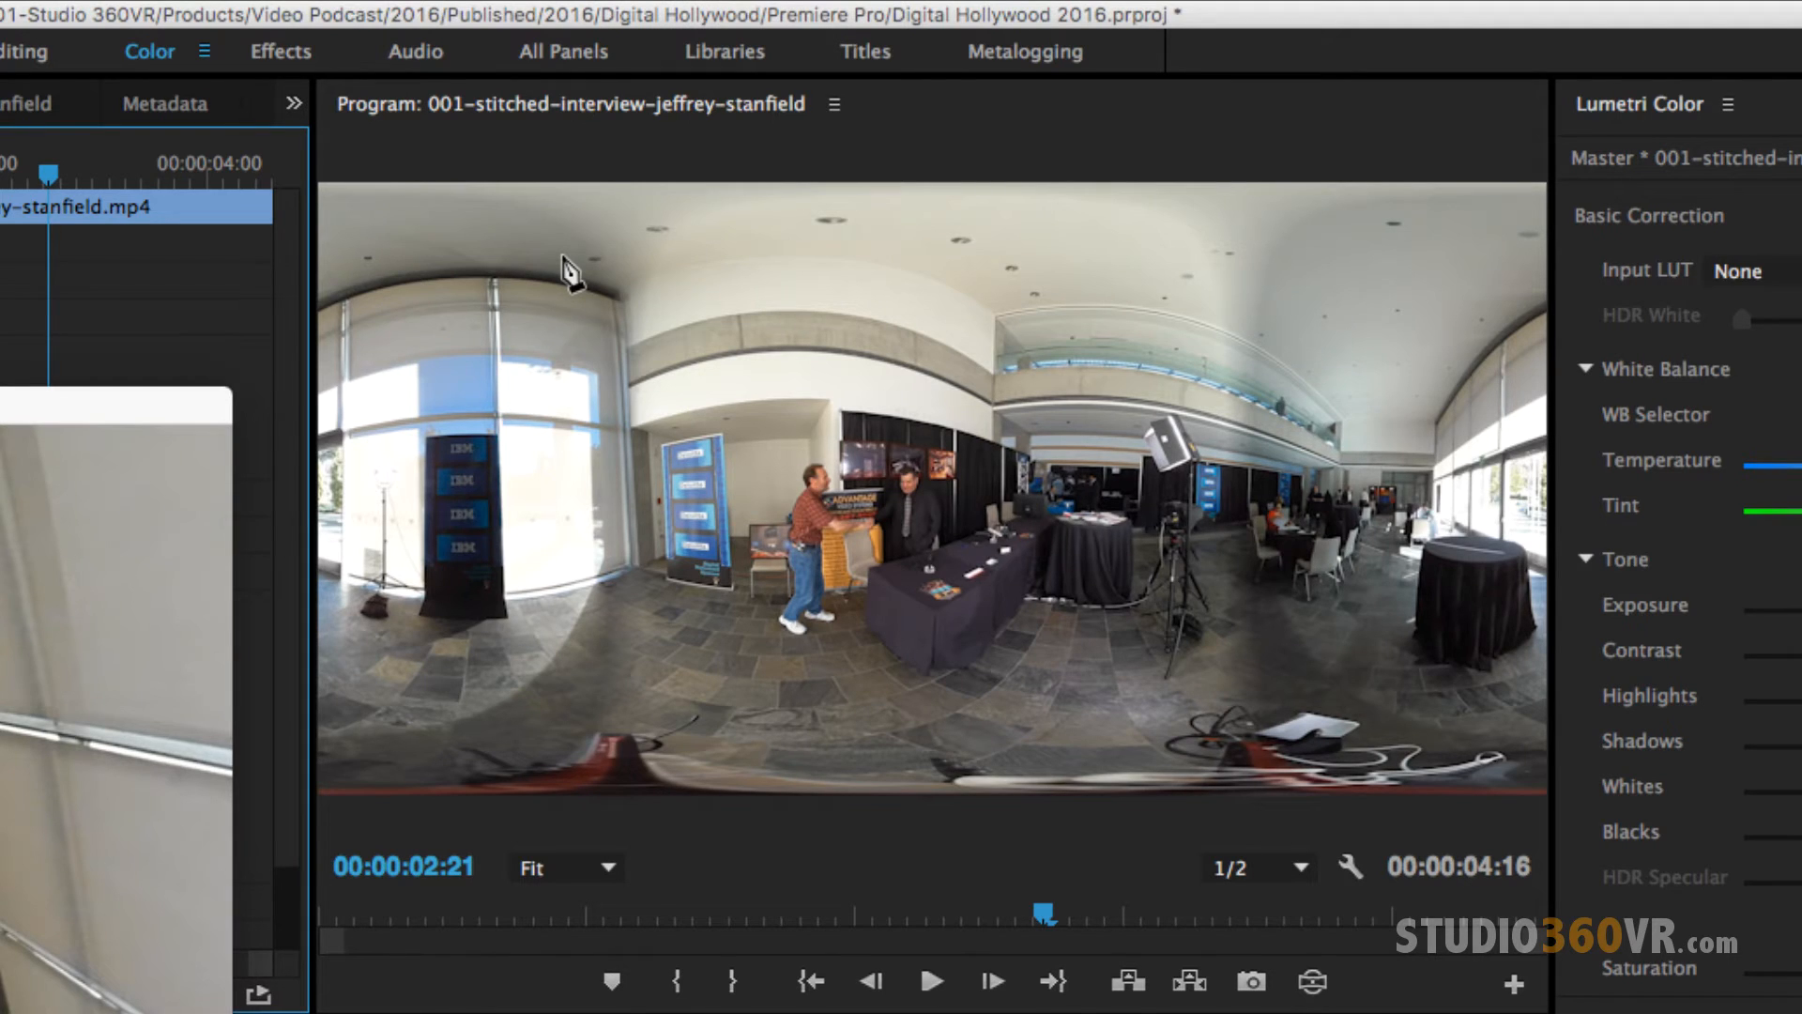
left_click(563, 867)
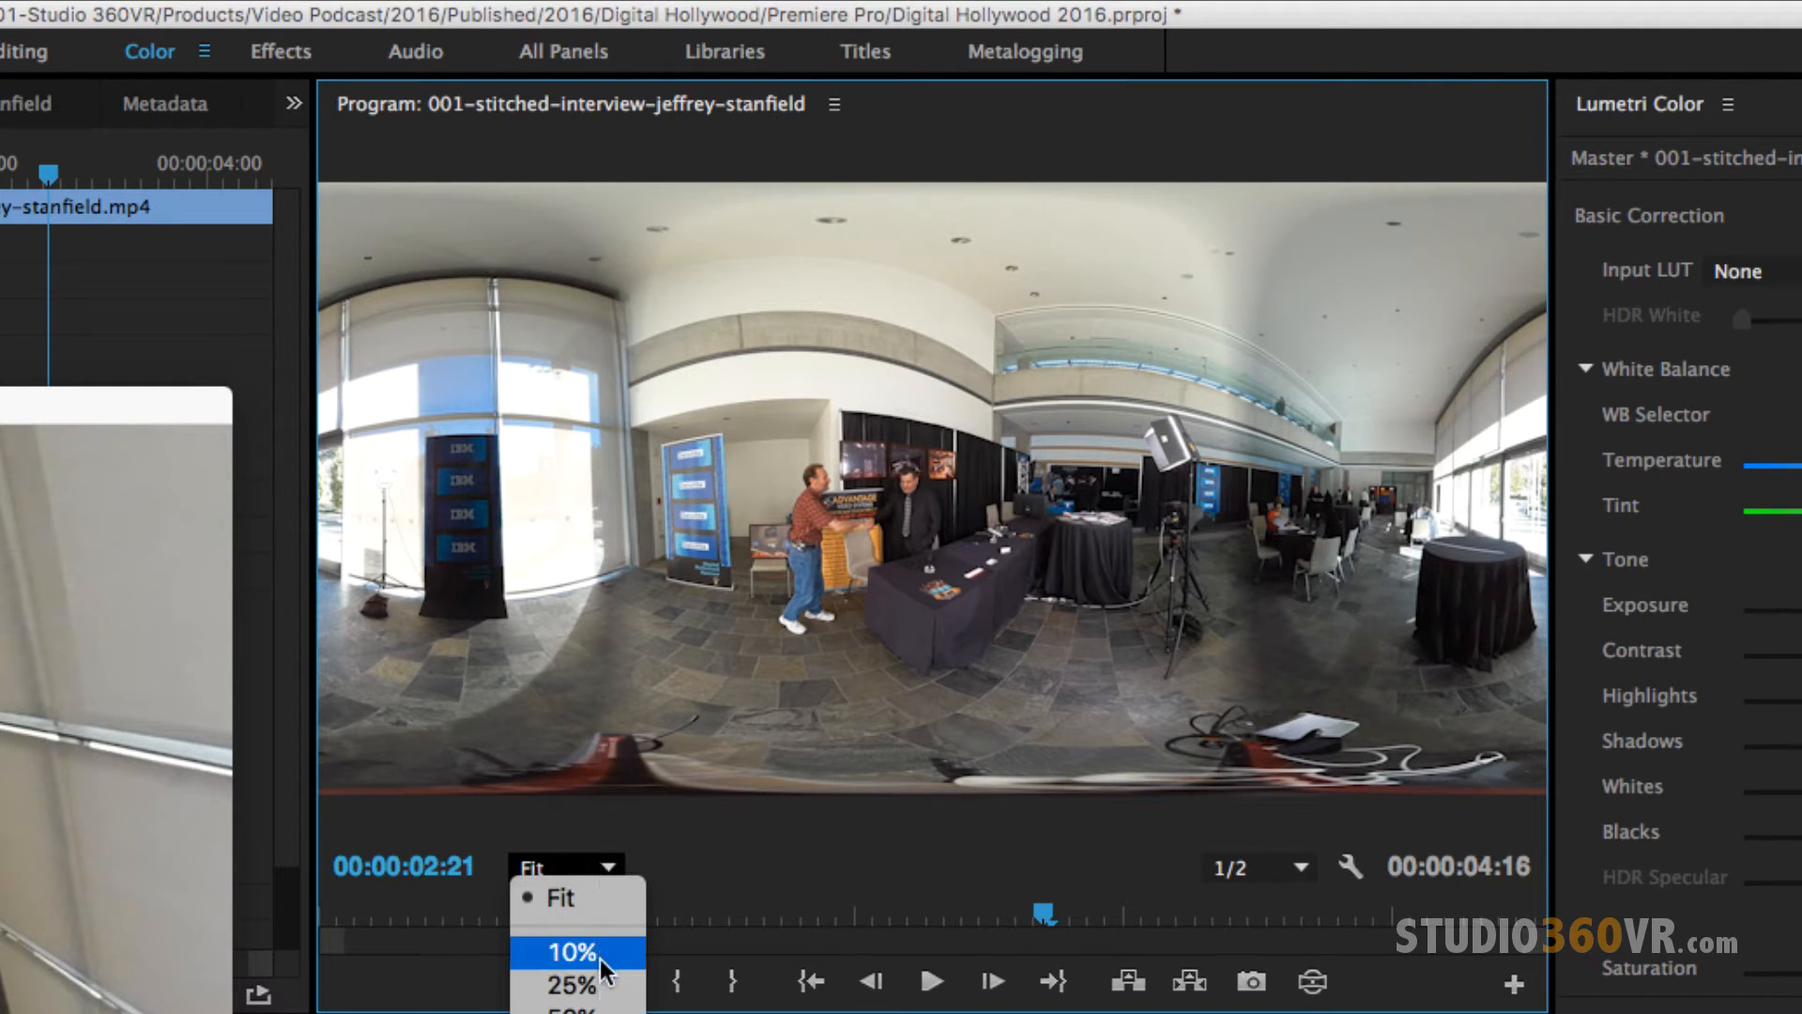
left_click(569, 951)
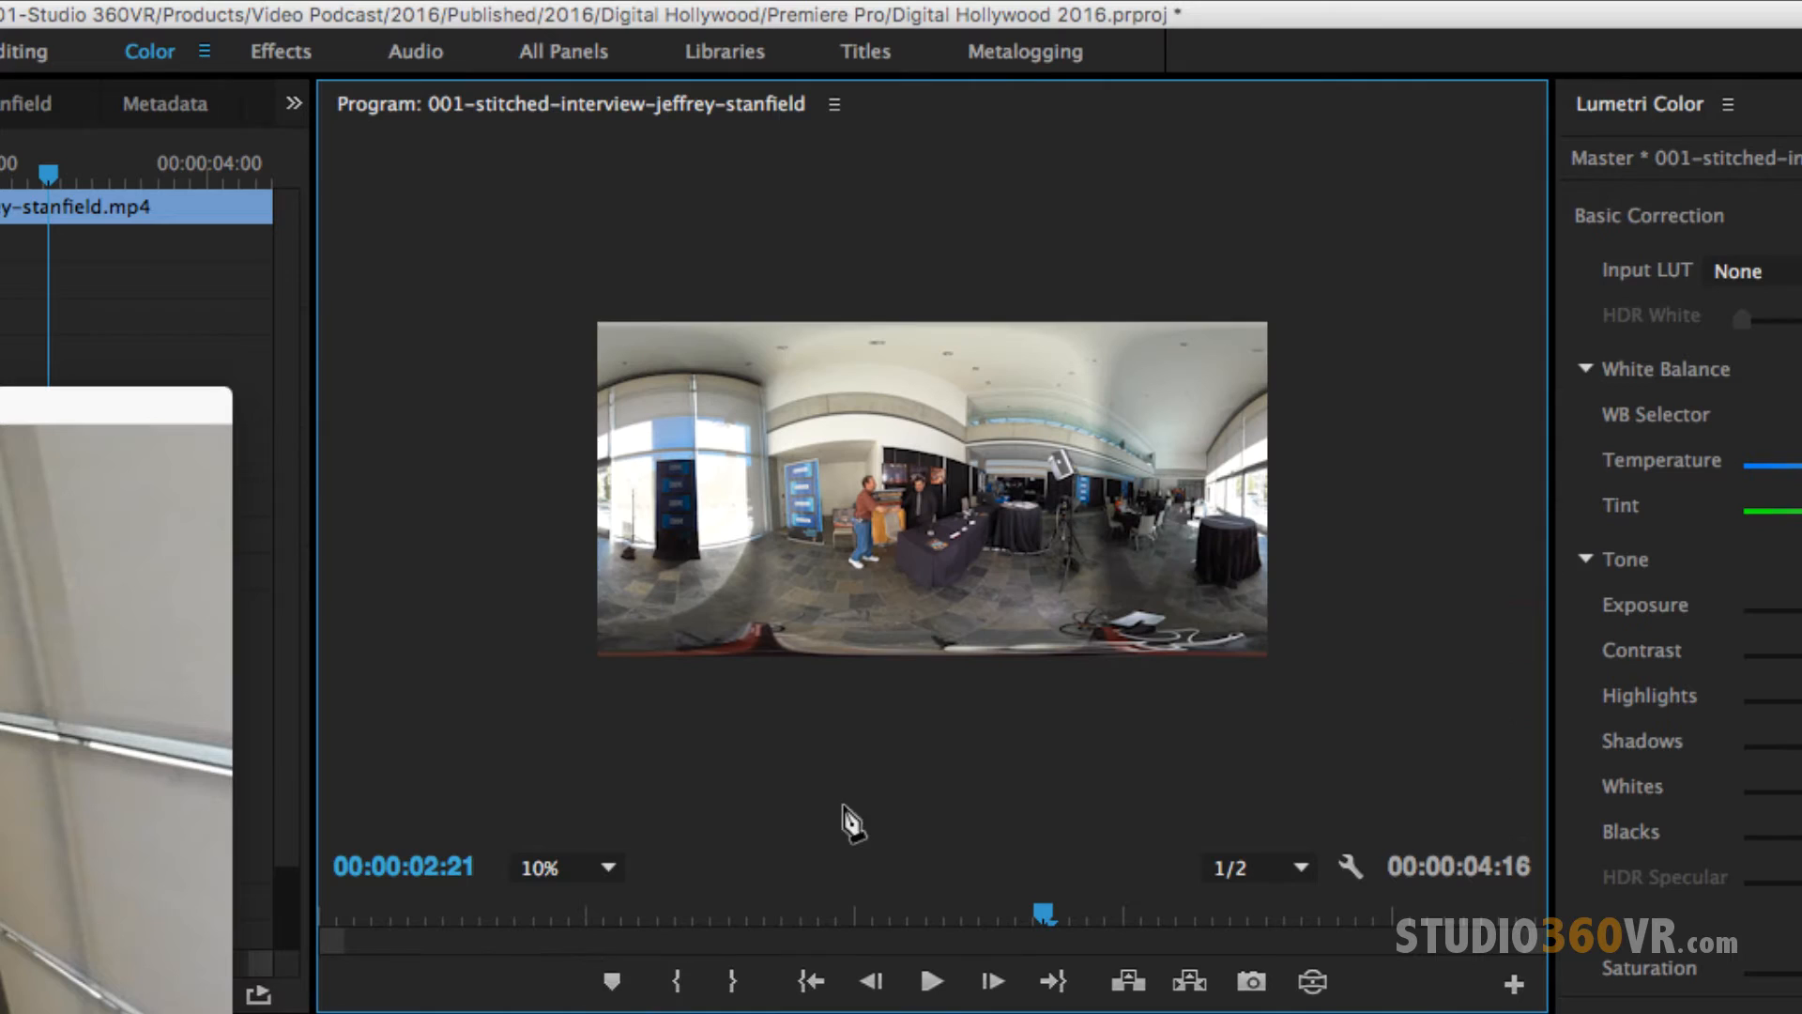
mouse_move(563, 426)
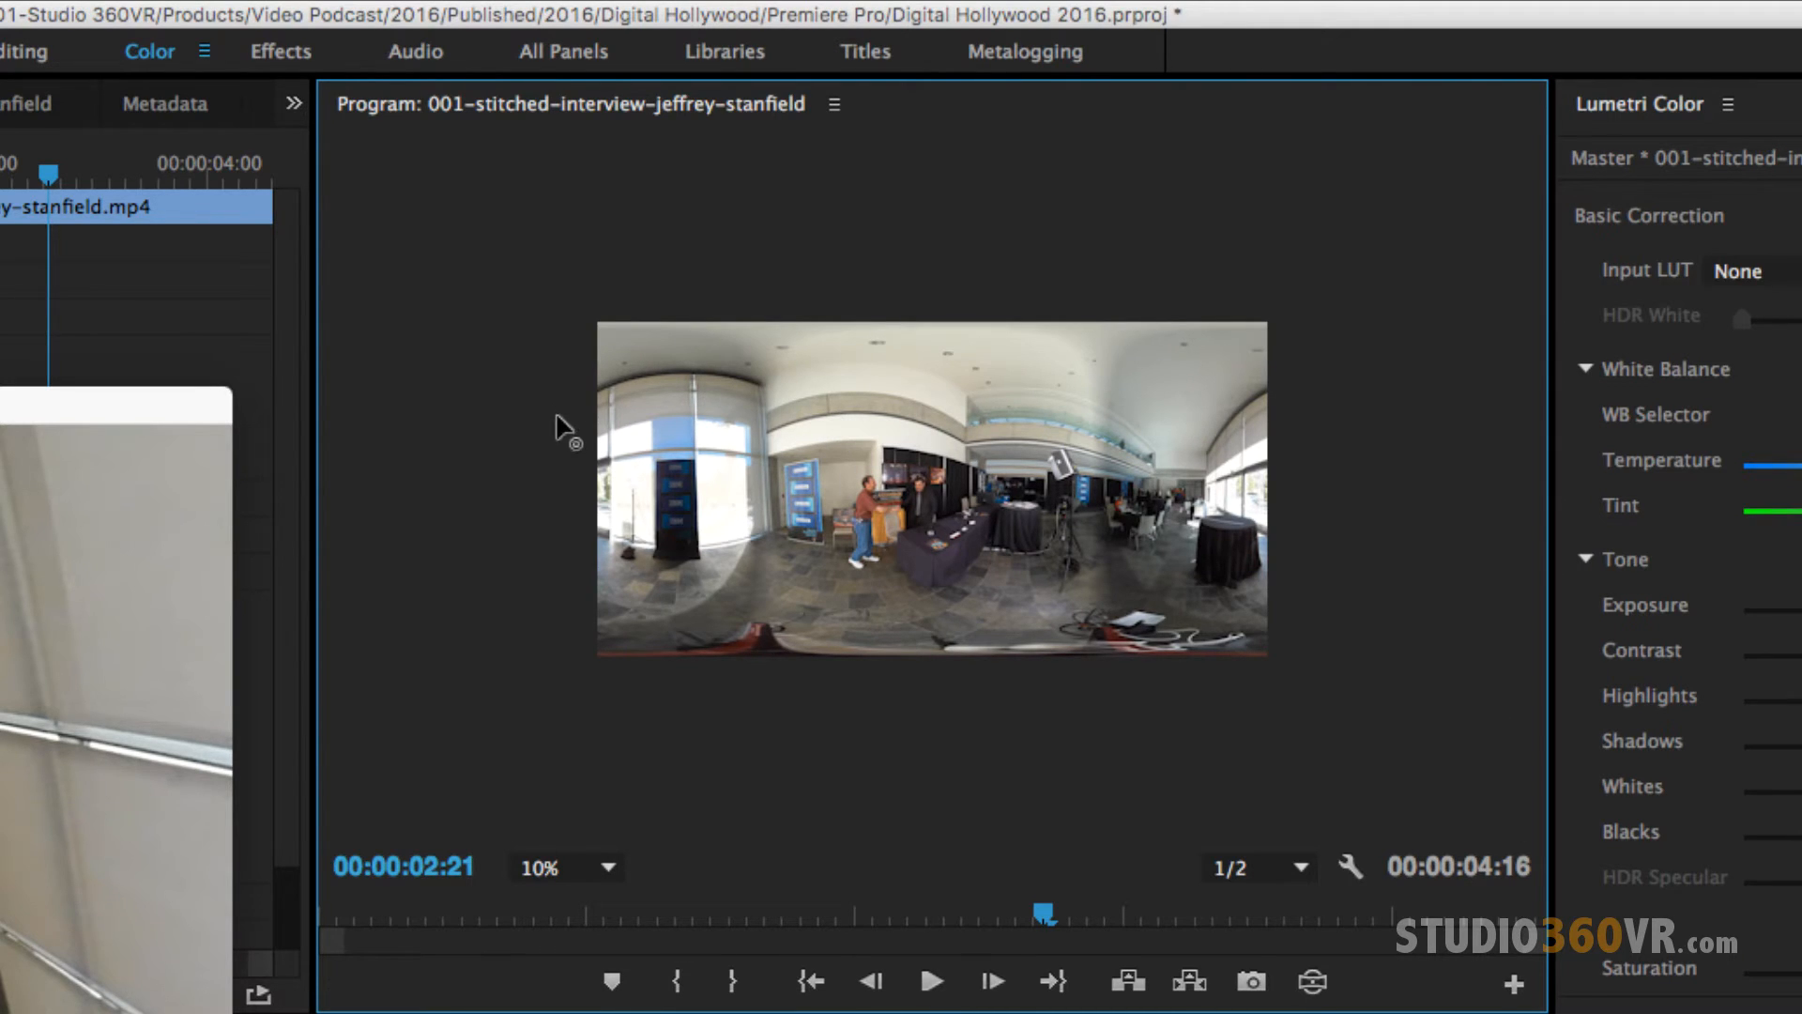
left_click(612, 868)
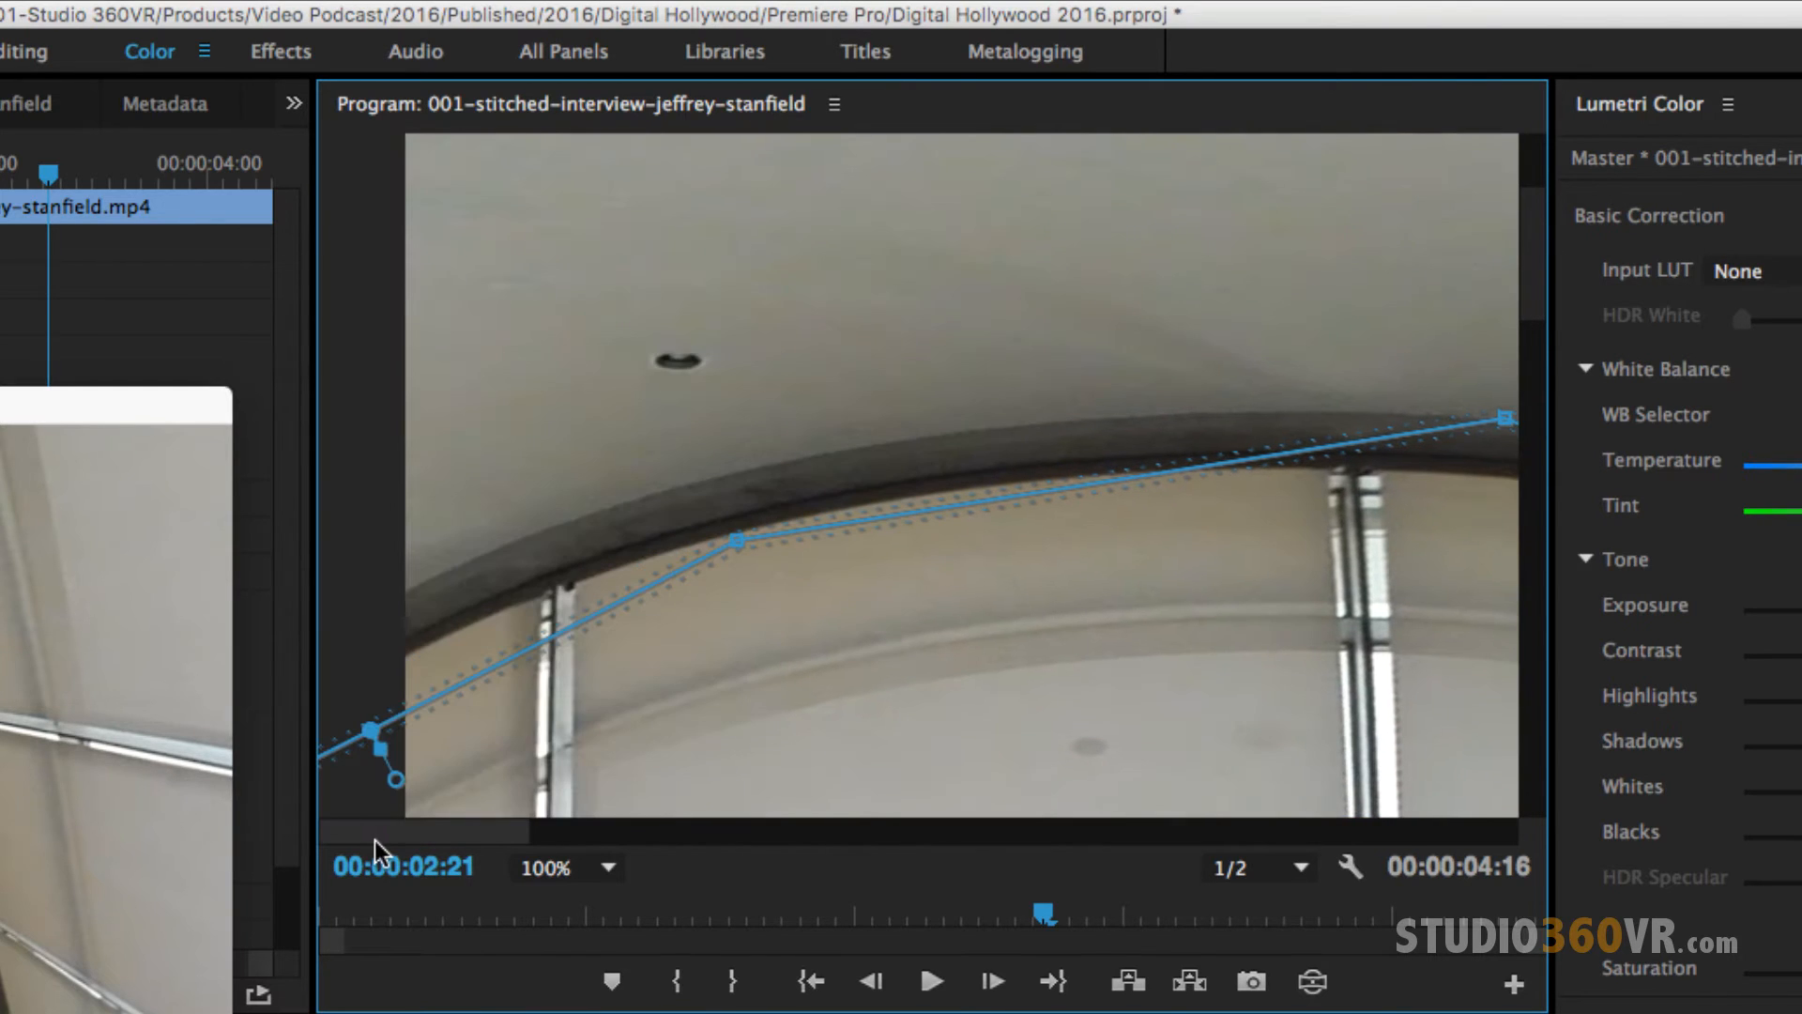
mouse_move(576, 541)
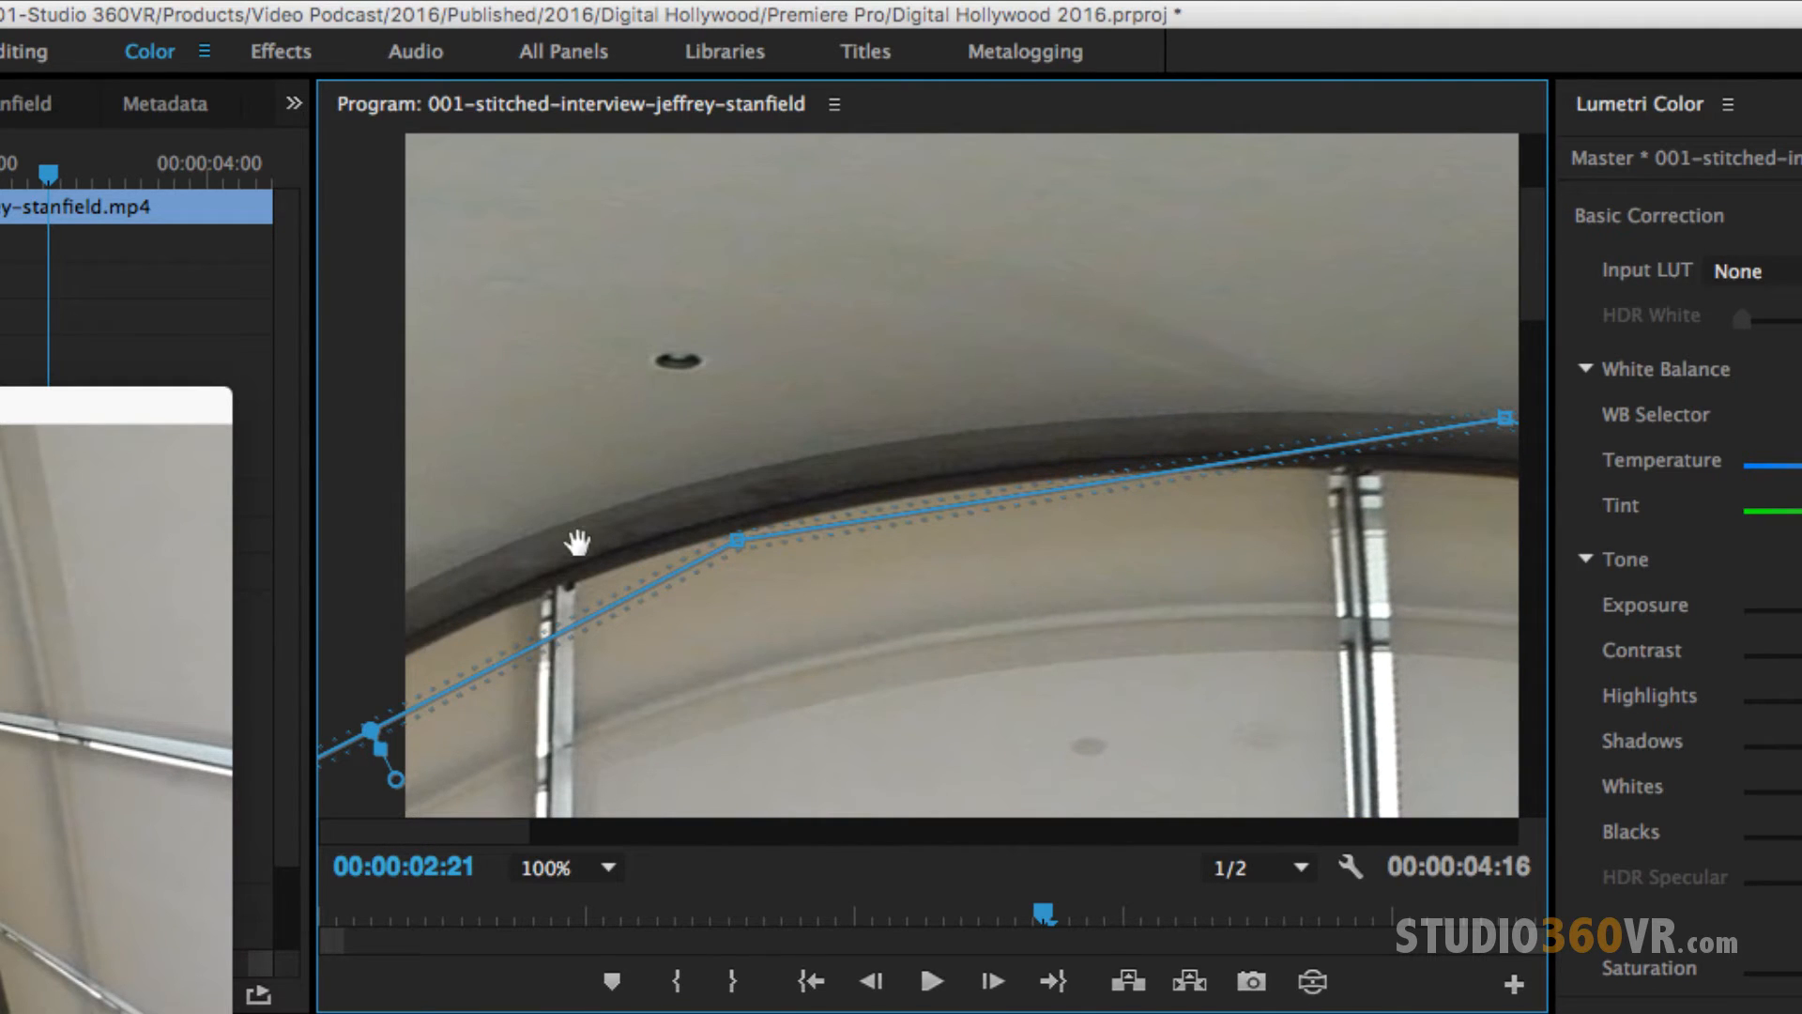
mouse_move(1284, 405)
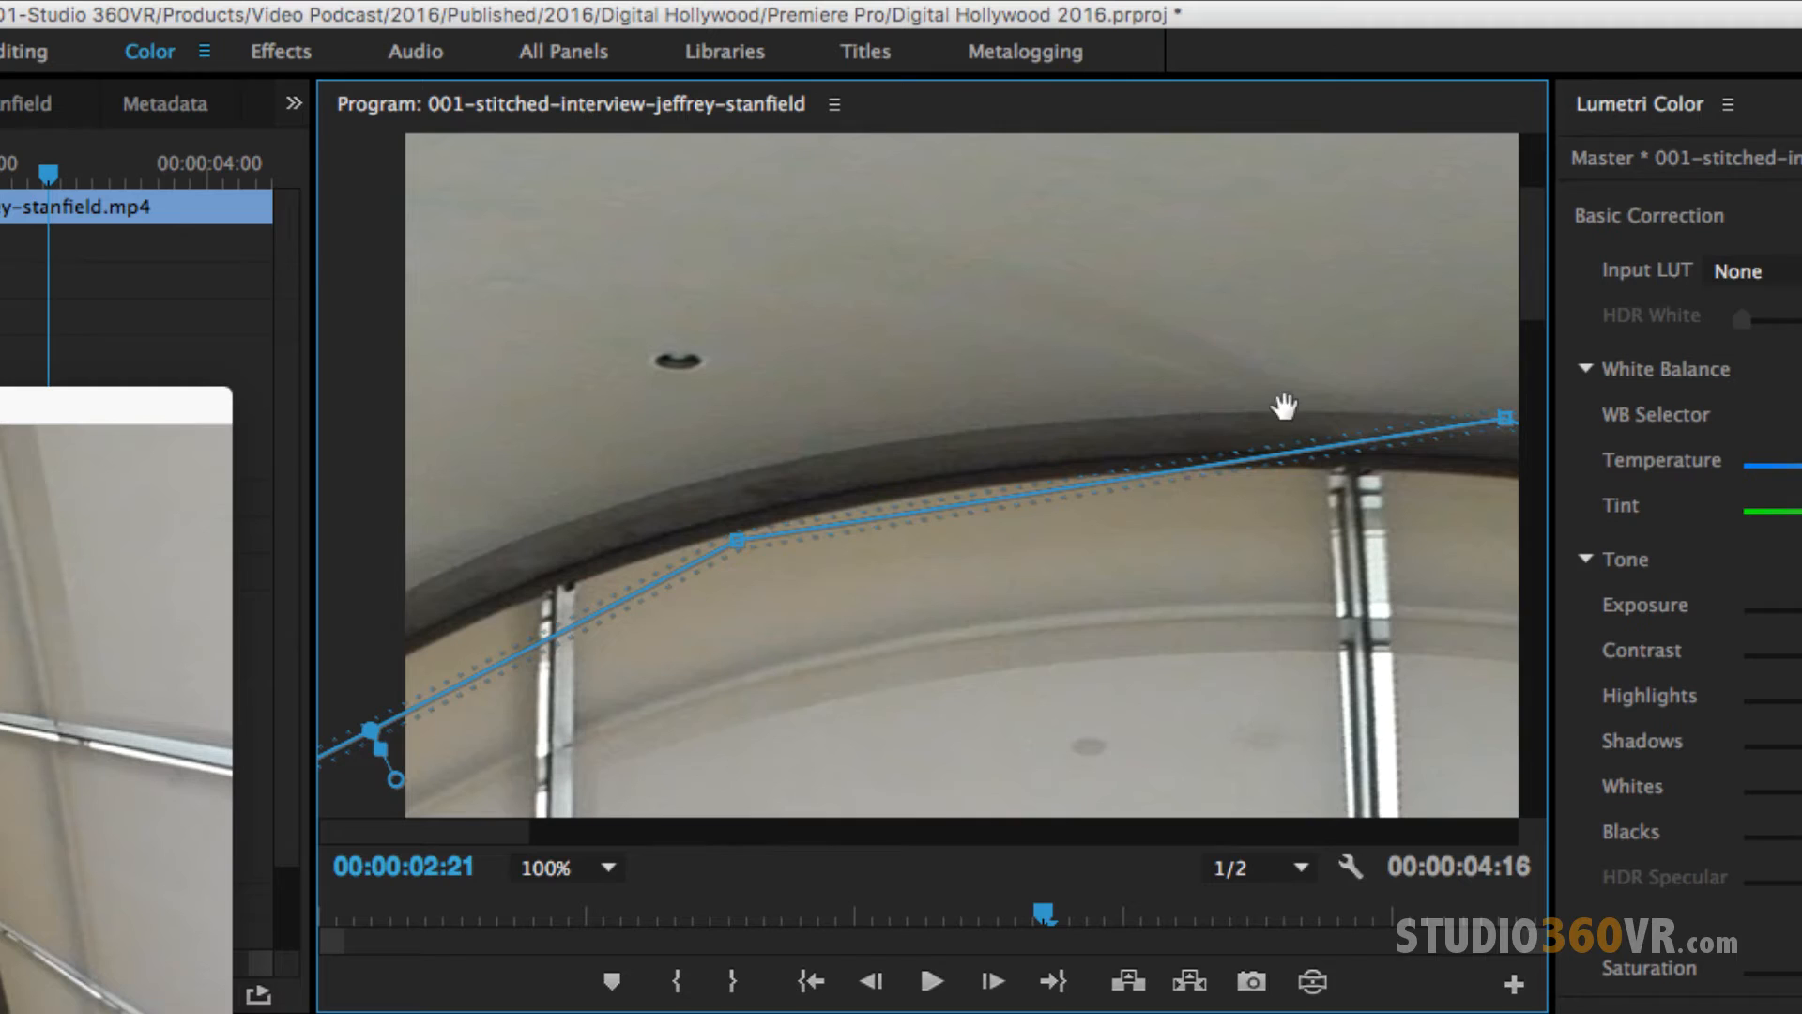
mouse_move(633, 535)
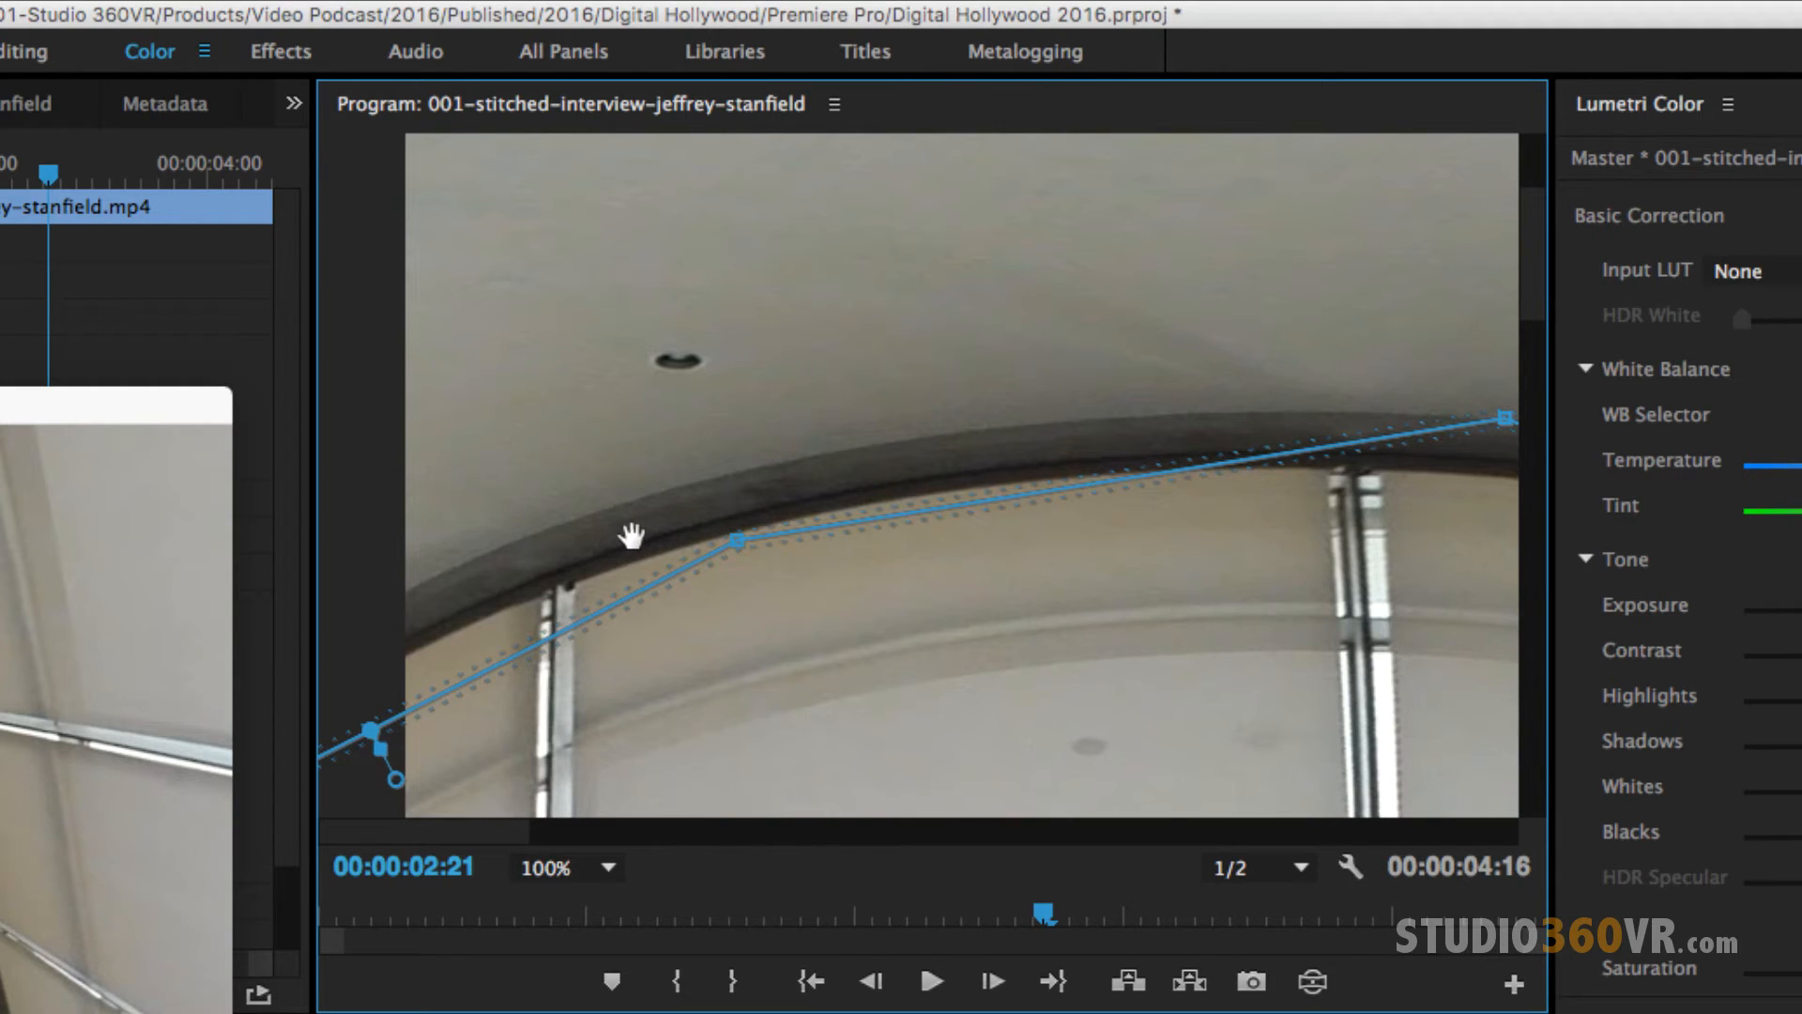
mouse_move(791, 479)
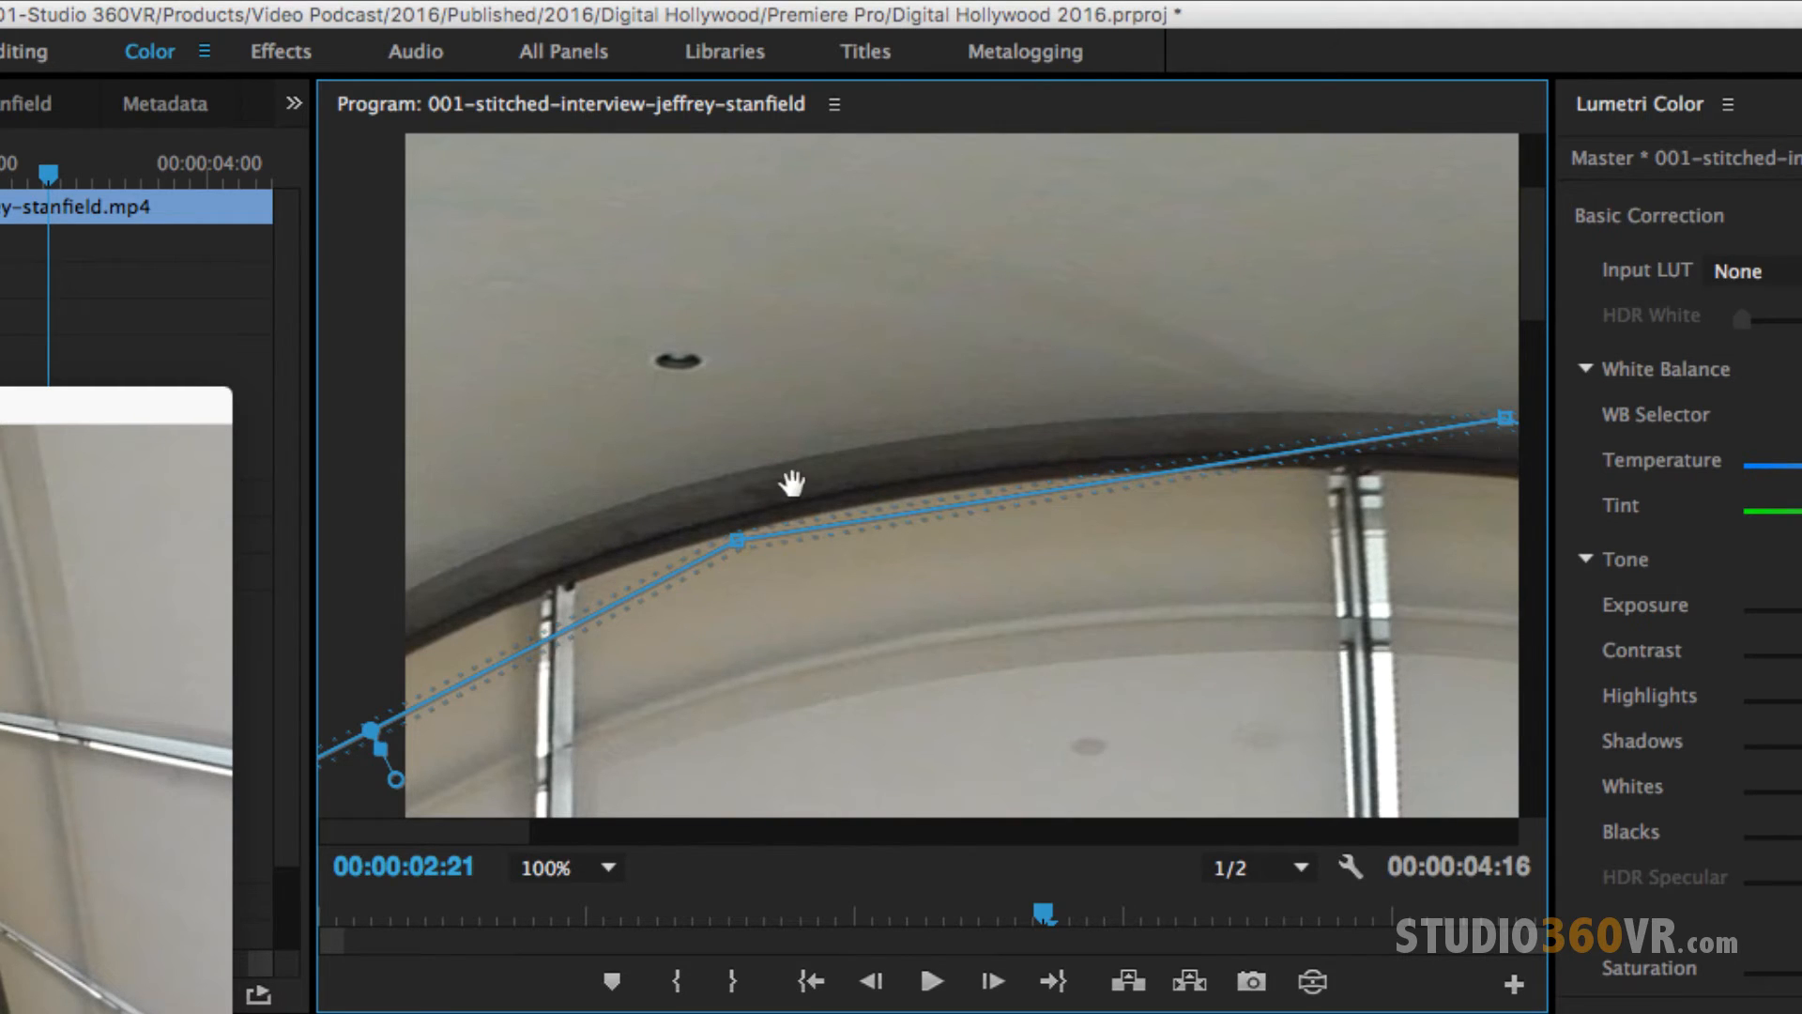
mouse_move(417, 550)
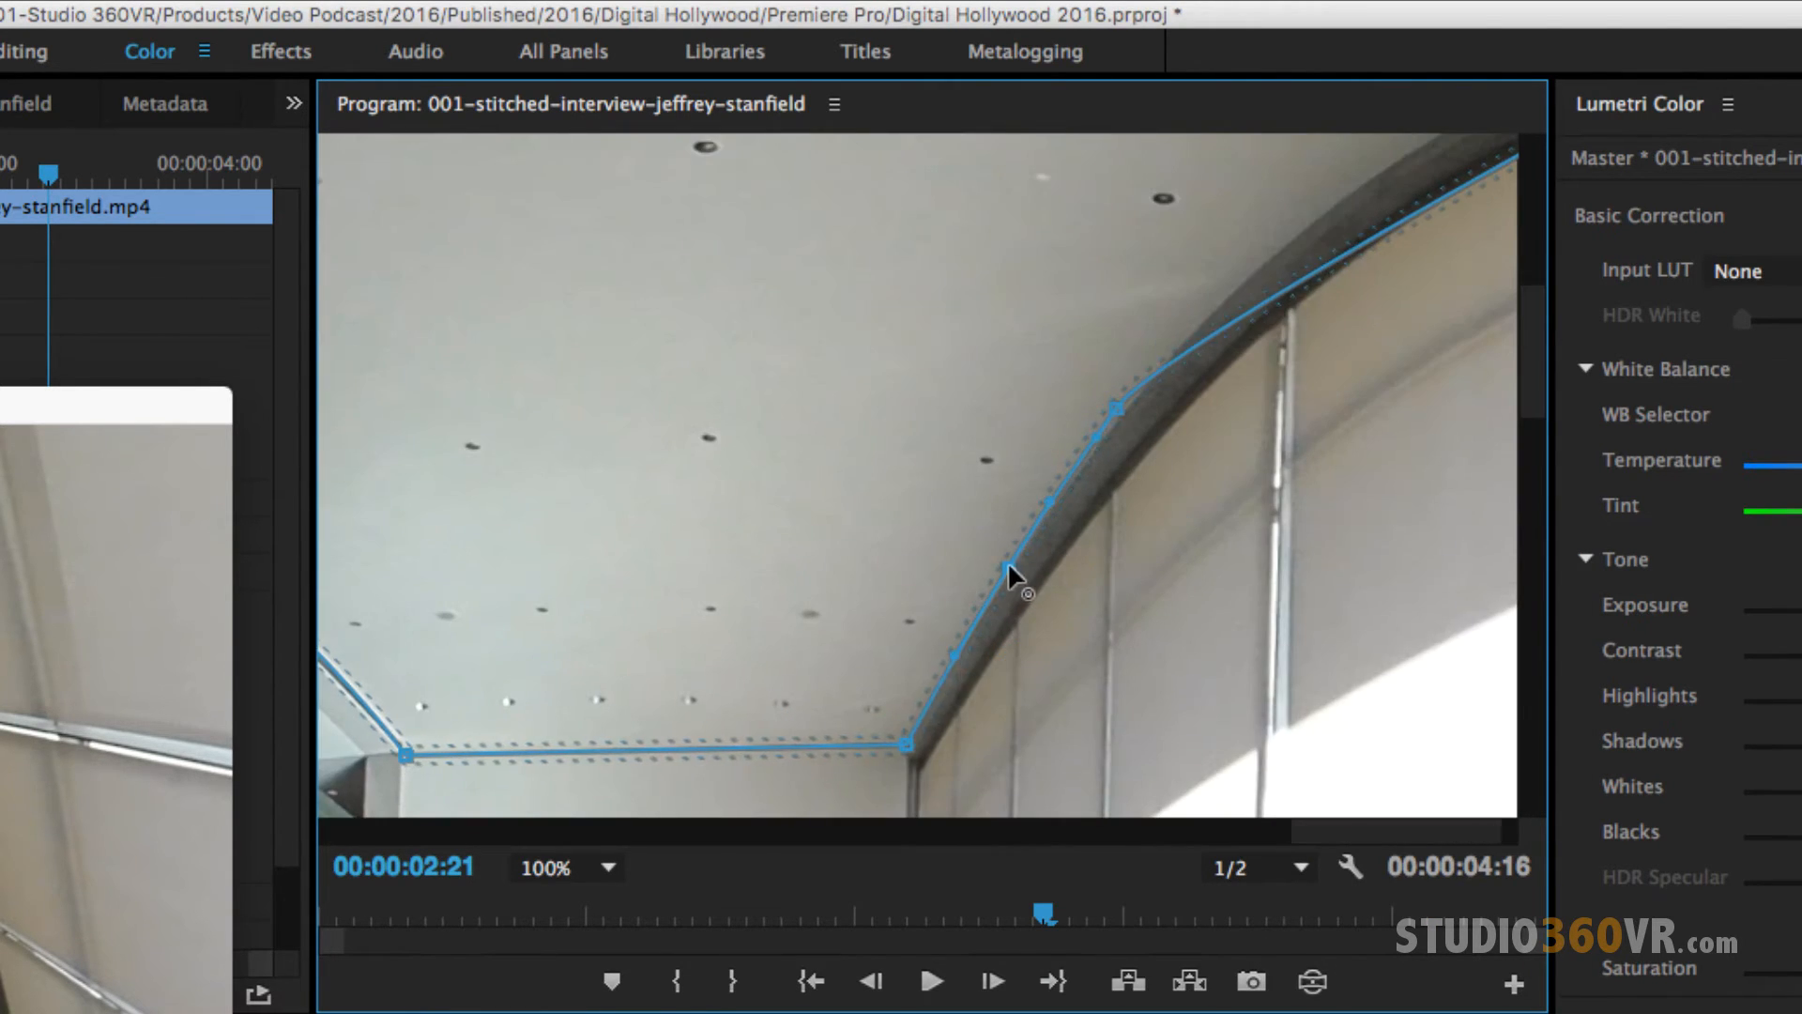
Step: Bring up the Program Monitor magnification list after shaping the mask along the ceiling arch
left_click(606, 867)
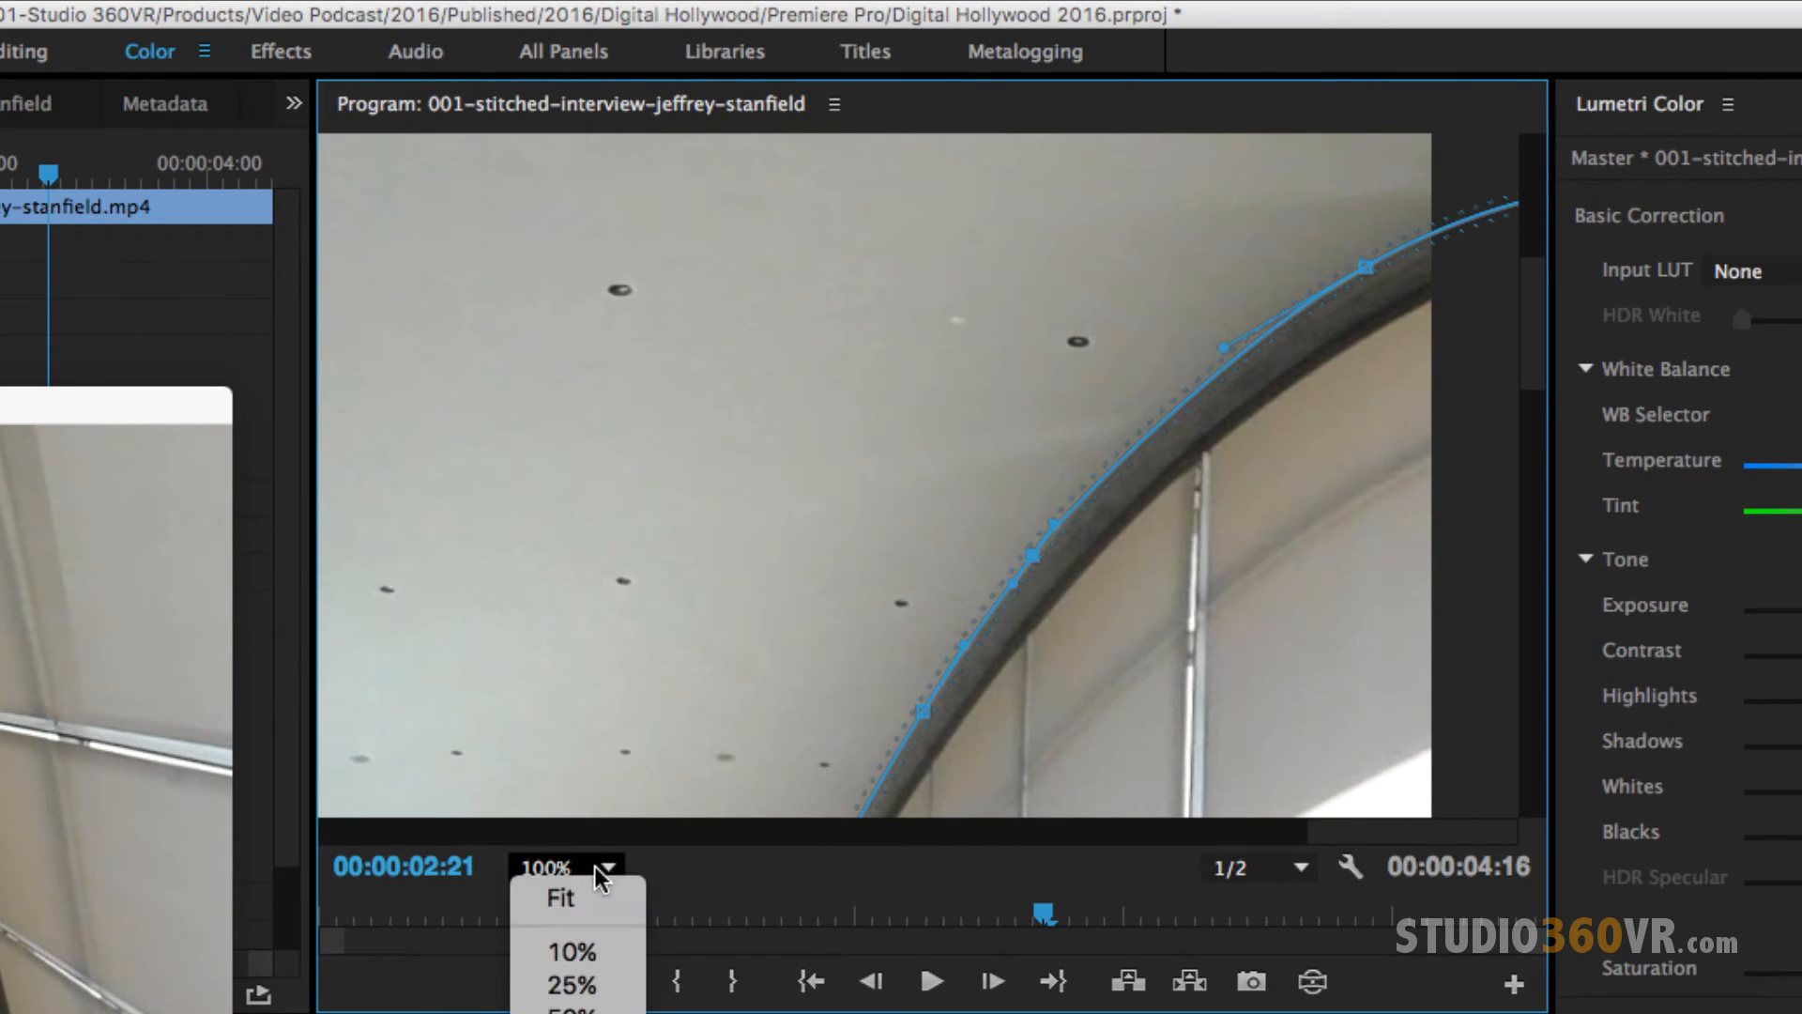
Step: Set the monitor zoom to Fit, try Auto tone correction in Basic Correction, then revert it
left_click(559, 897)
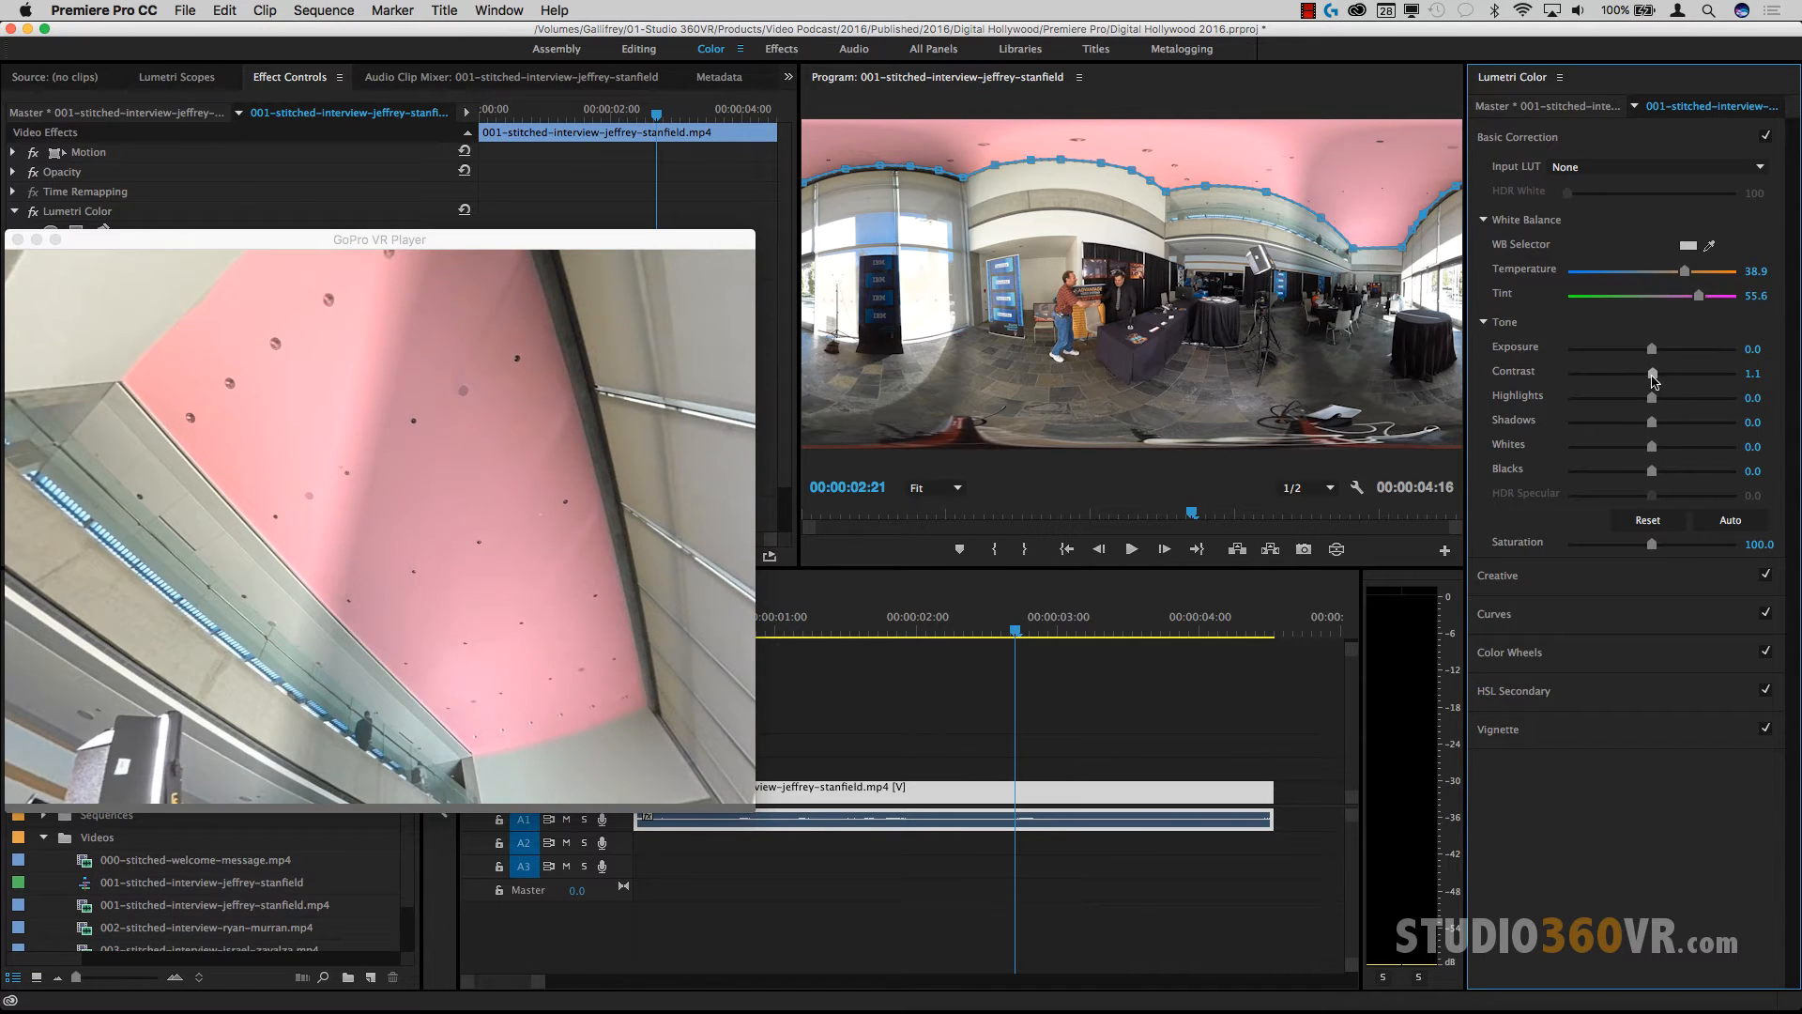
left_click(1729, 520)
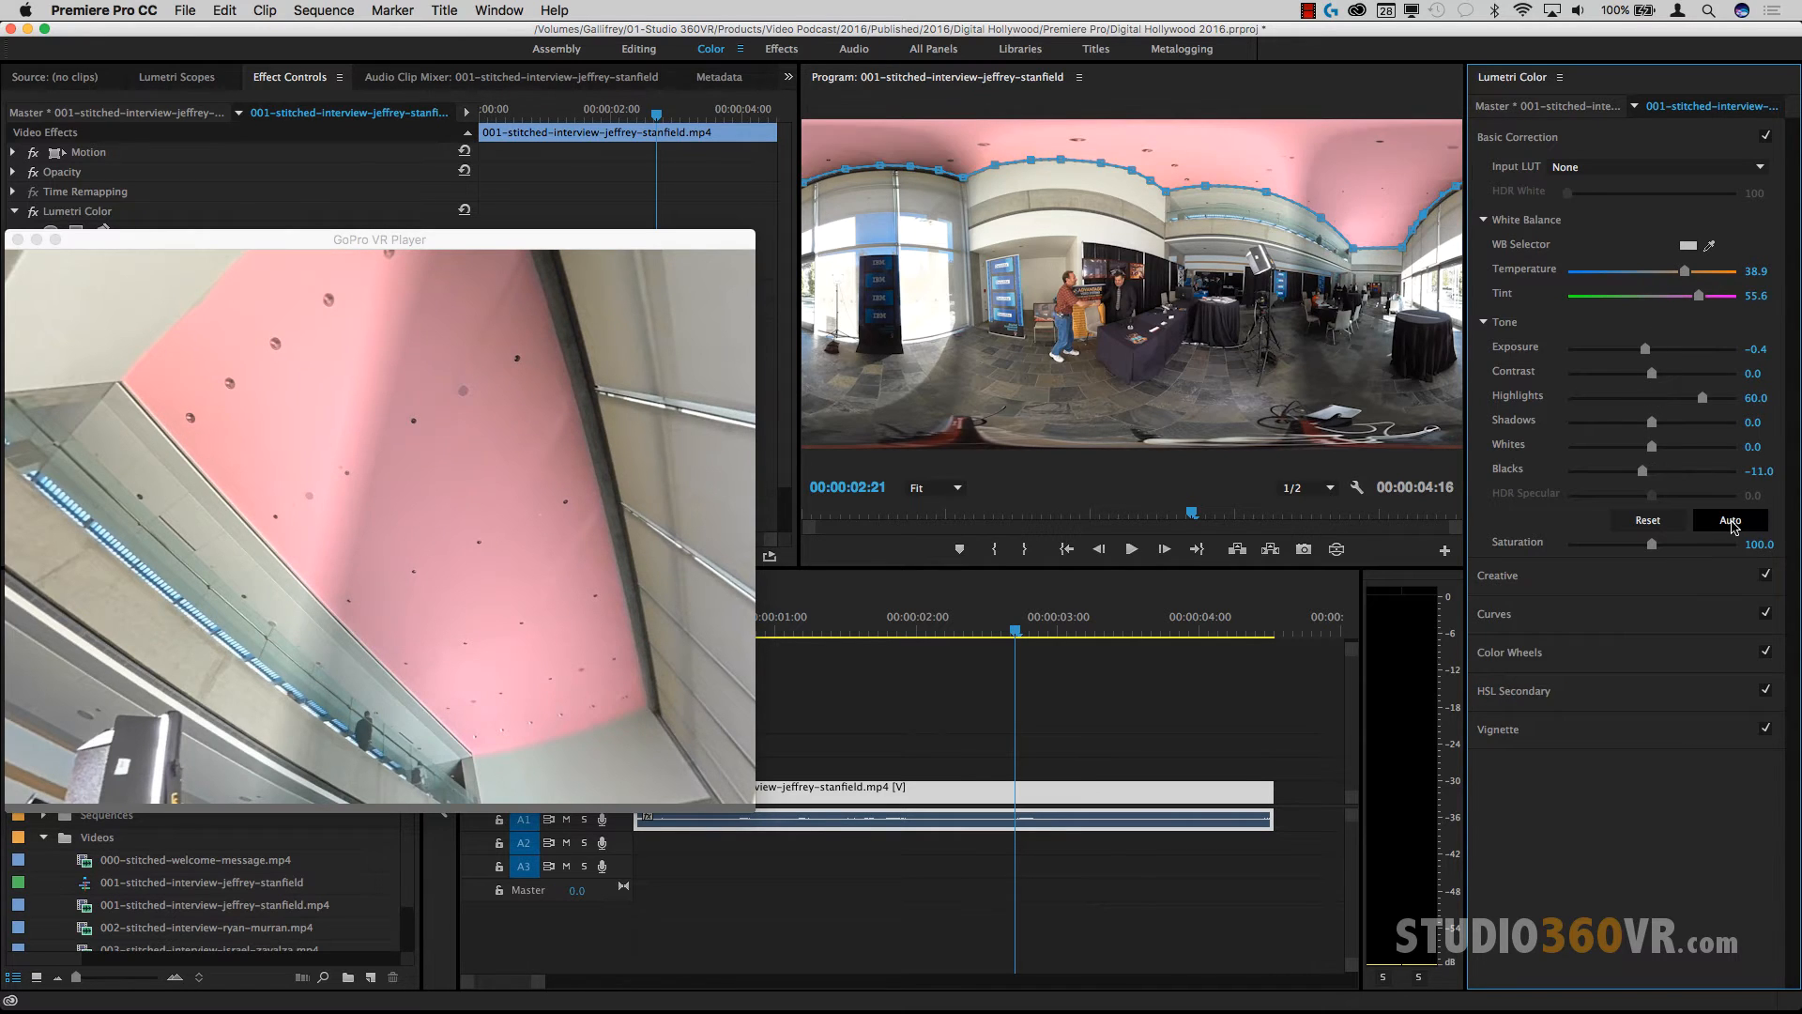
left_click(1729, 521)
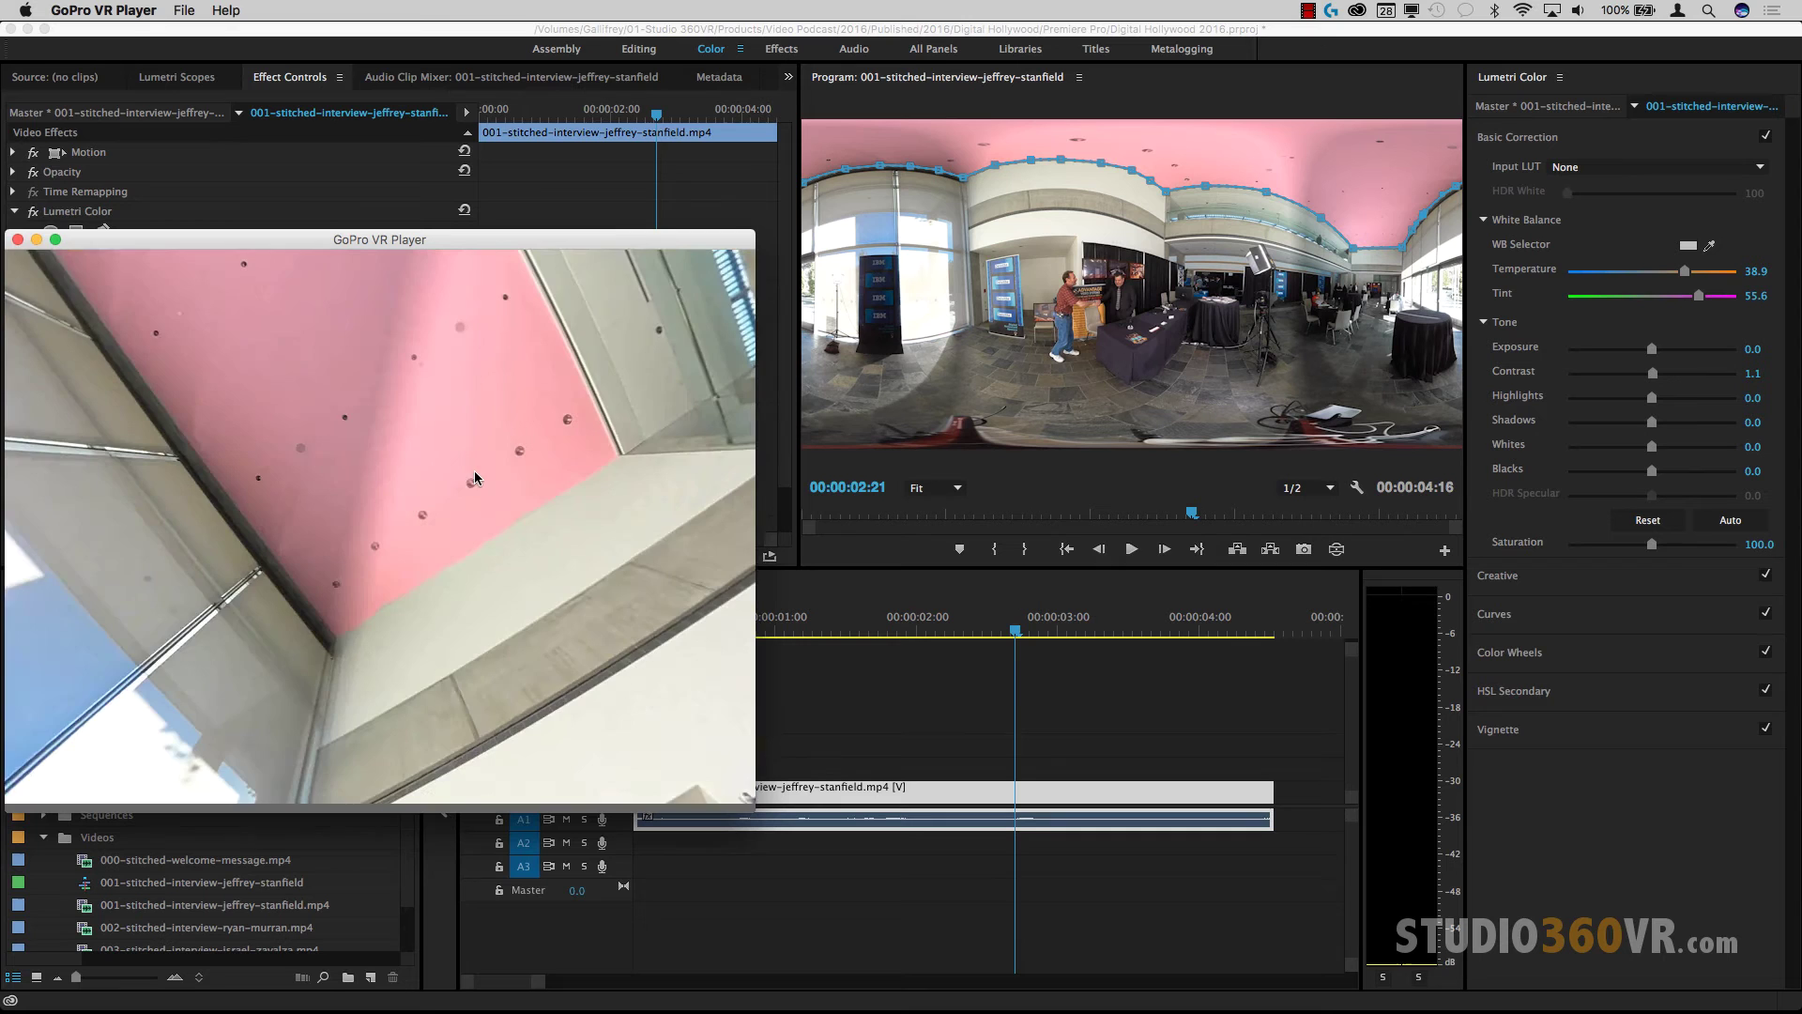
Step: Move the GoPro VR Player window toward the screen centre to inspect the pink ceiling
left_click_drag(477, 477, 413, 360)
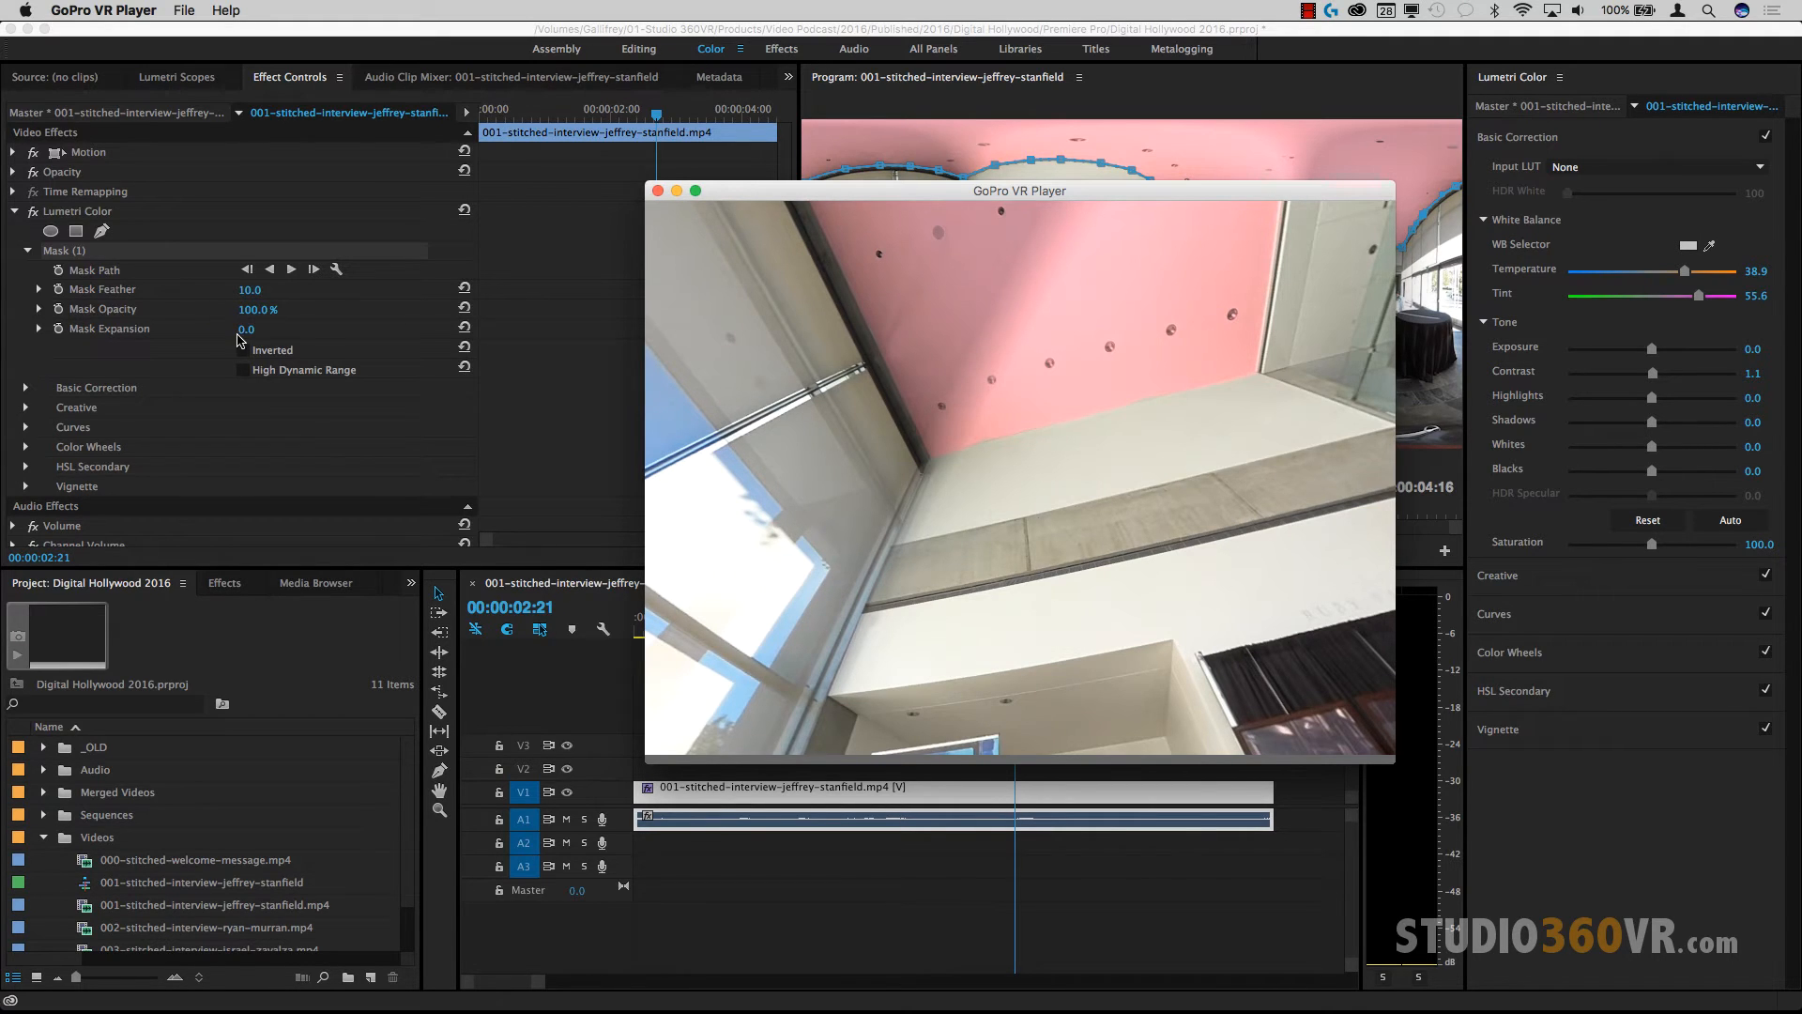
mouse_move(268, 299)
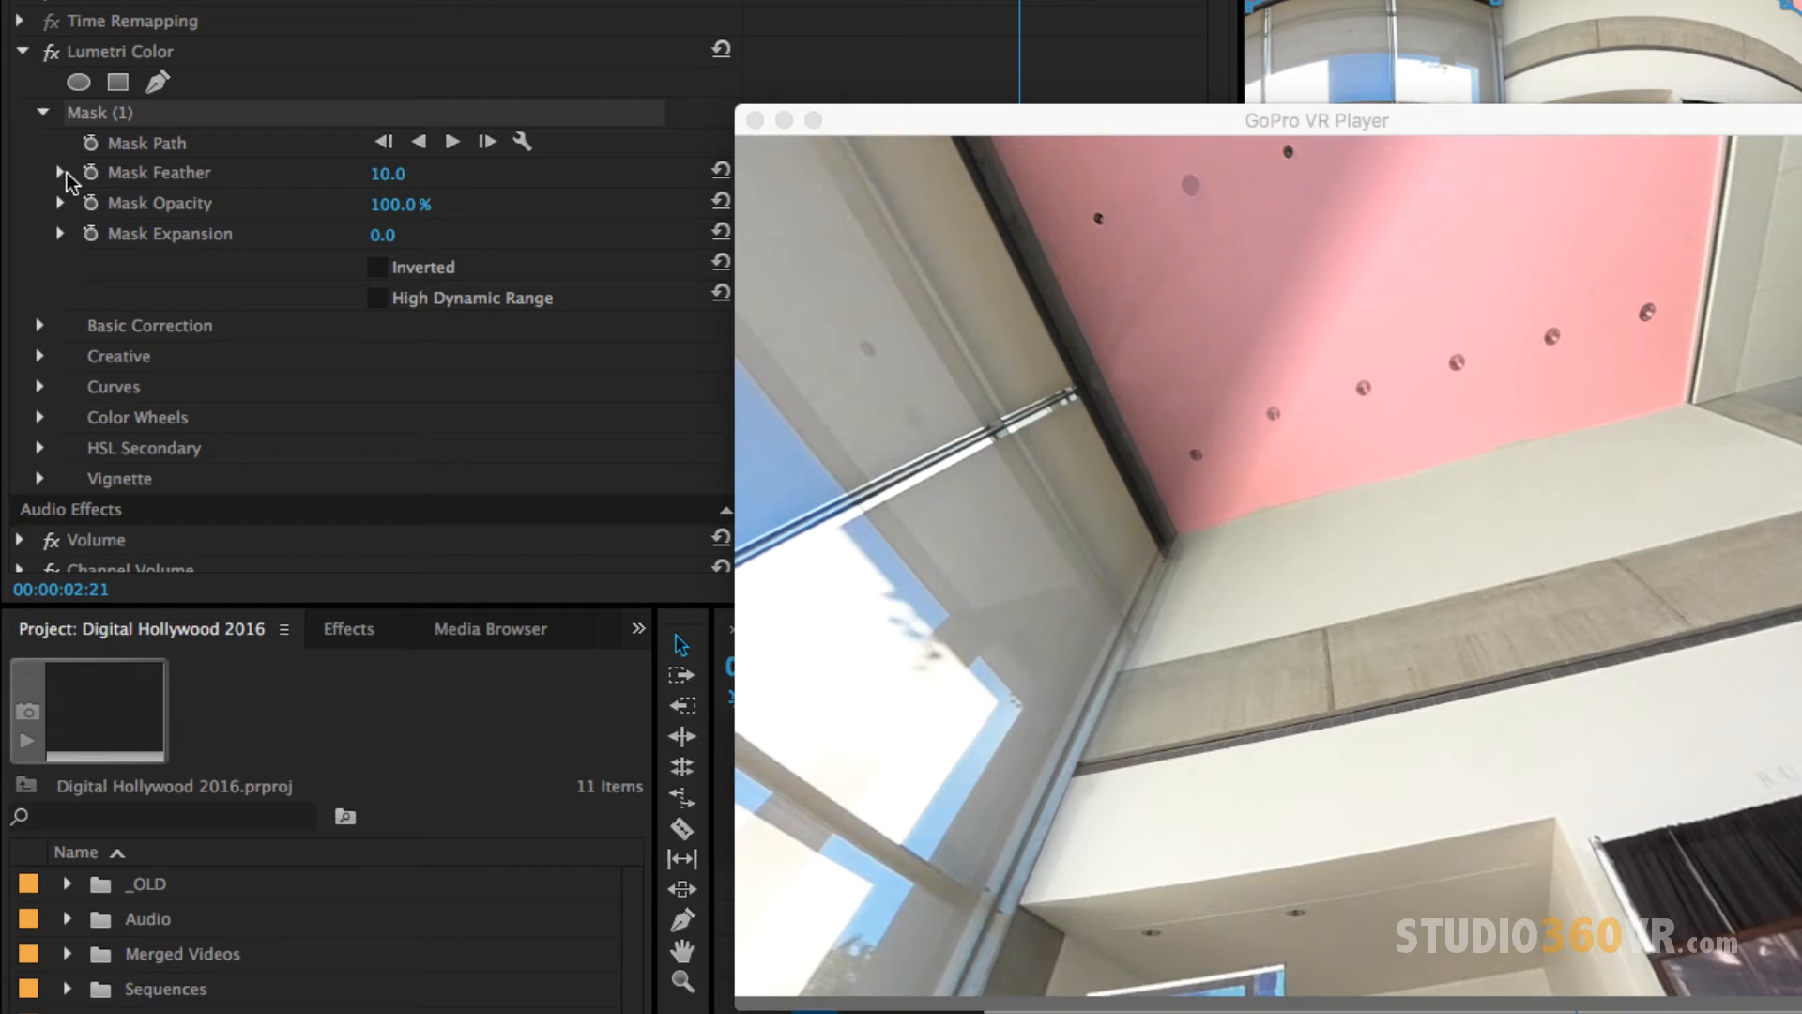
Step: Raise the Mask Feather to about 141 for a soft edge, then bring it back down to about 4
left_click(60, 172)
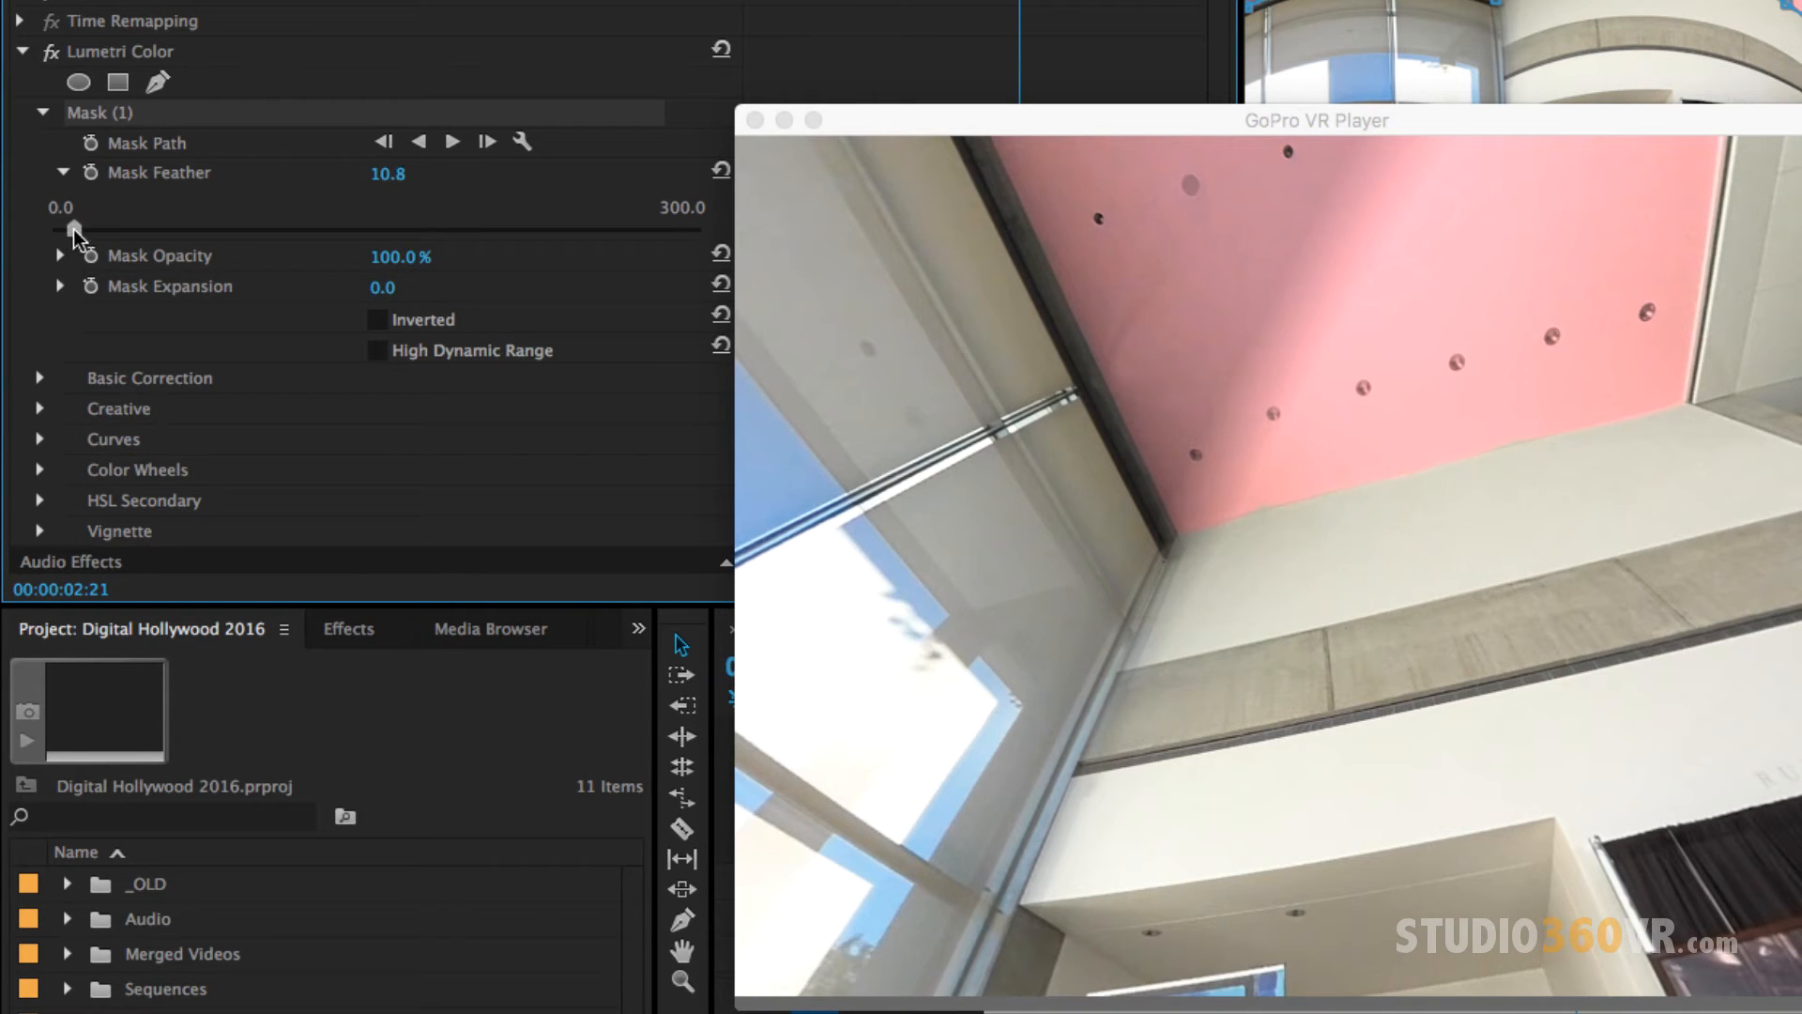
left_click_drag(81, 229, 102, 229)
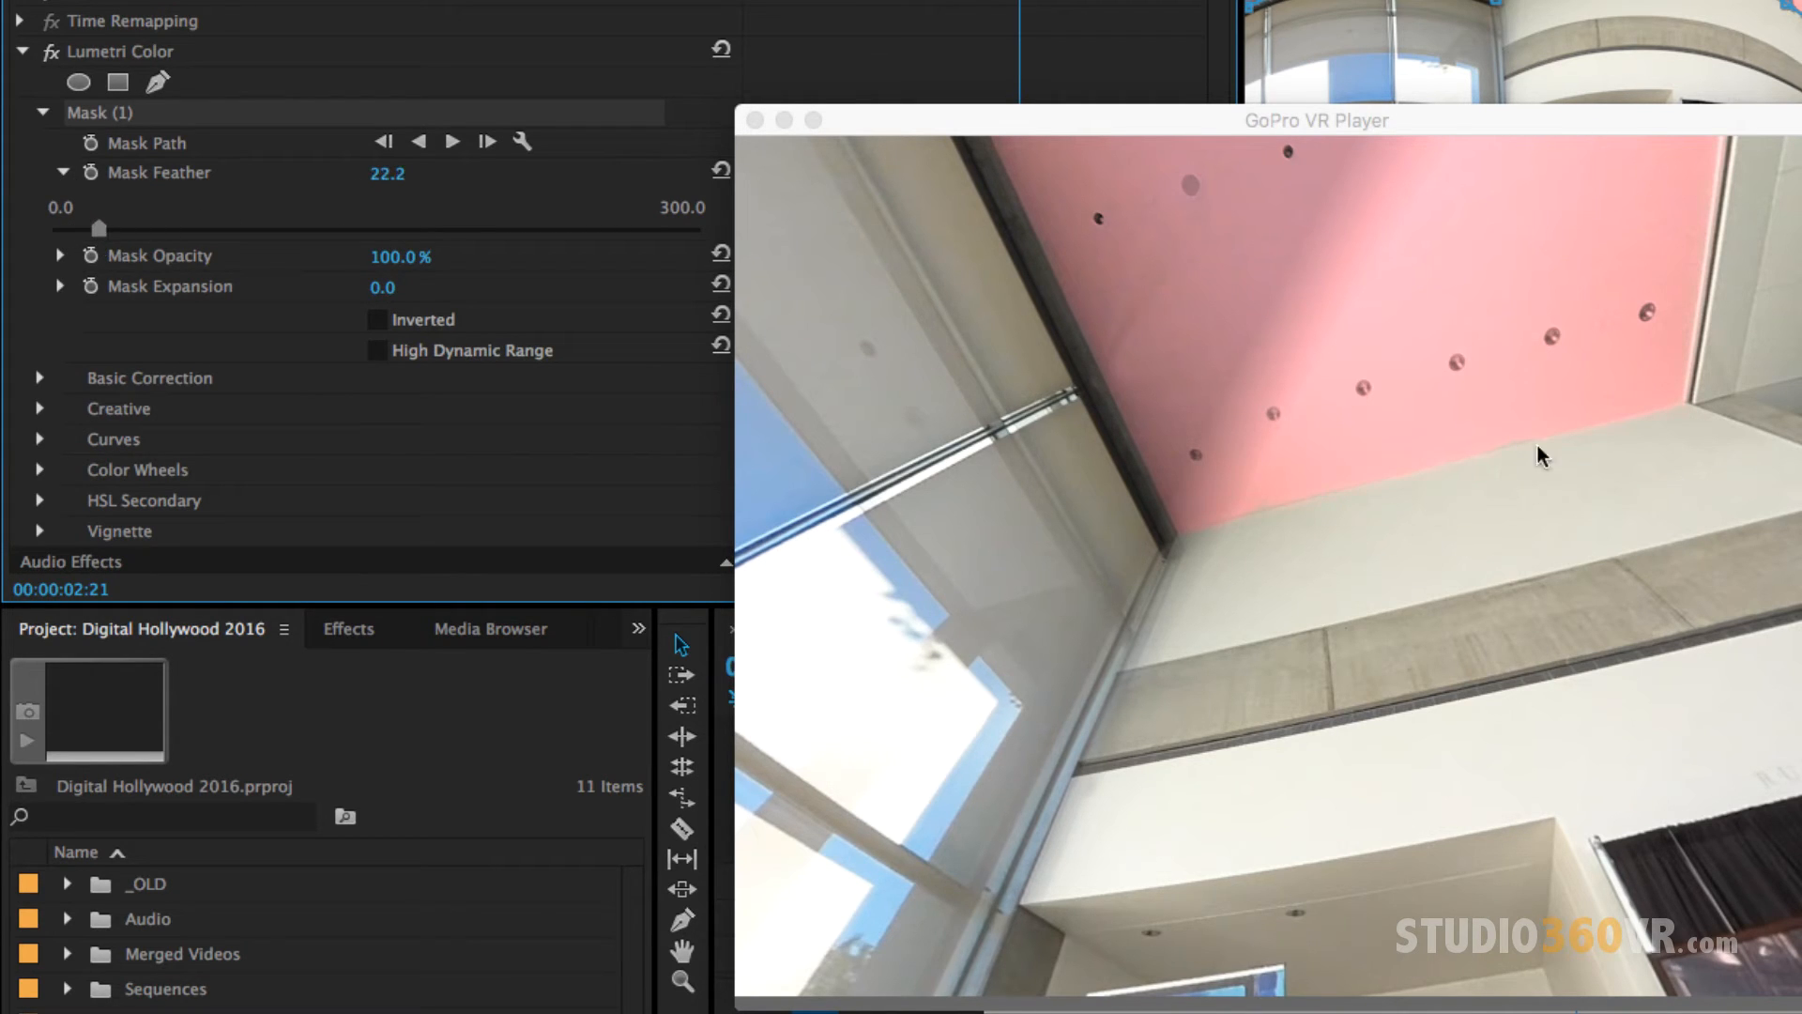
mouse_move(1640, 123)
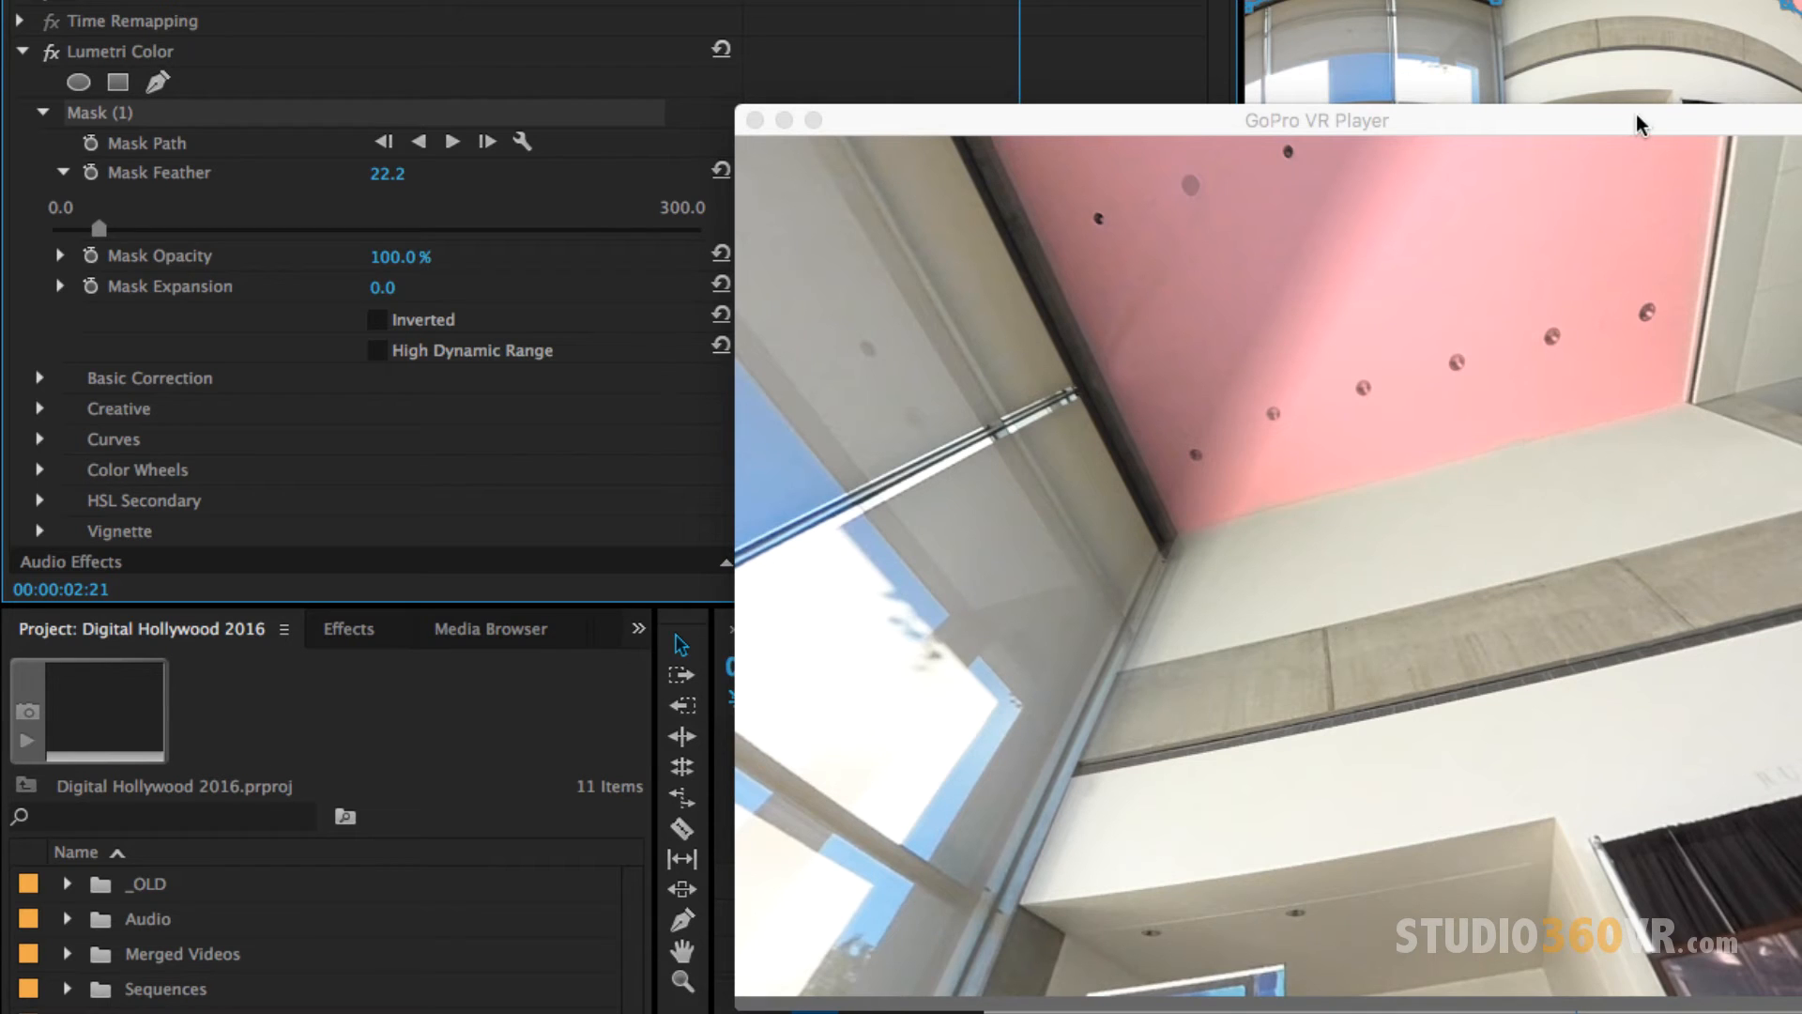
left_click_drag(98, 227, 336, 227)
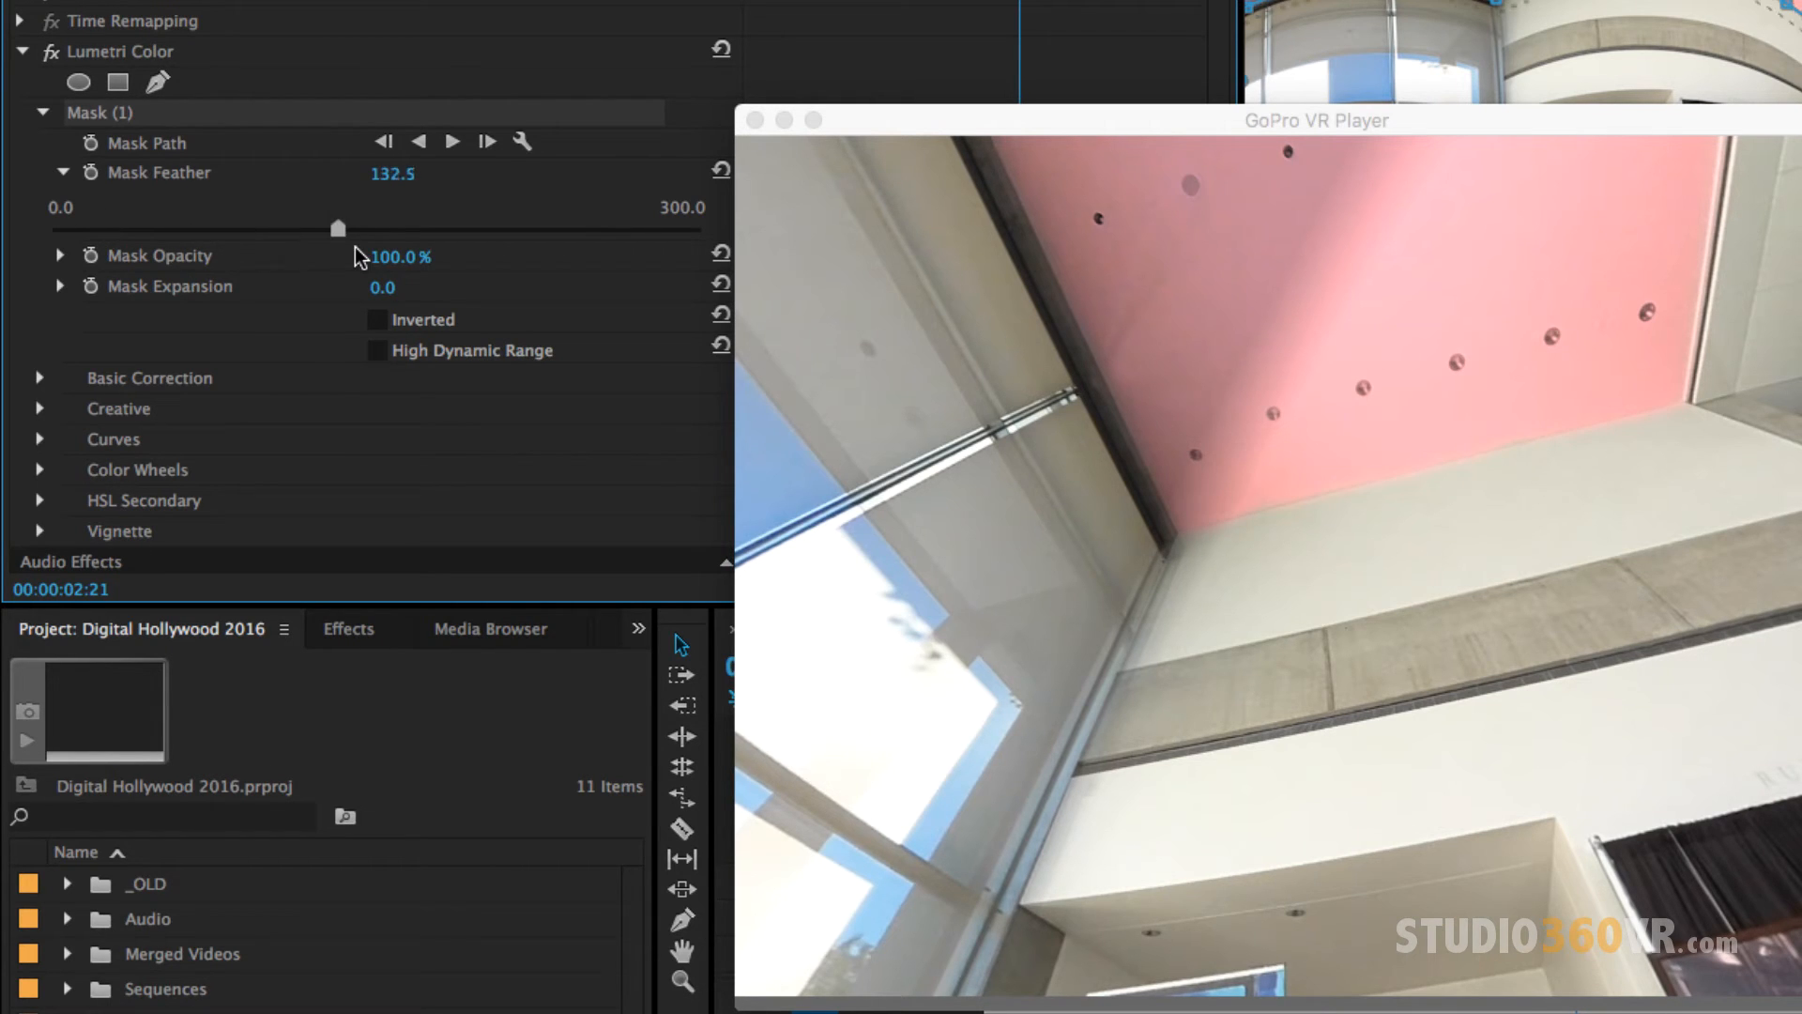
left_click_drag(338, 227, 356, 228)
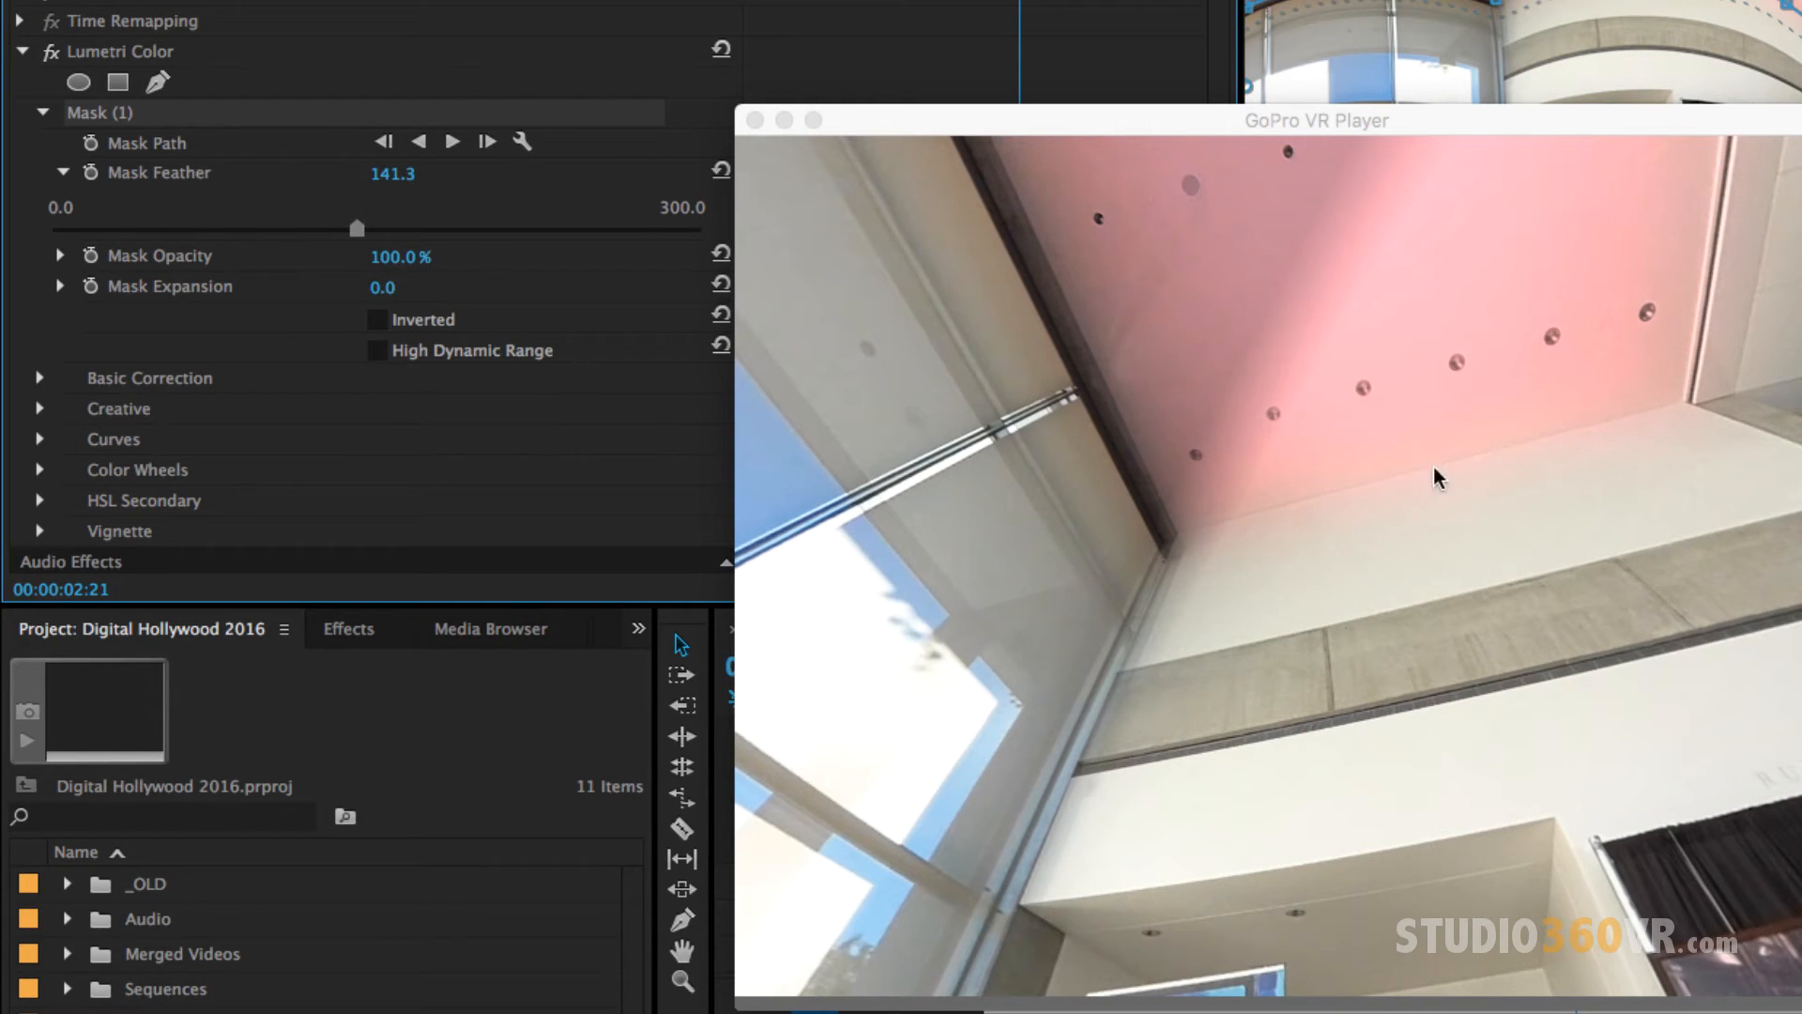
mouse_move(485, 383)
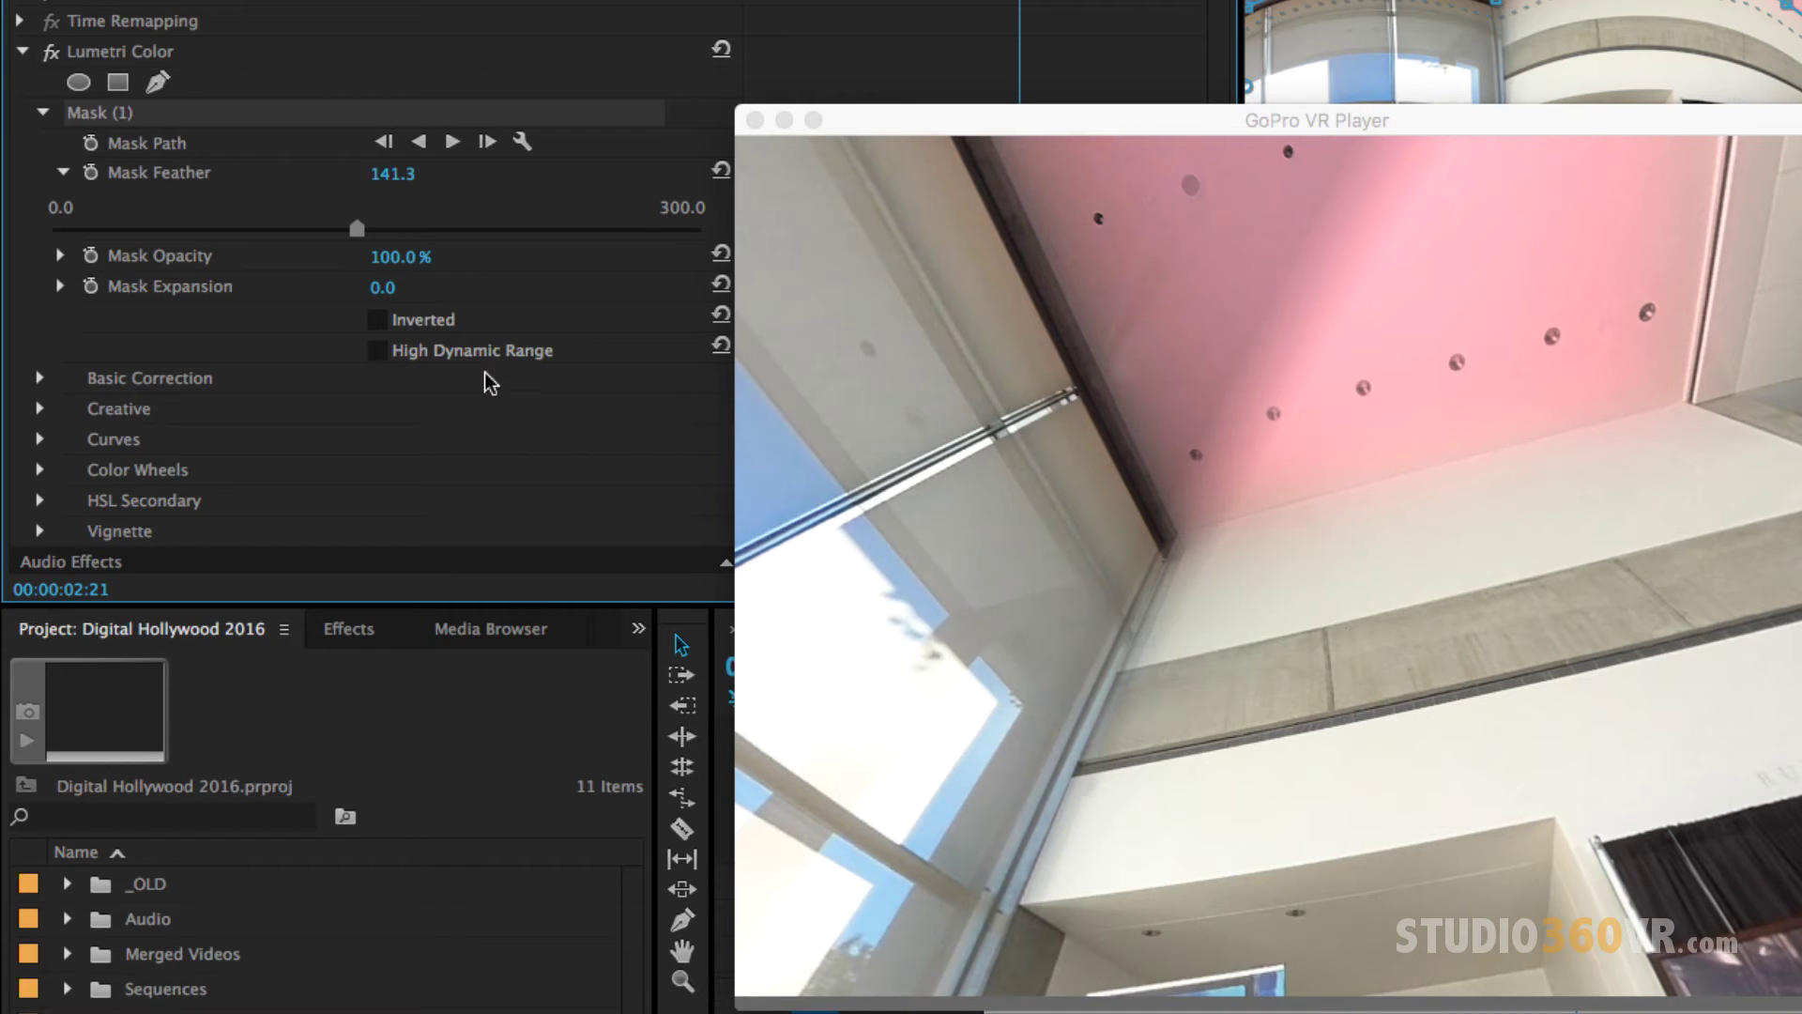
left_click_drag(357, 227, 51, 227)
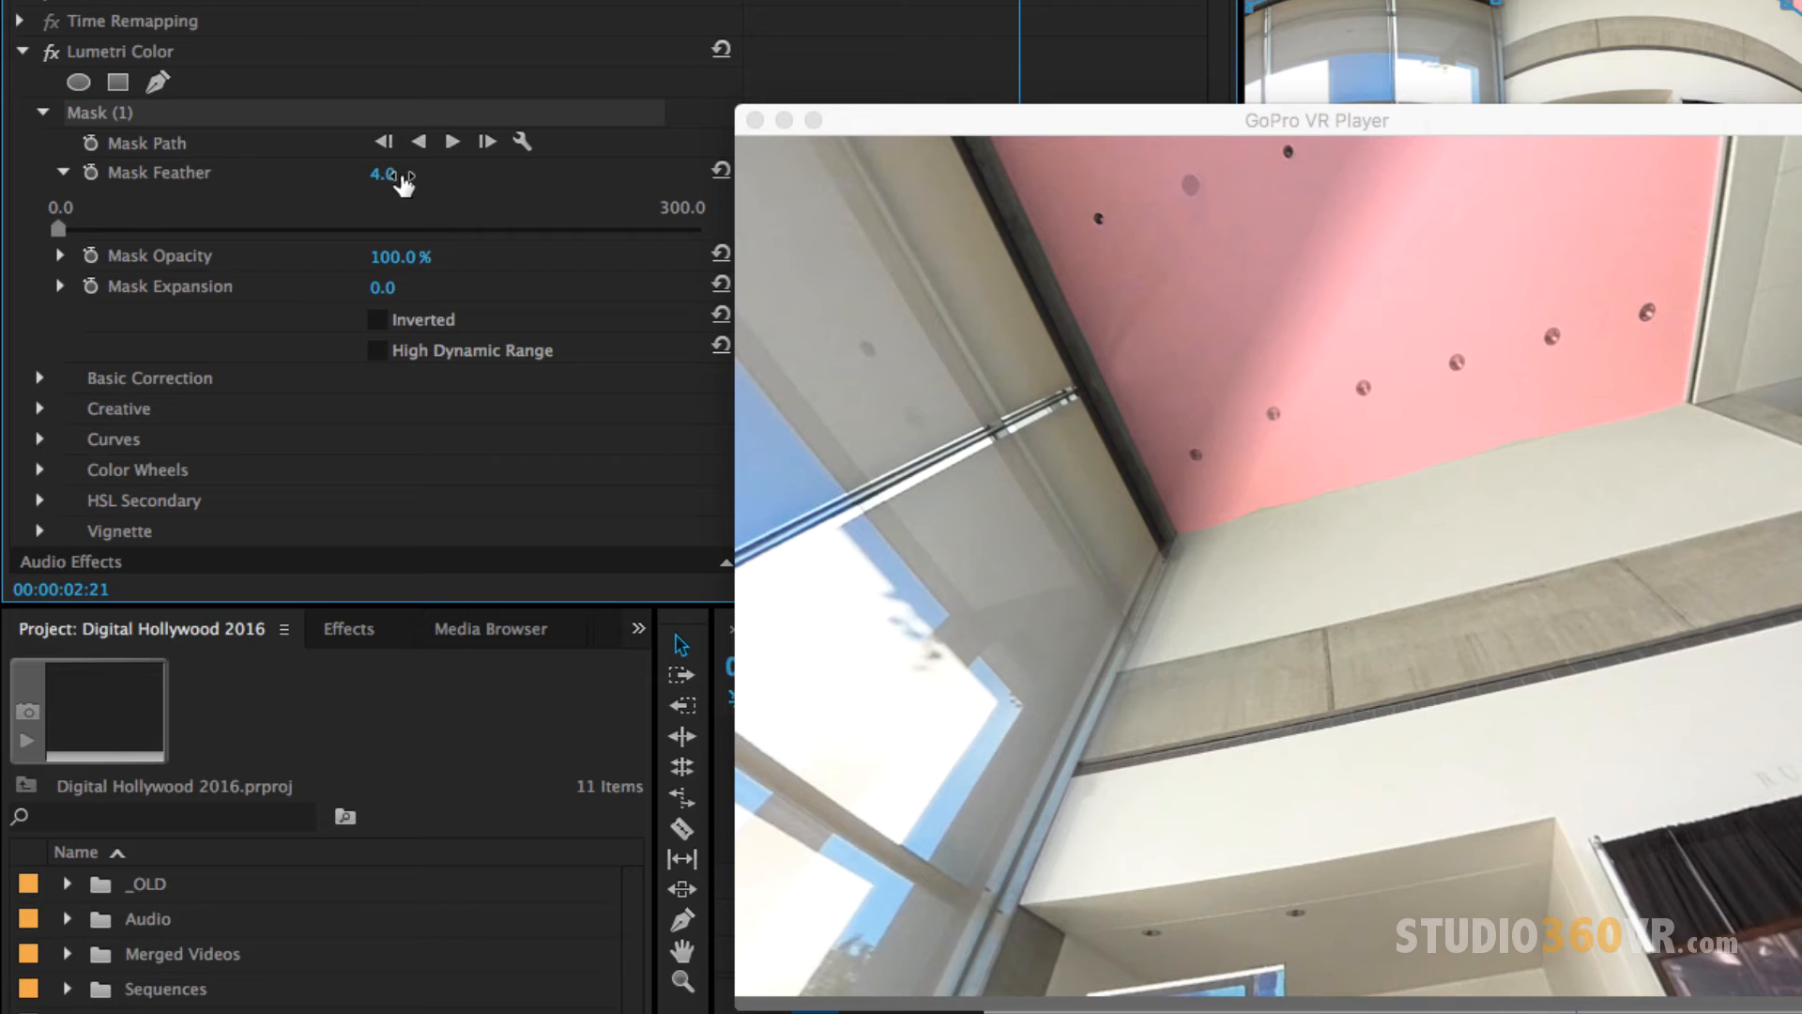
left_click_drag(385, 173, 390, 173)
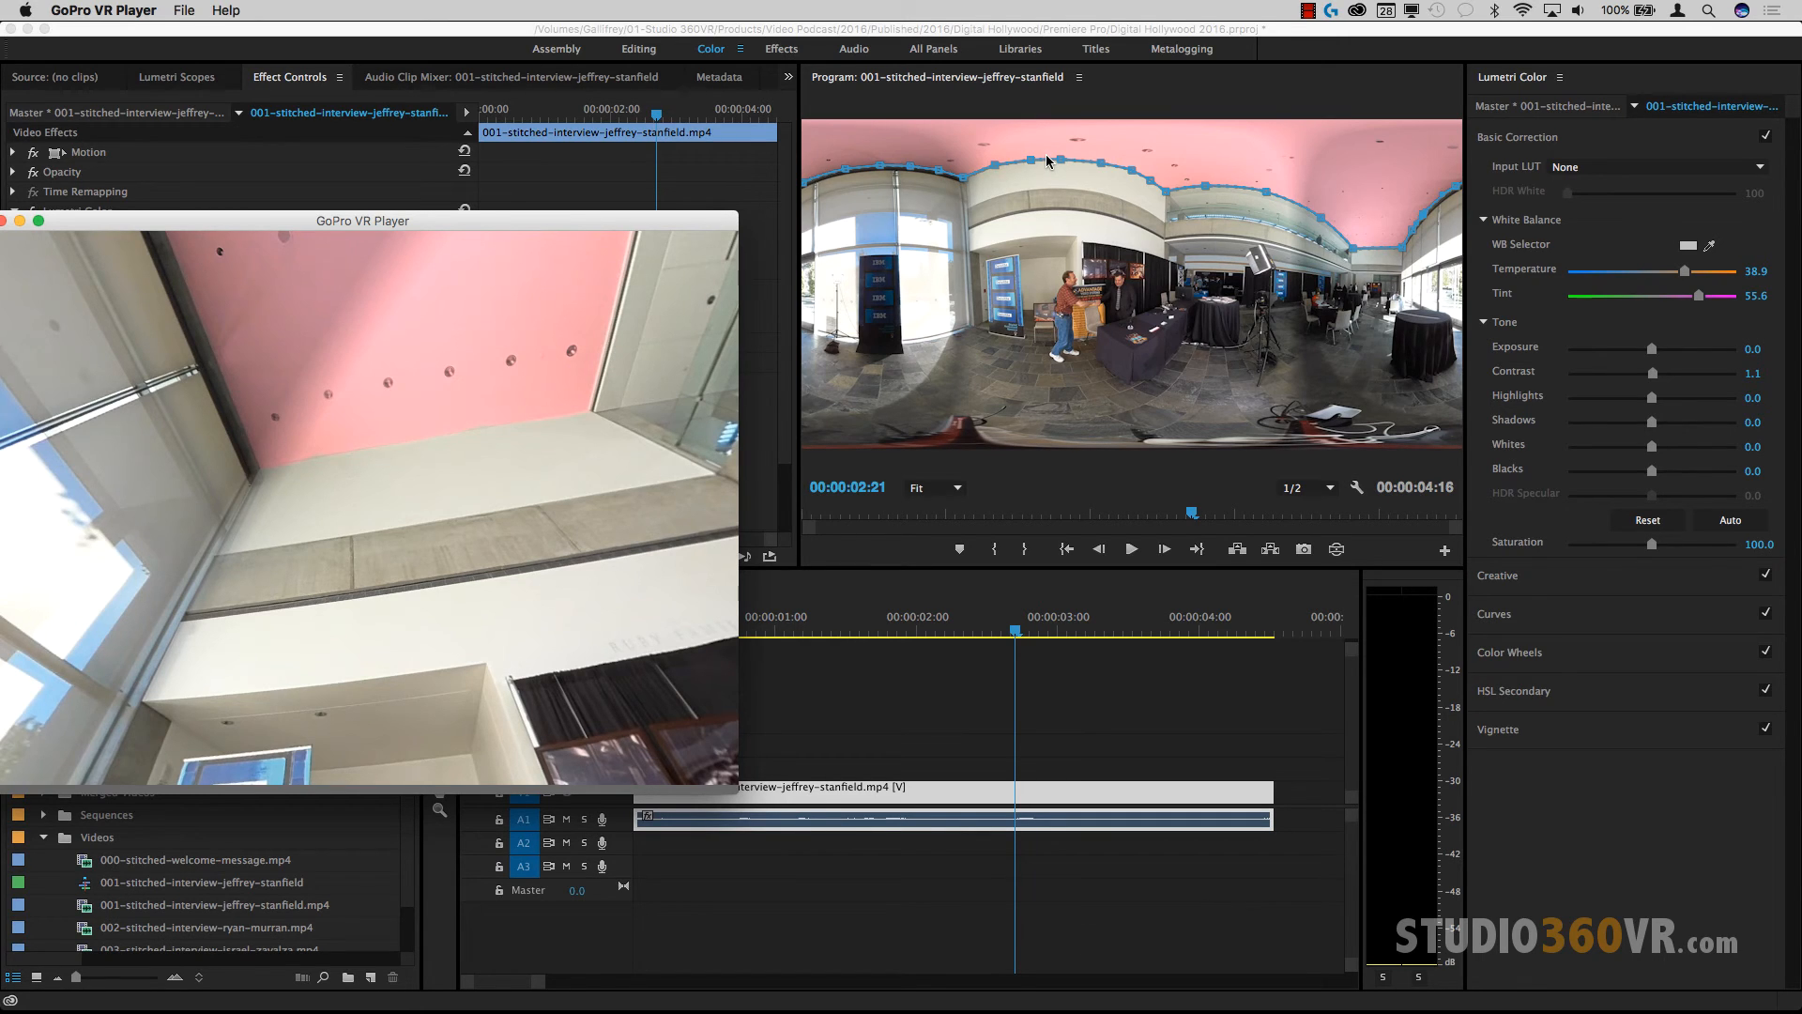
mouse_move(350, 402)
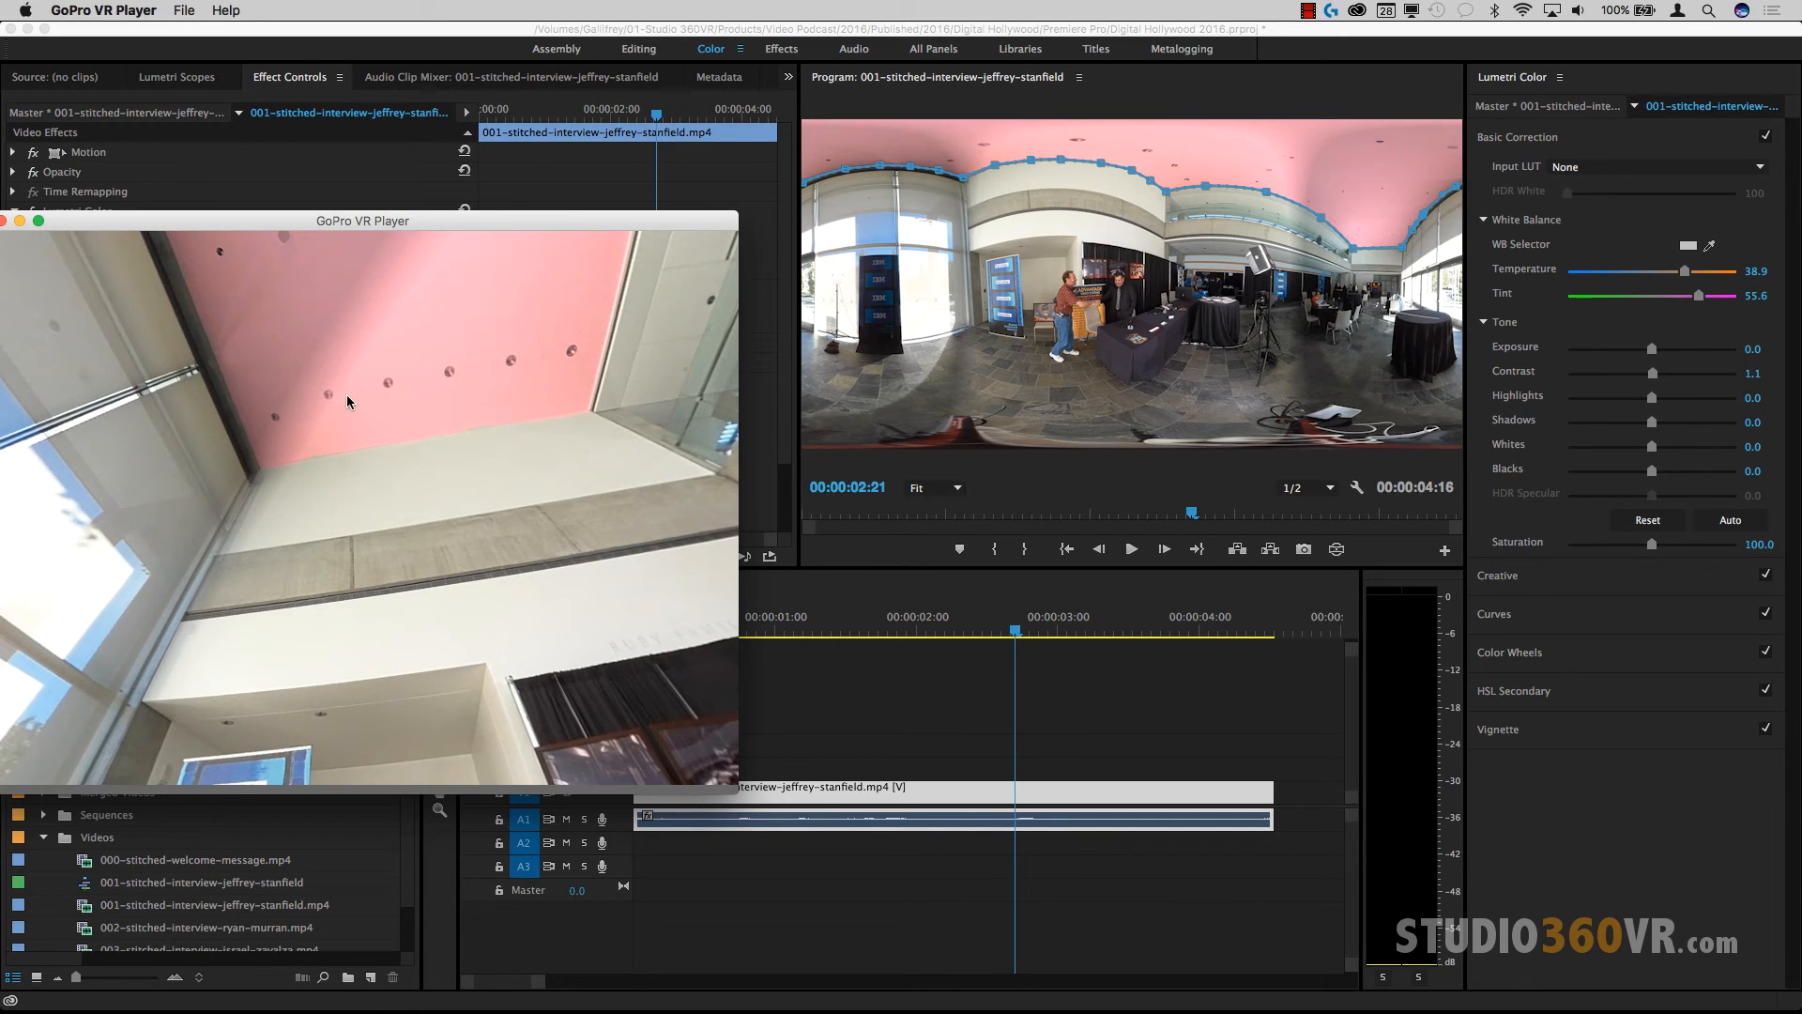
mouse_move(1089, 207)
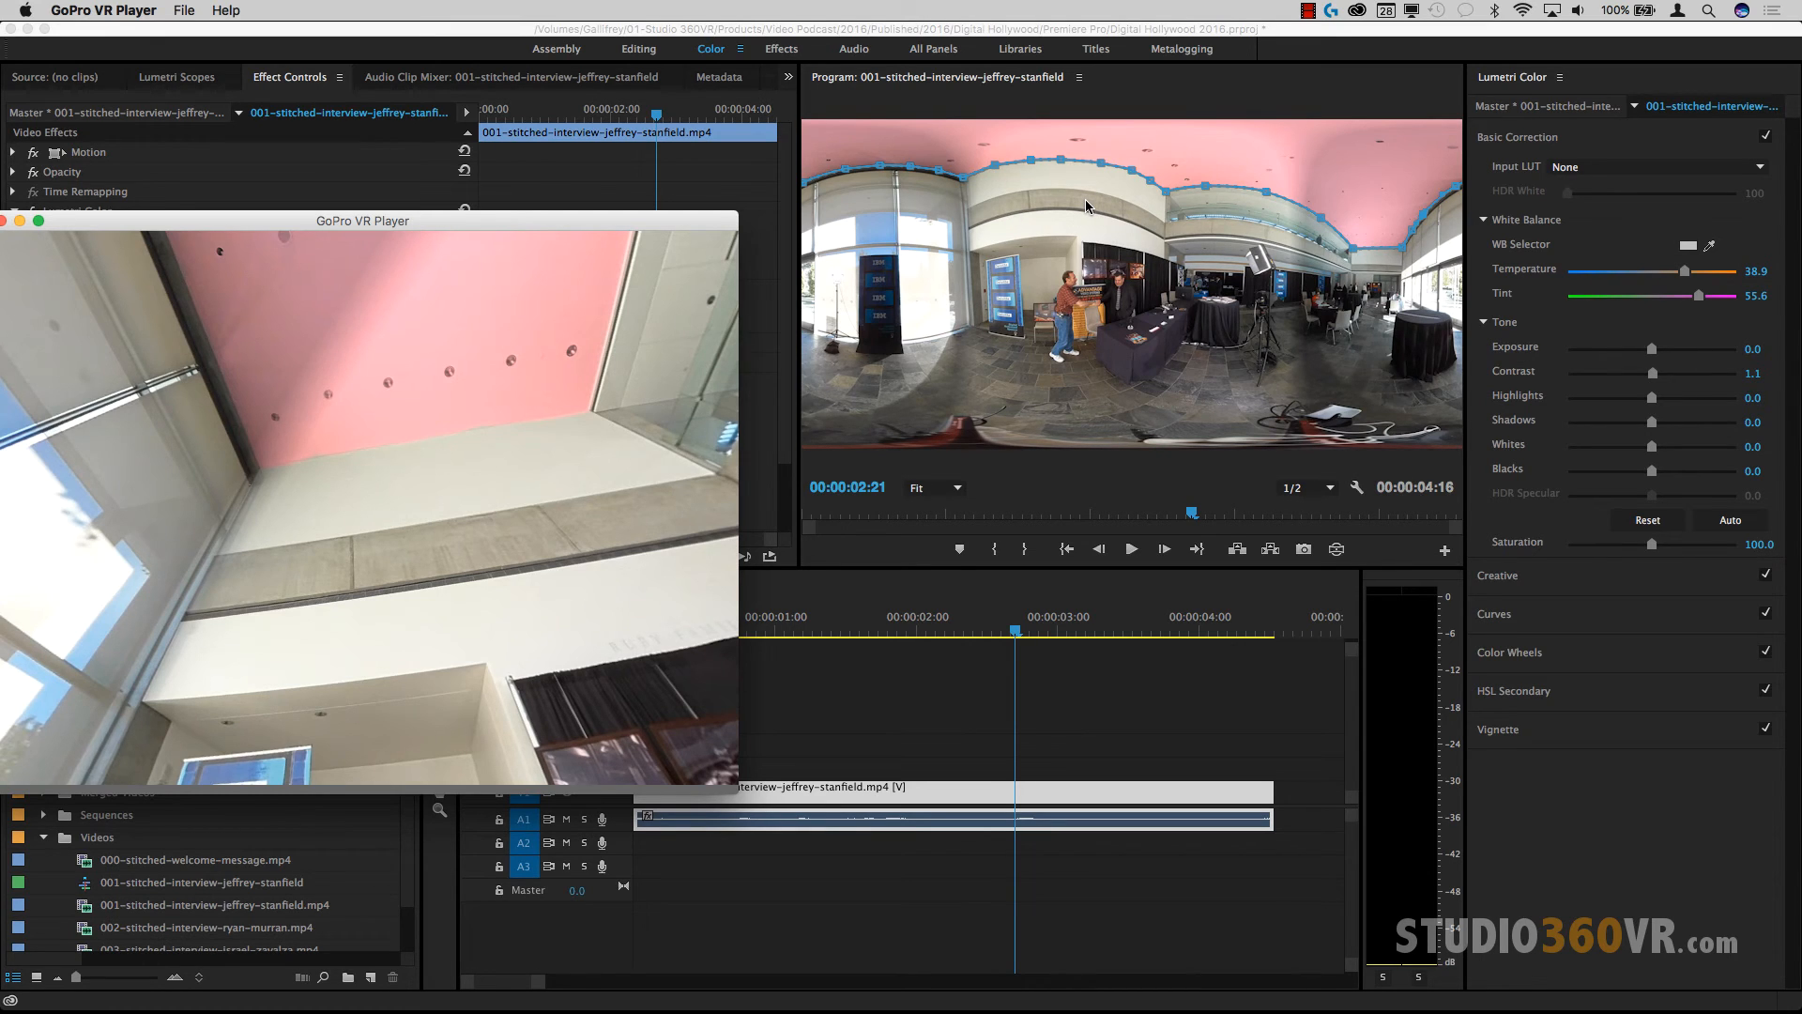
Step: Bring up the Program Monitor magnification list after reviewing the sharper ceiling edge
left_click(933, 488)
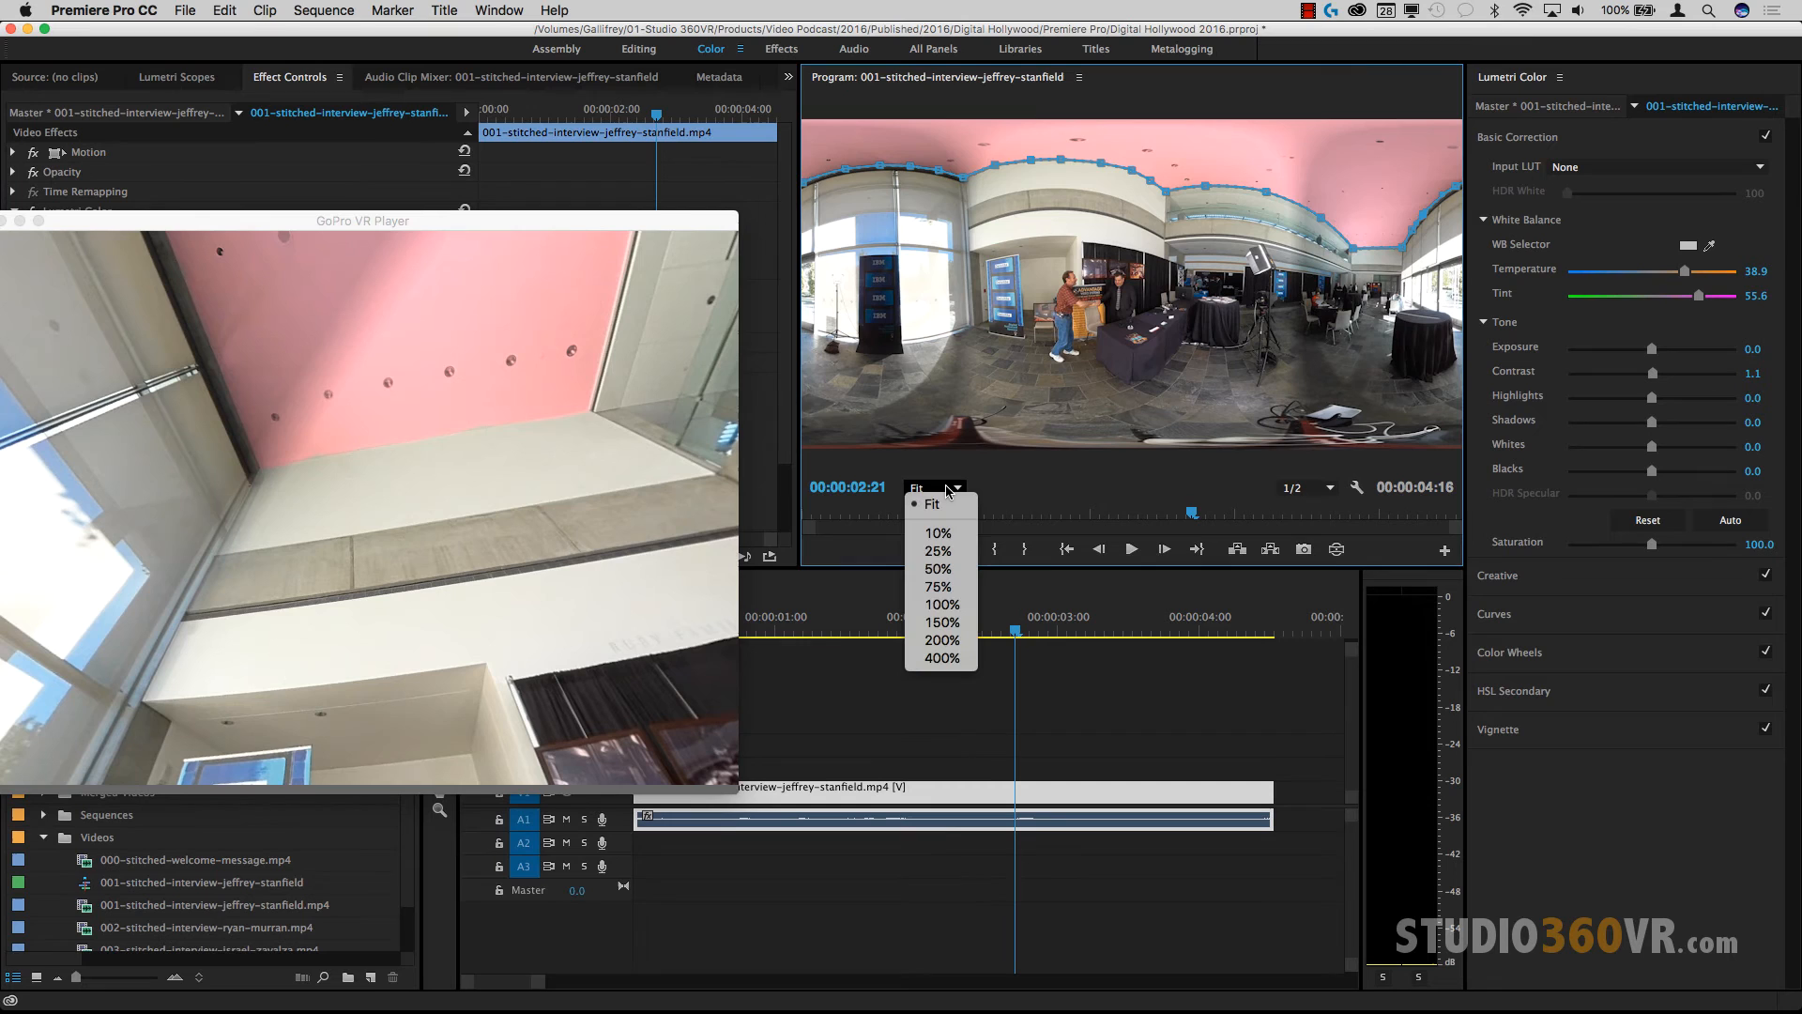
Step: Inspect the mask edge at 100% monitor zoom, then return the monitor to Fit
left_click(940, 604)
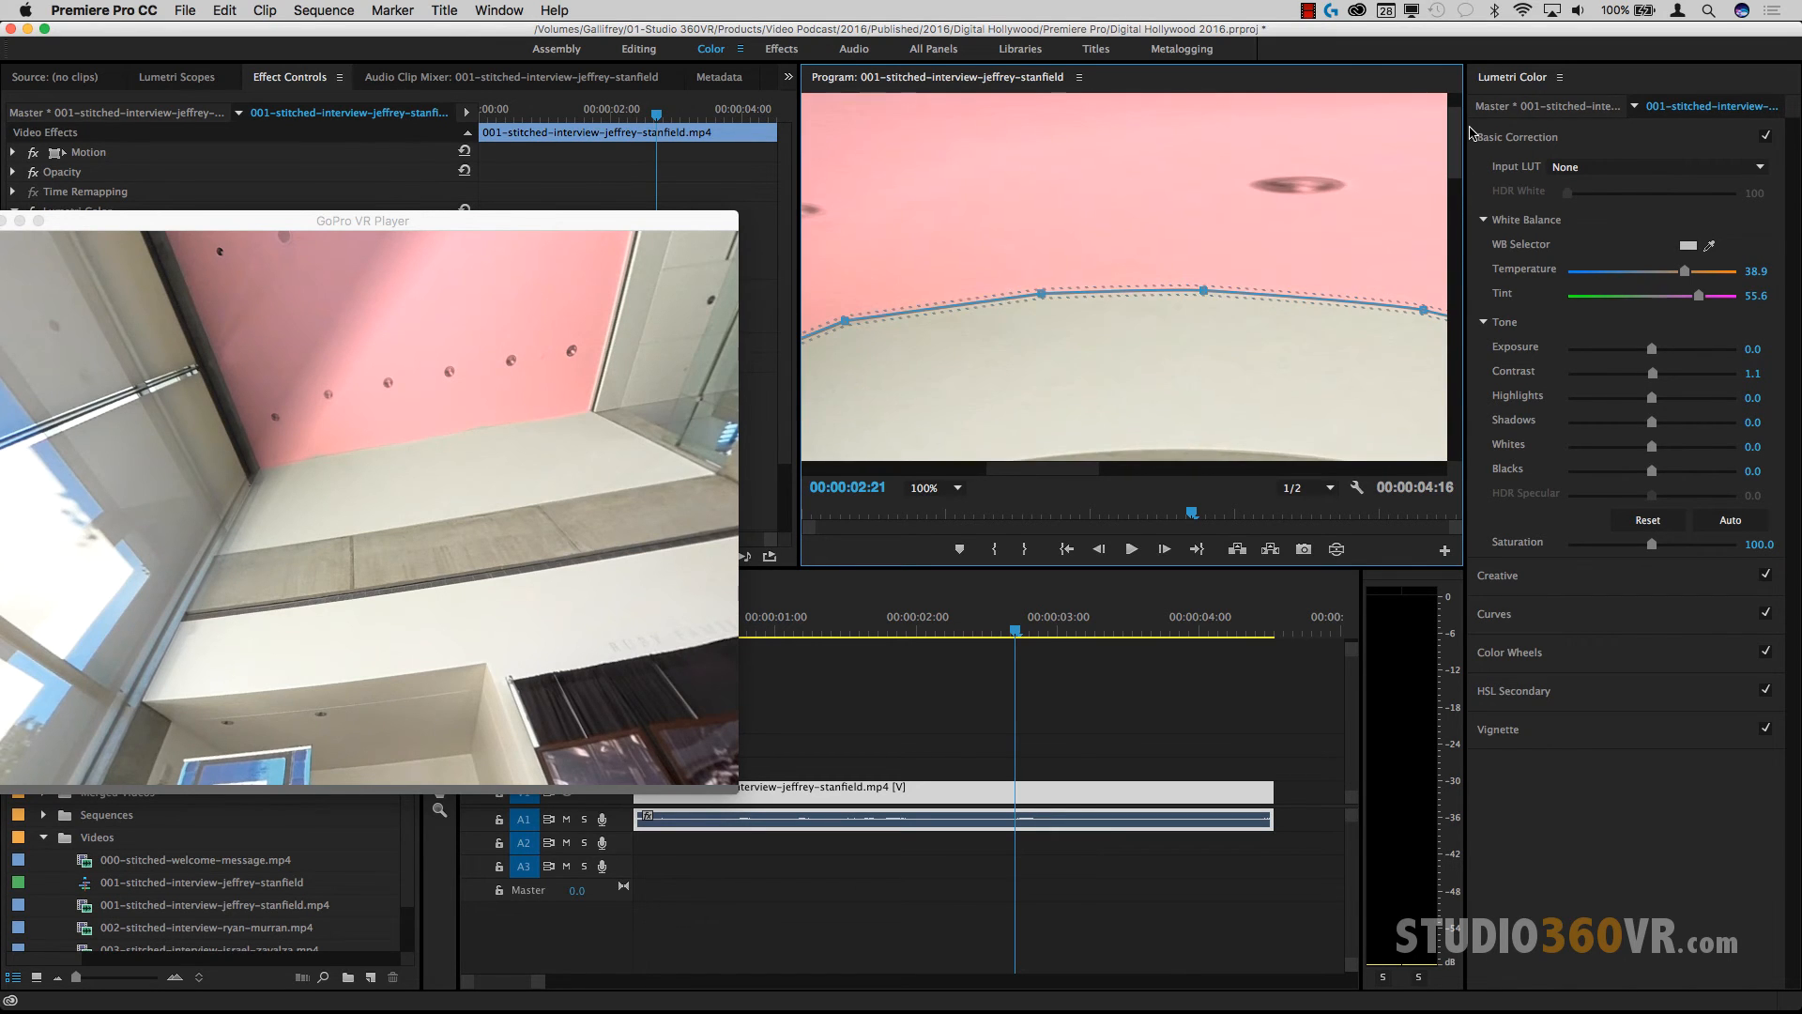
mouse_move(1078, 483)
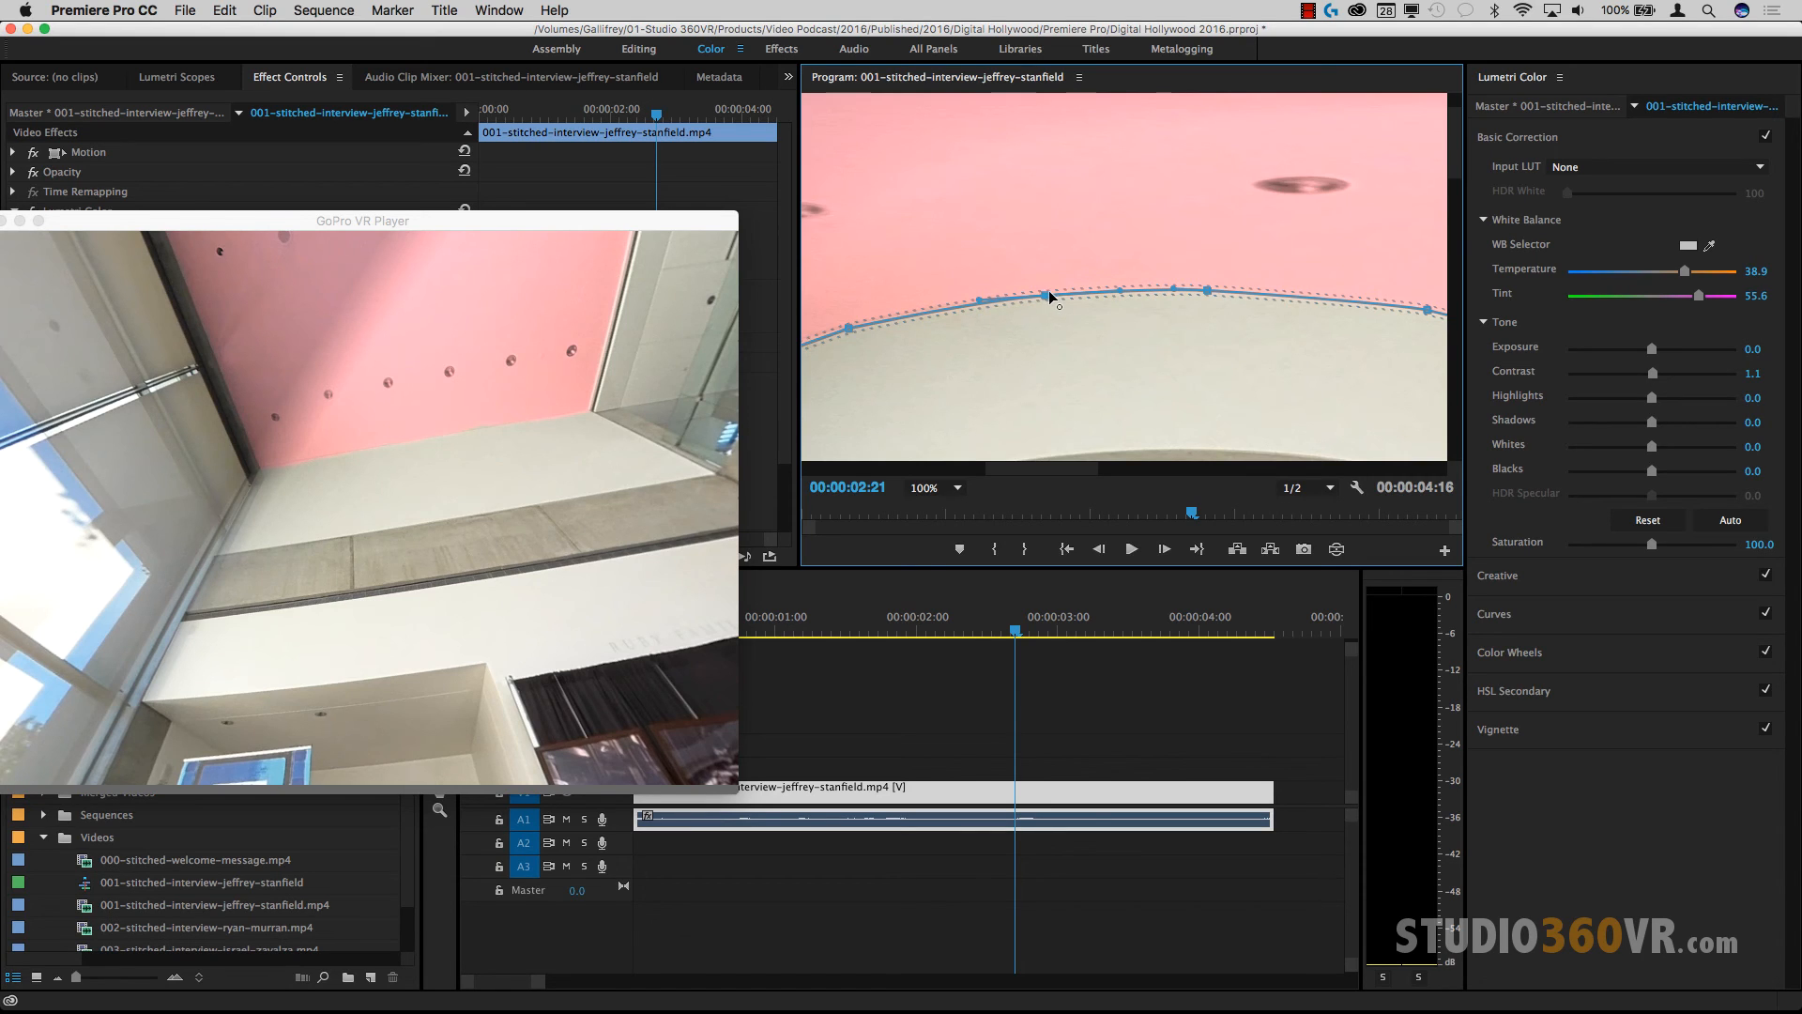
mouse_move(540, 427)
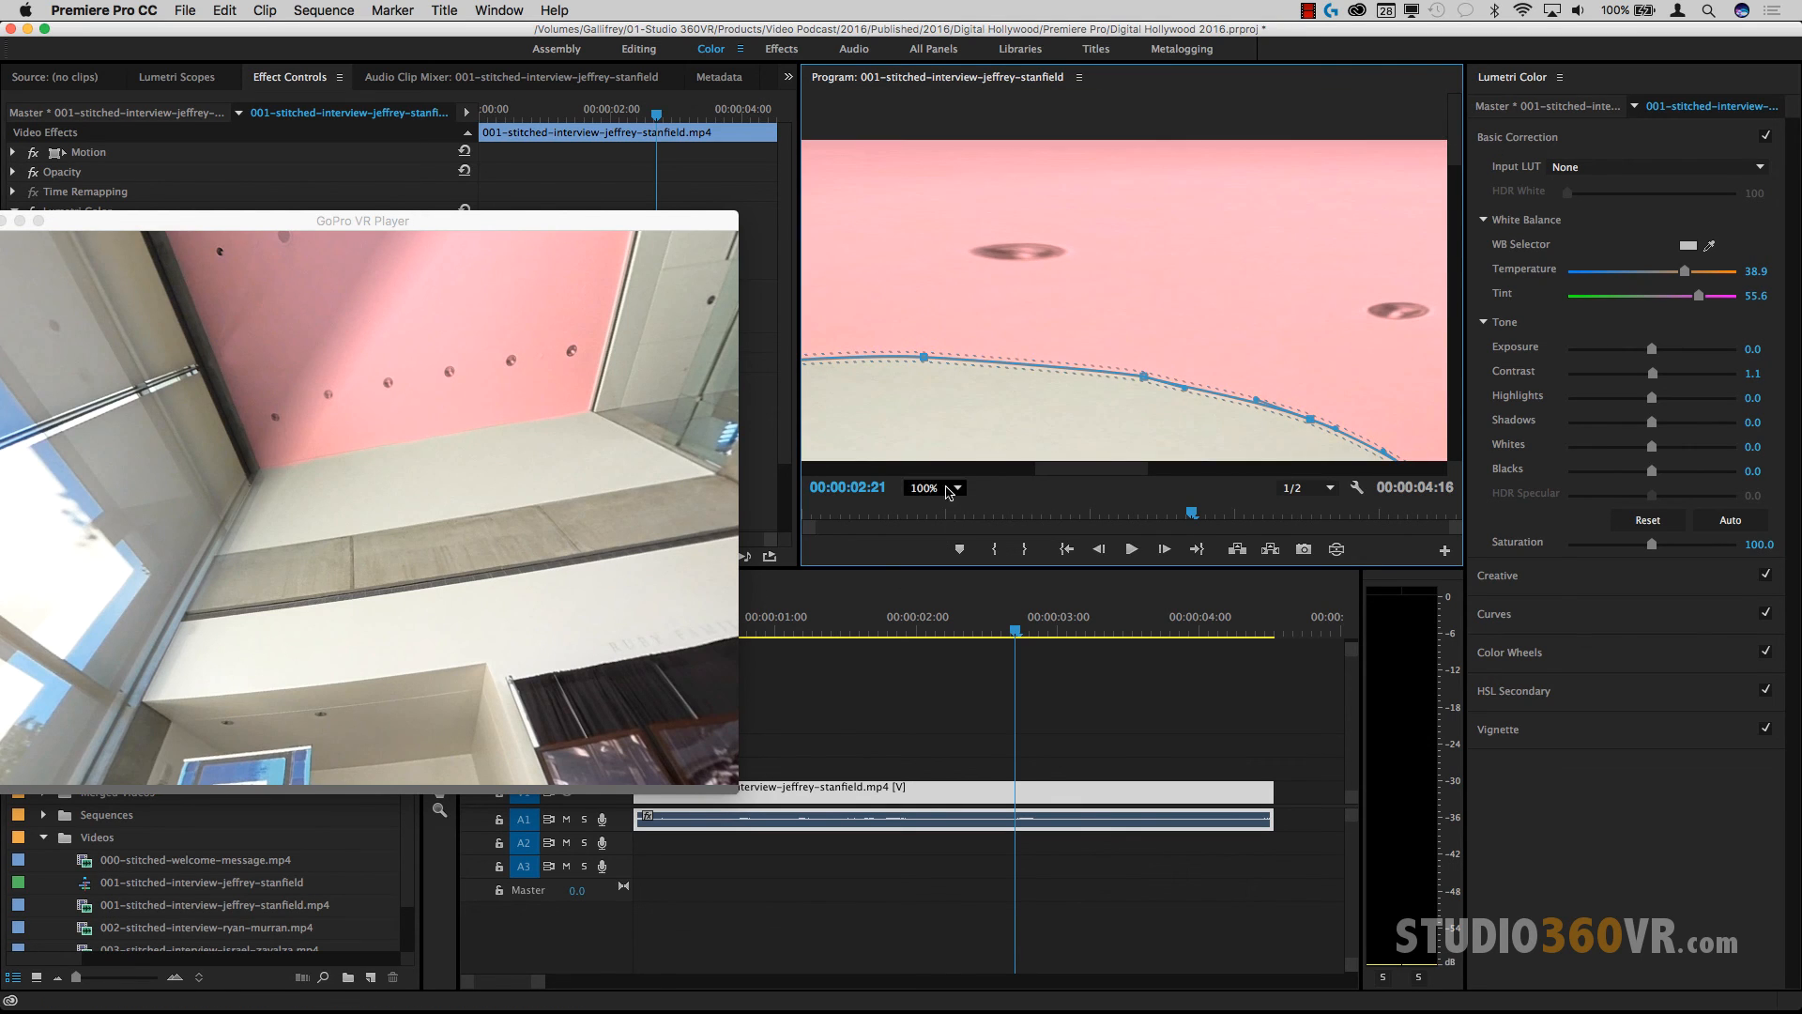
left_click(935, 488)
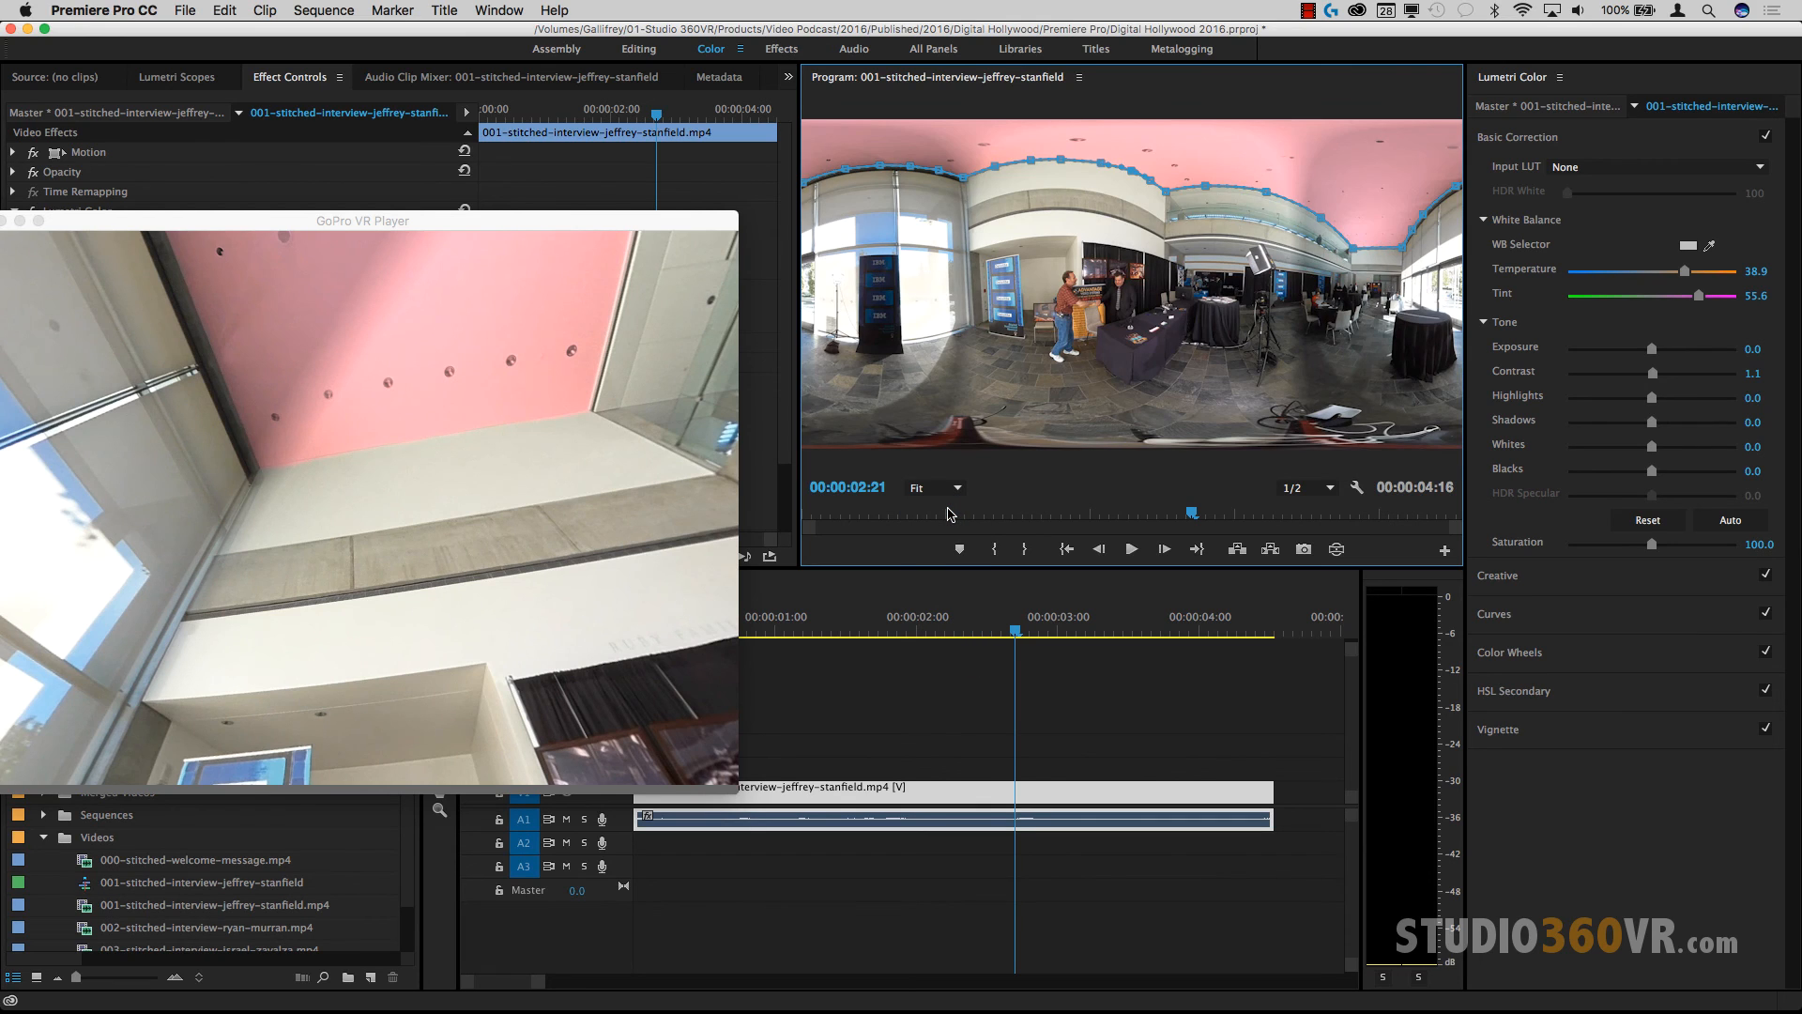